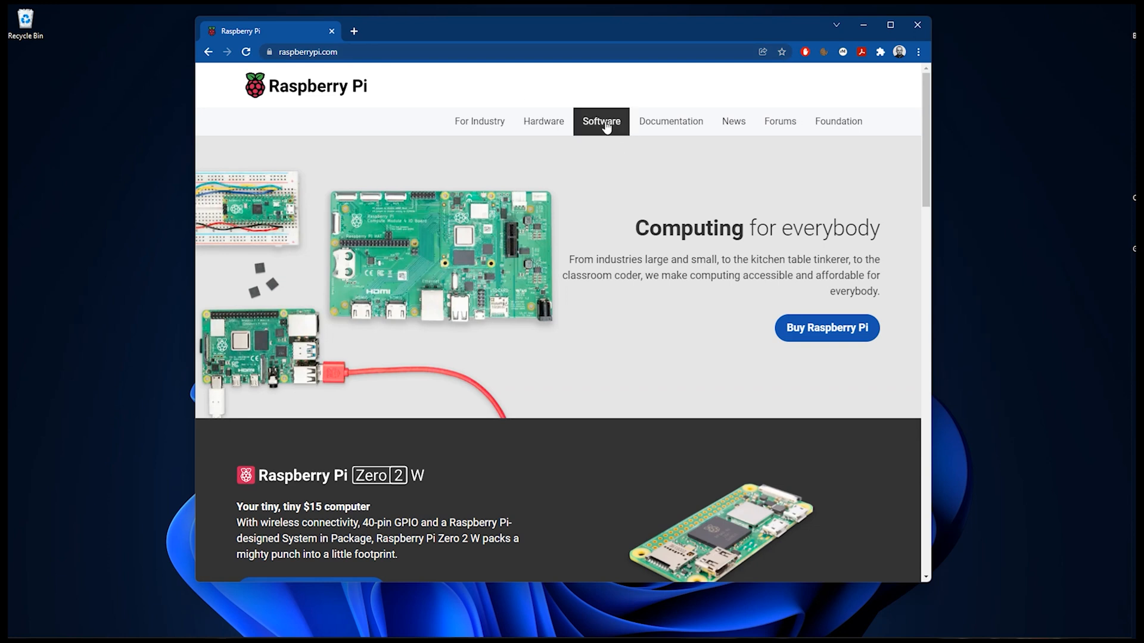
Download imager_1.6.2.exe from the Raspberry Pi Software page and run it from the download bar.
click(600, 121)
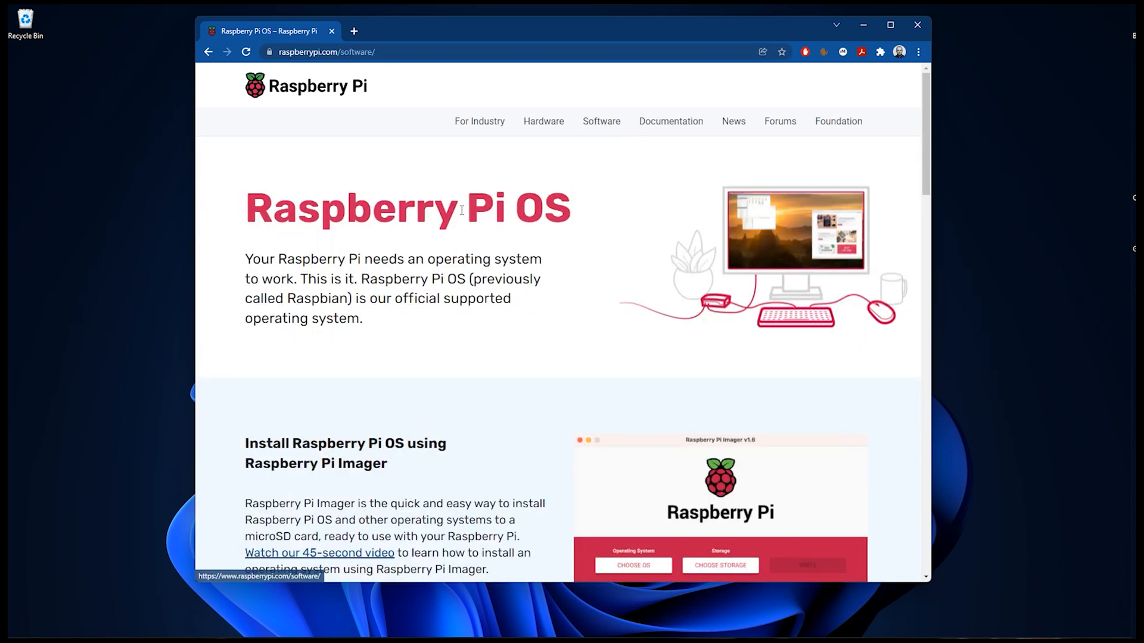
scroll(down, 3)
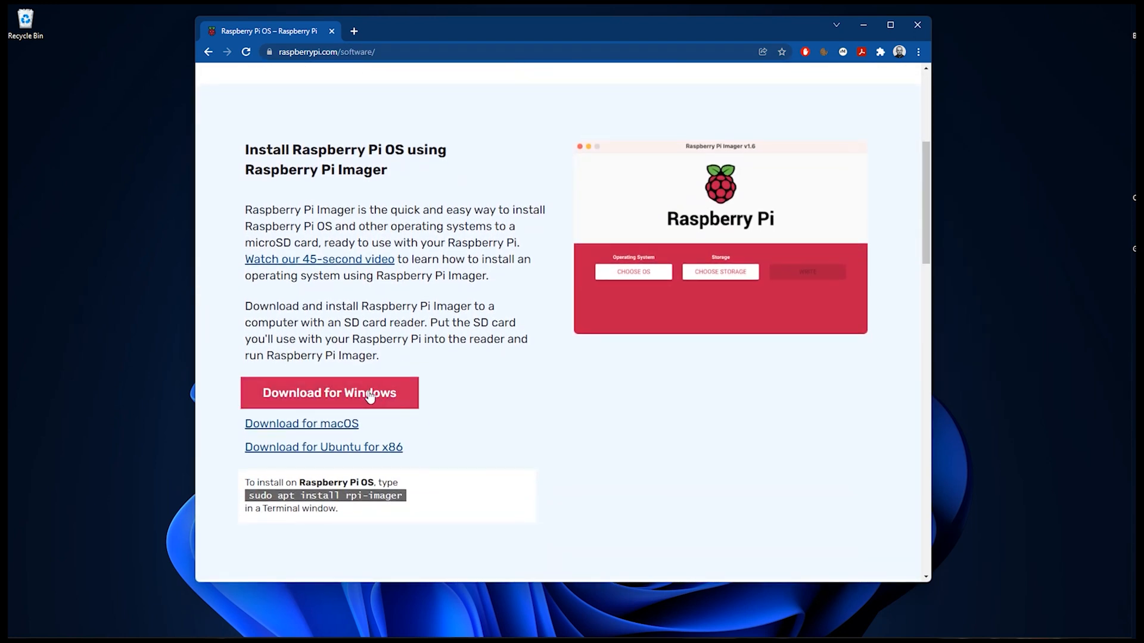
click(329, 393)
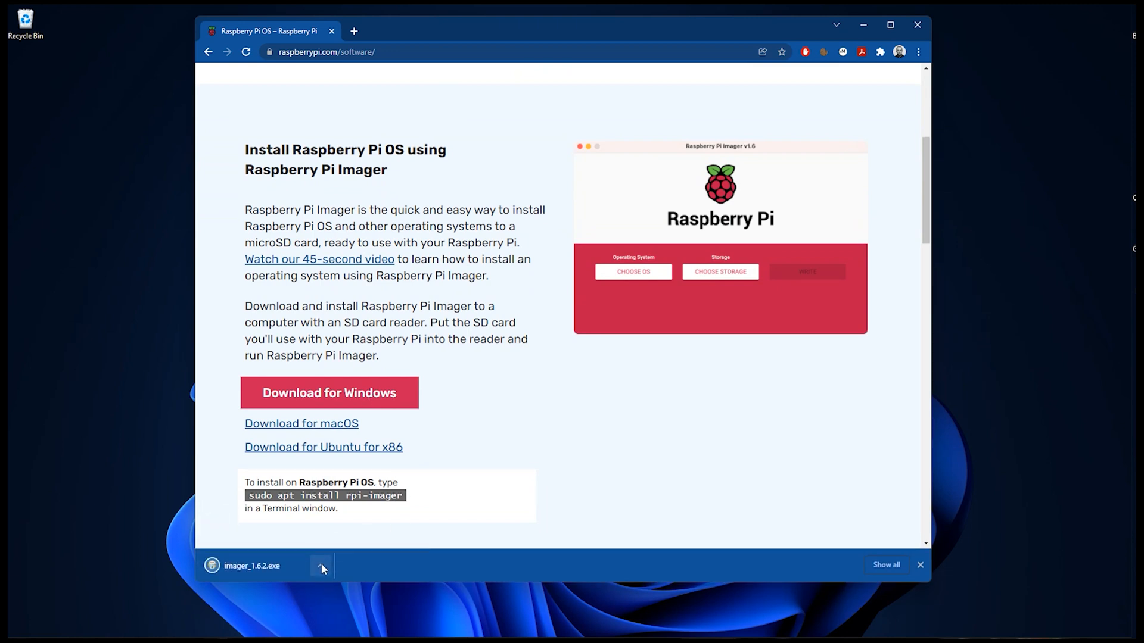
click(321, 566)
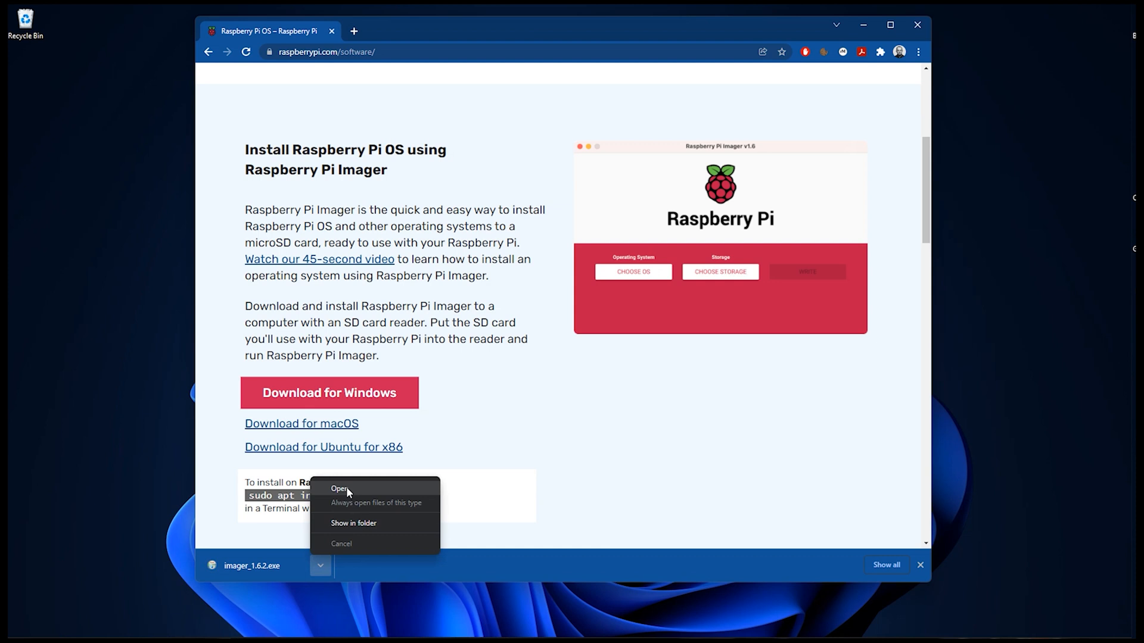
click(338, 489)
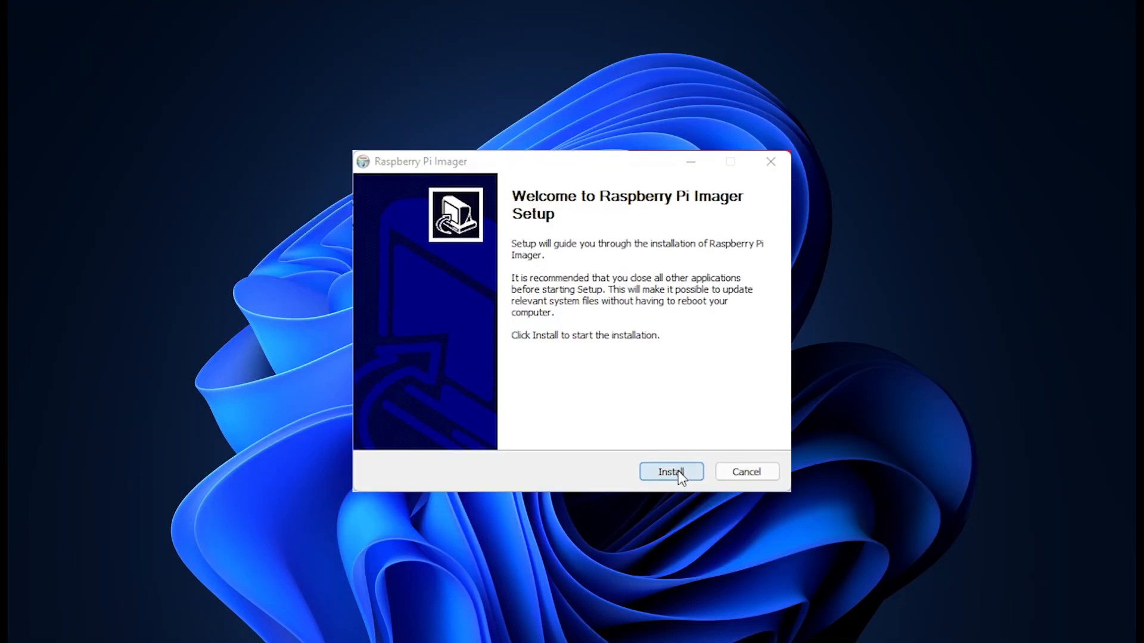
Install Raspberry Pi Imager and finish with 'Run Raspberry Pi Imager' checked.
click(672, 471)
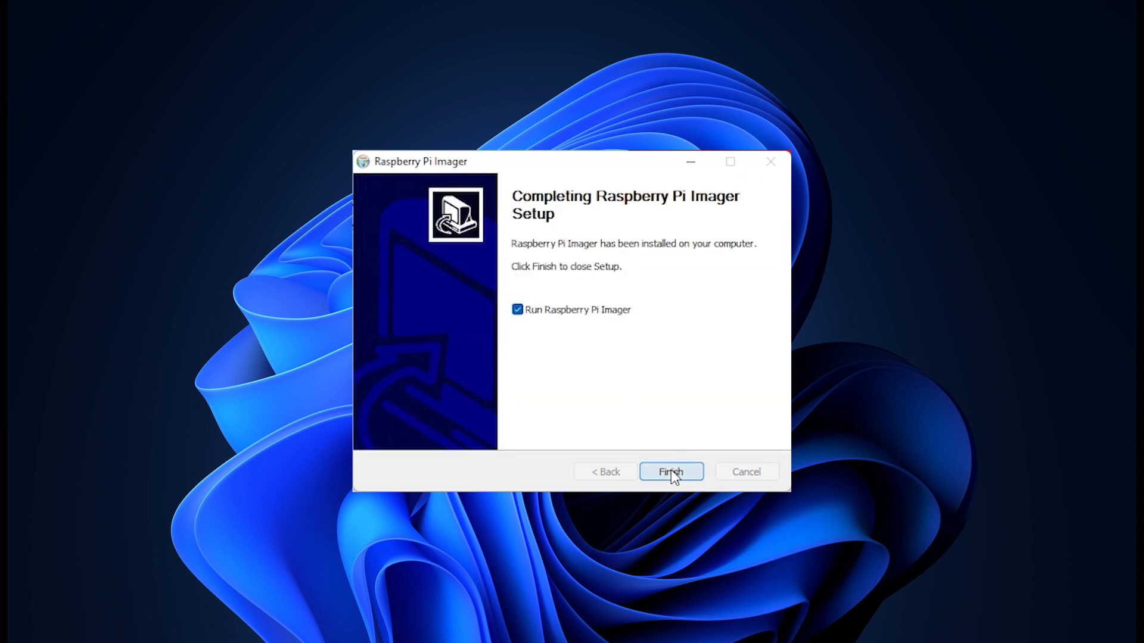
click(672, 471)
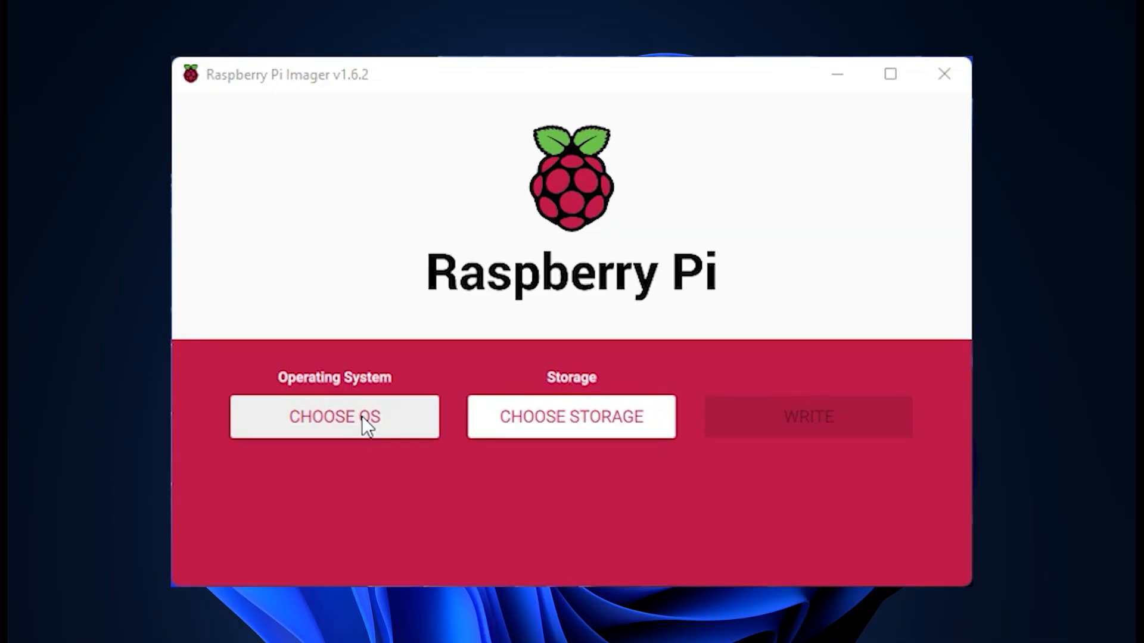
Pick Raspberry Pi OS Lite (32-bit) and the SanDisk card, then hit WRITE to reach the erase warning.
click(334, 417)
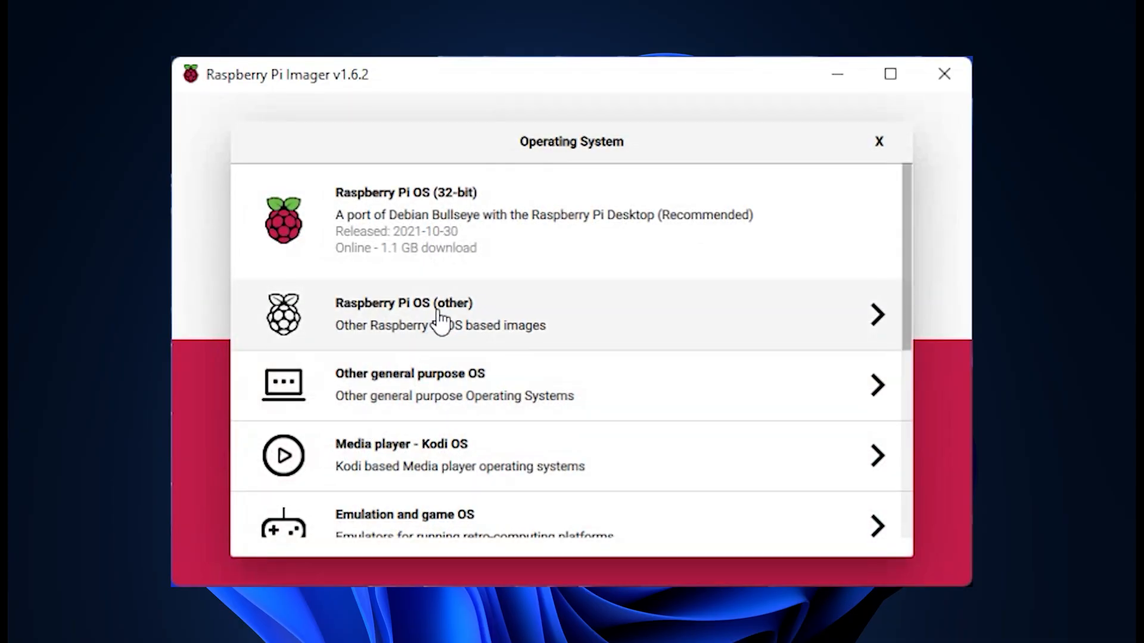
click(443, 326)
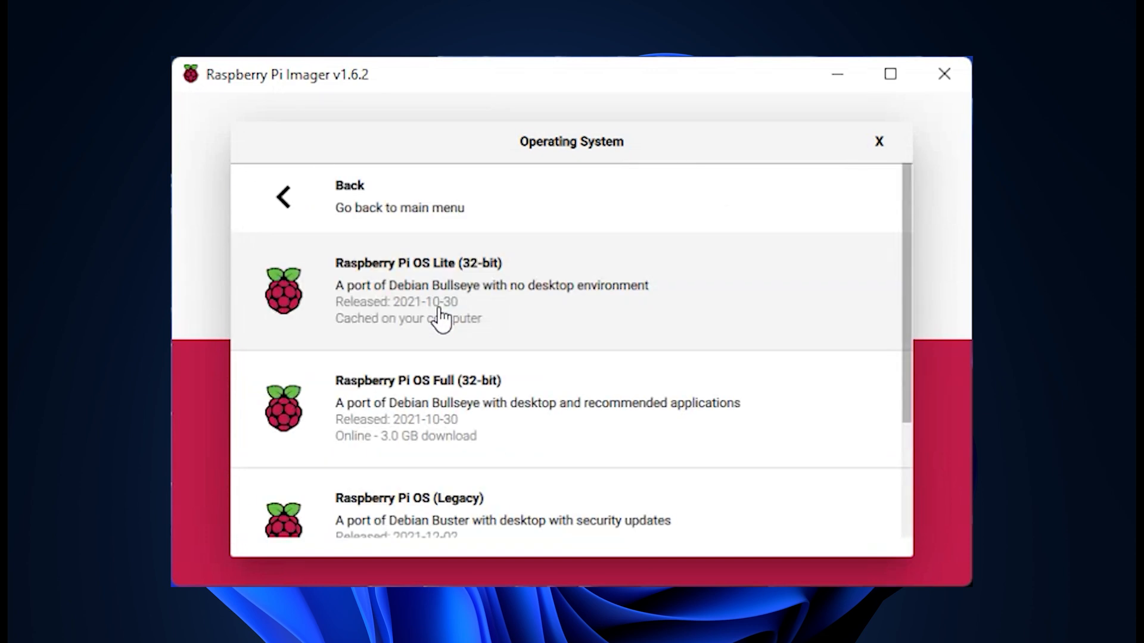
mouse_move(609, 305)
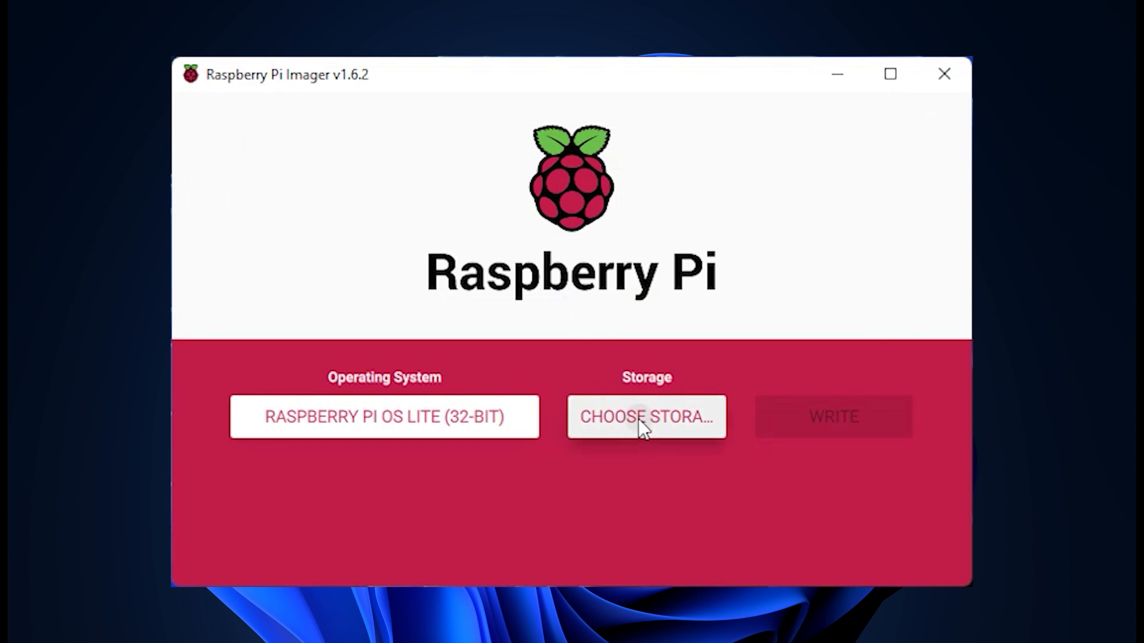
click(646, 417)
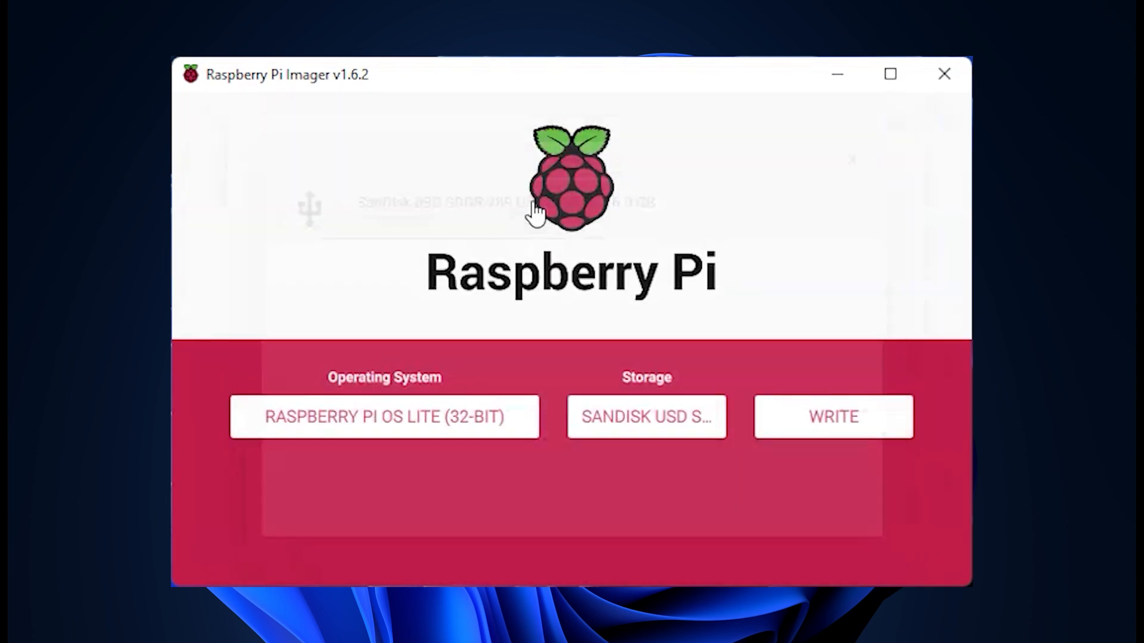
mouse_move(833, 433)
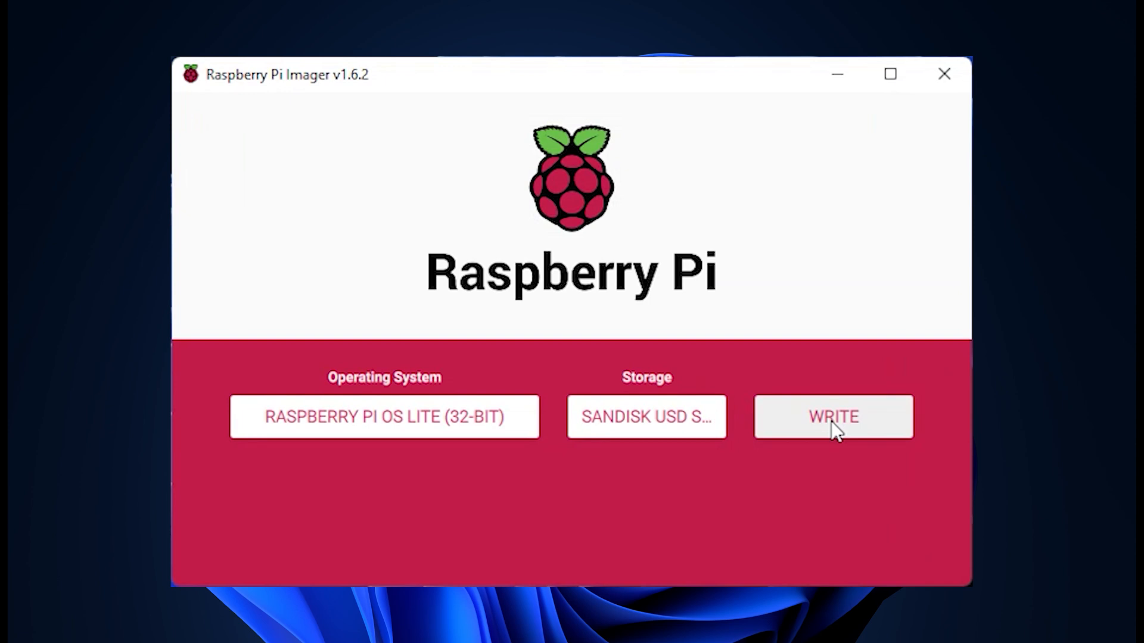
click(834, 417)
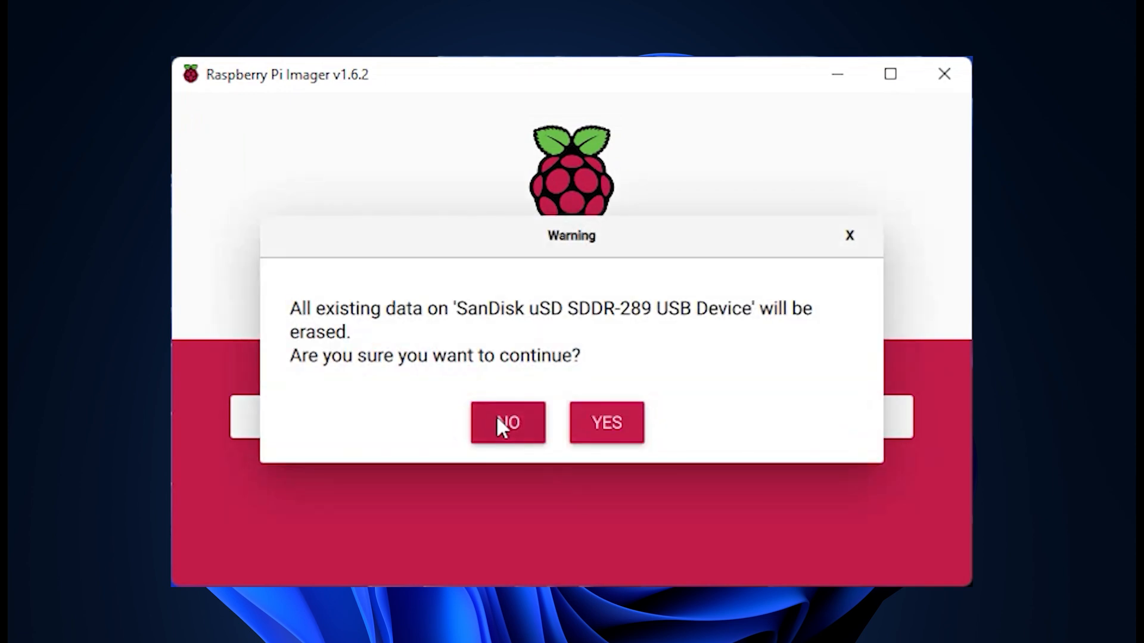
Confirm erasing the card, let the image write, and dismiss the success message.
click(606, 421)
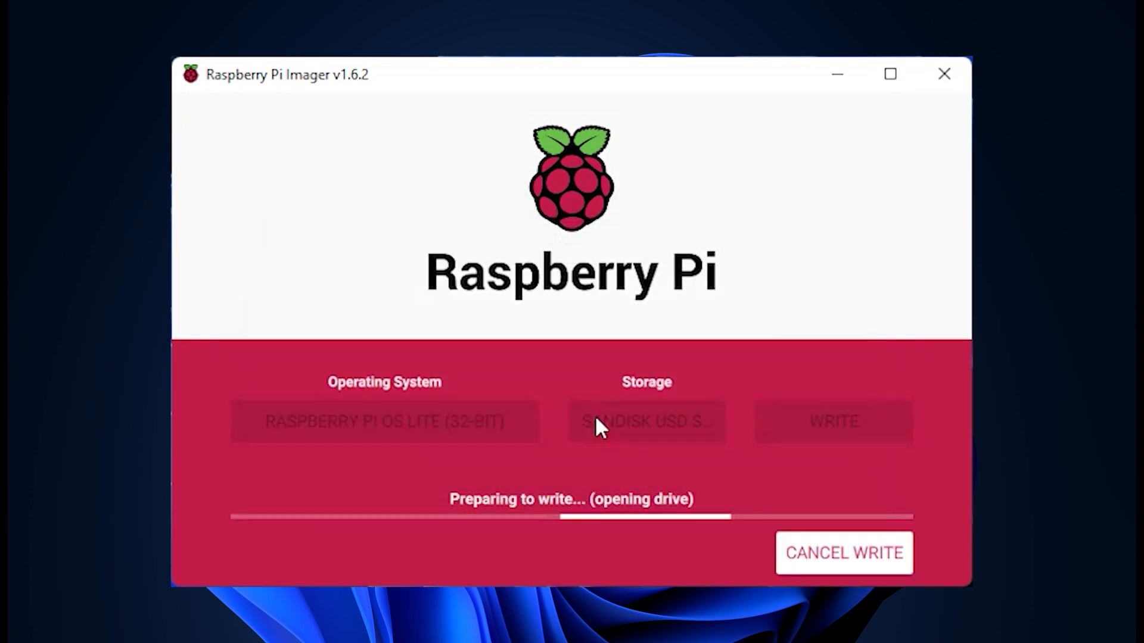
mouse_move(746, 283)
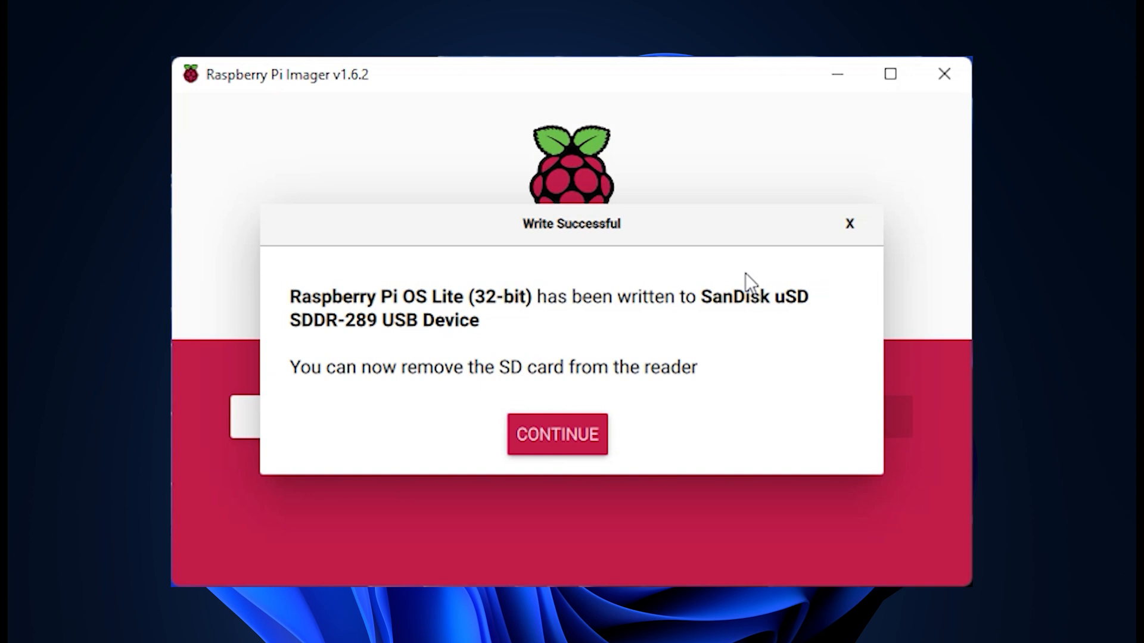
mouse_move(572, 442)
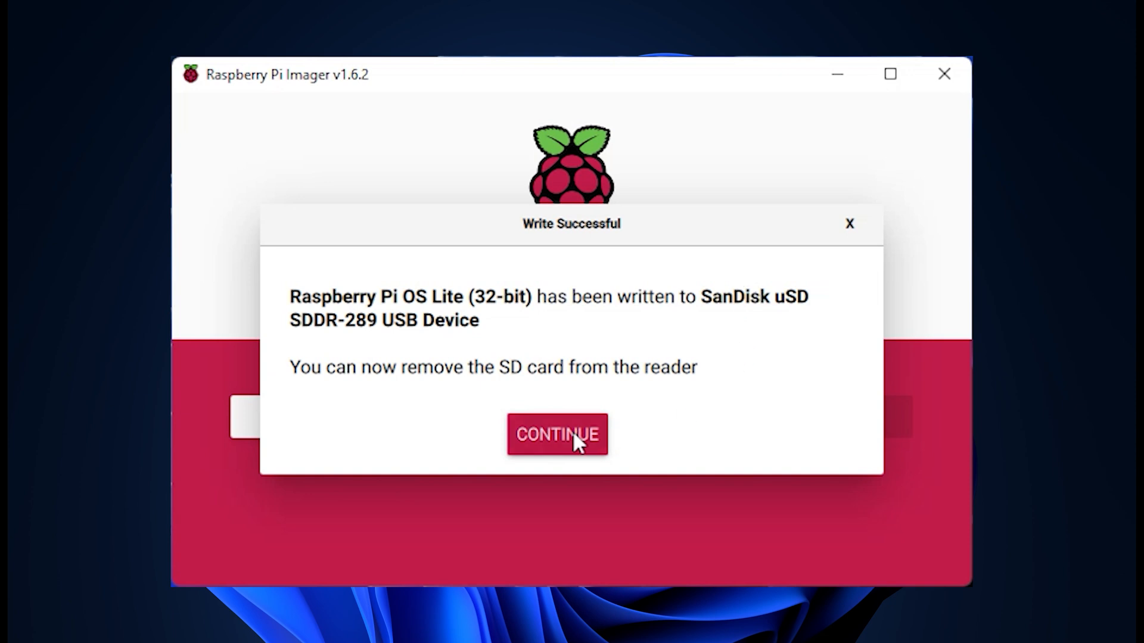
click(557, 435)
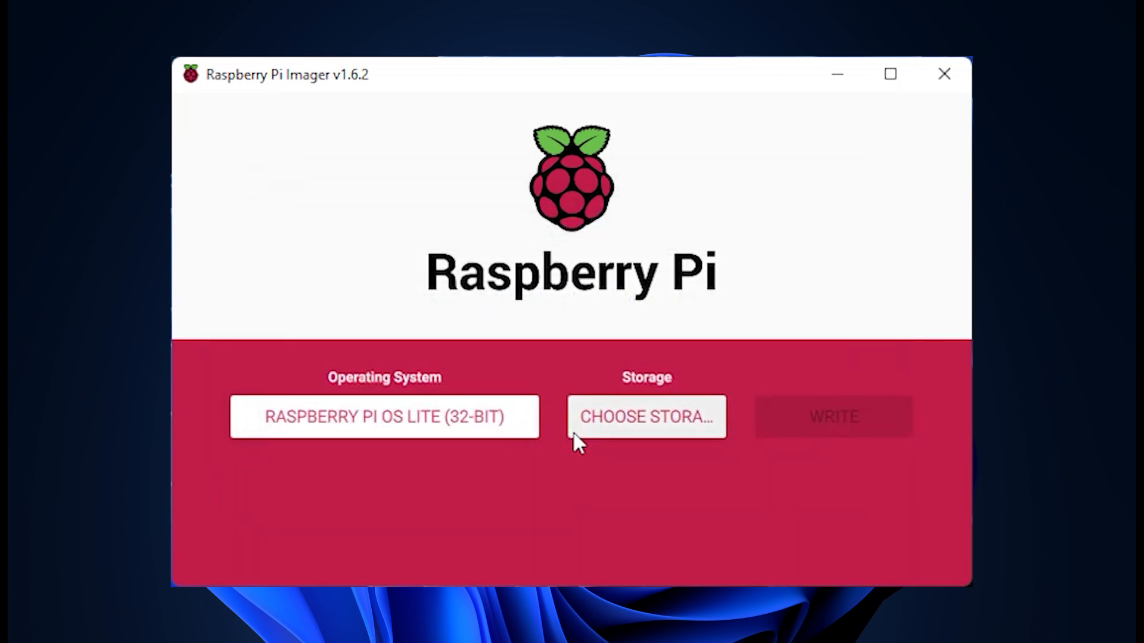
mouse_move(567, 472)
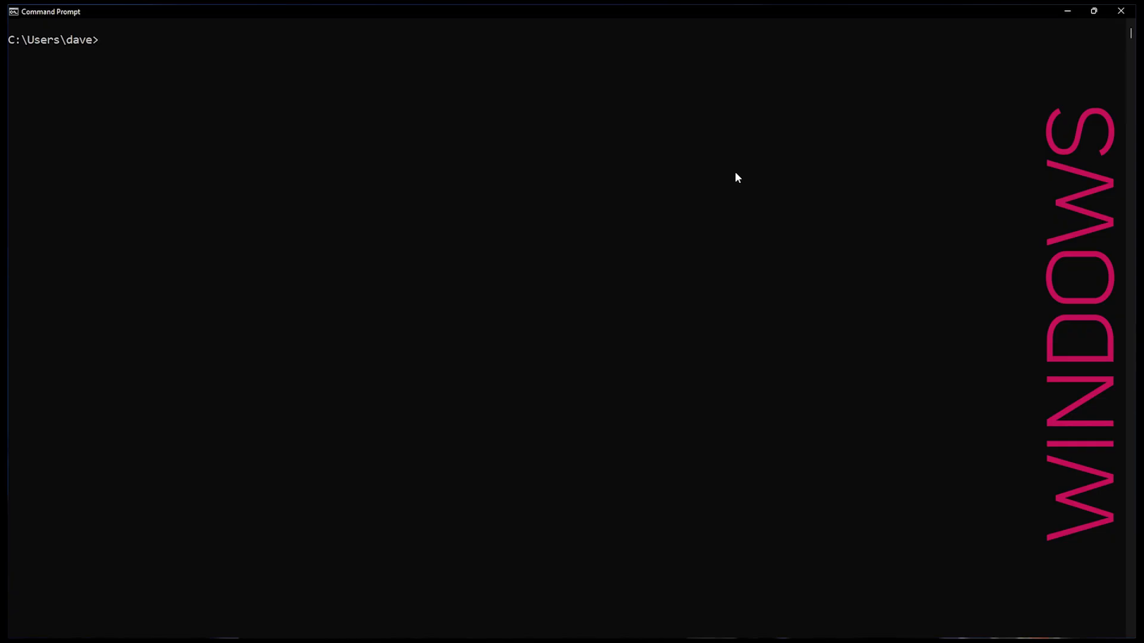
Display wpa_supplicant.conf with 'type wpa_supplicant.conf'.
text(type wpa_suppl)
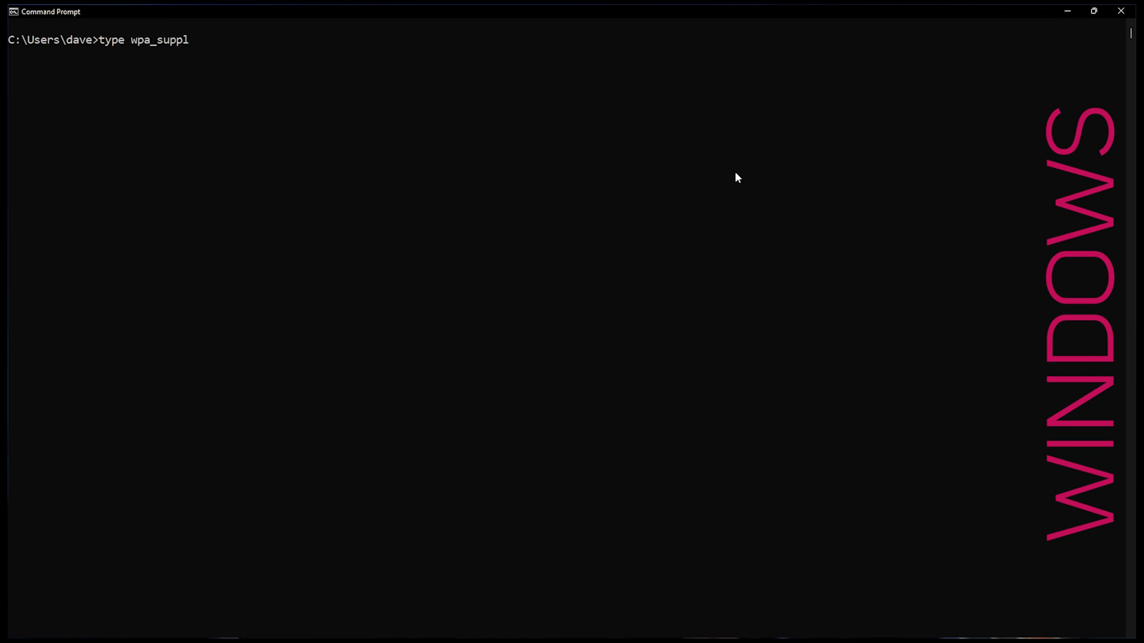
text(ican)
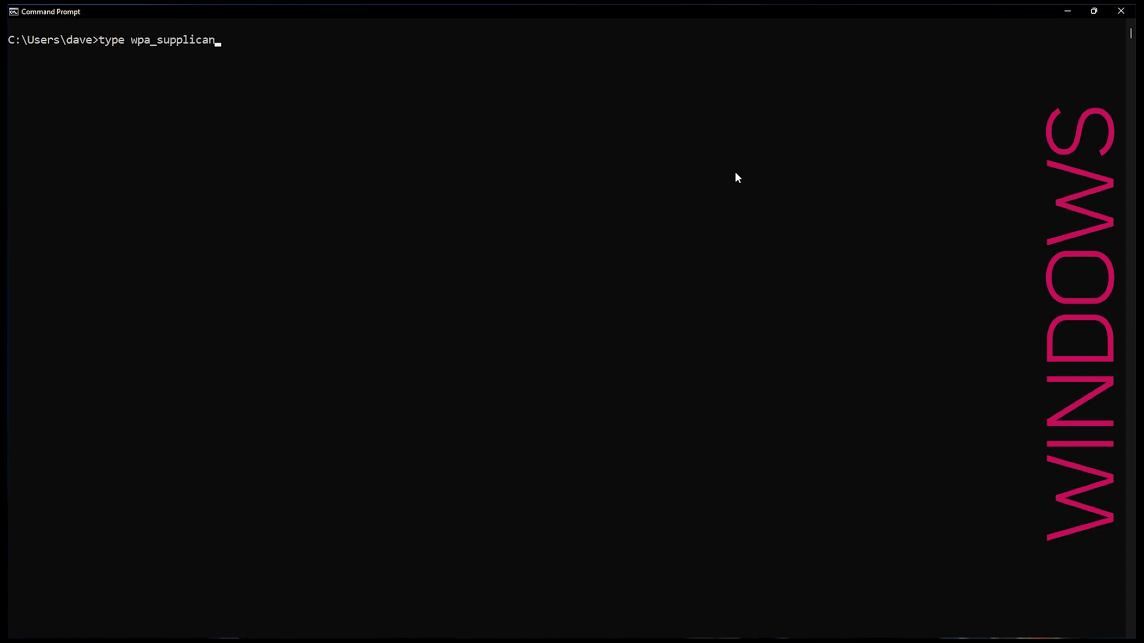
text(t.conf)
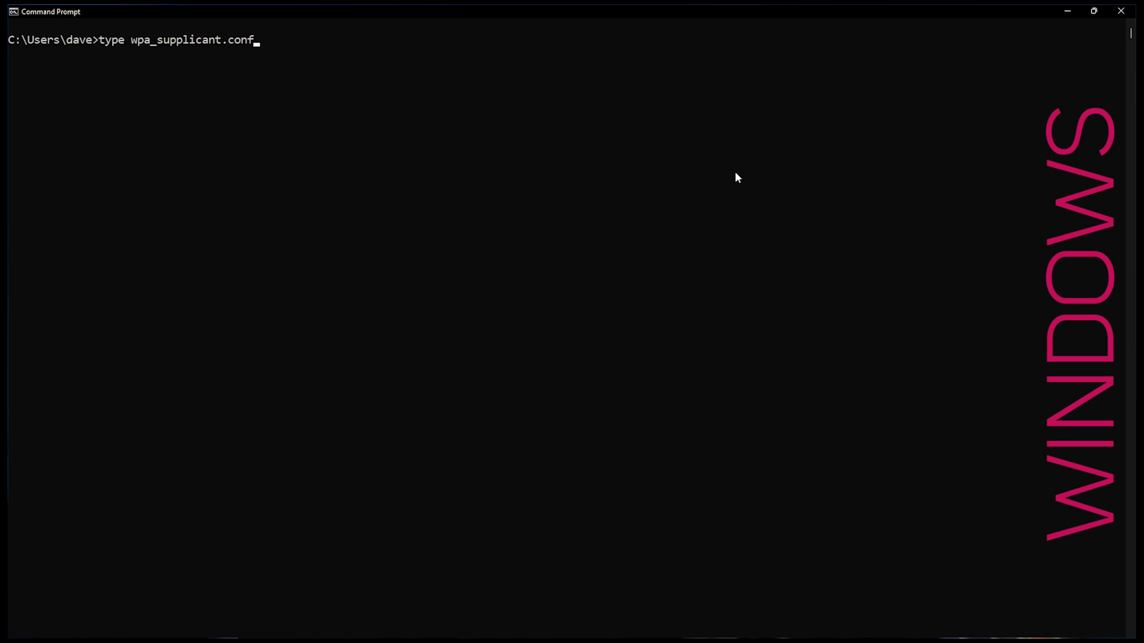
key(Enter)
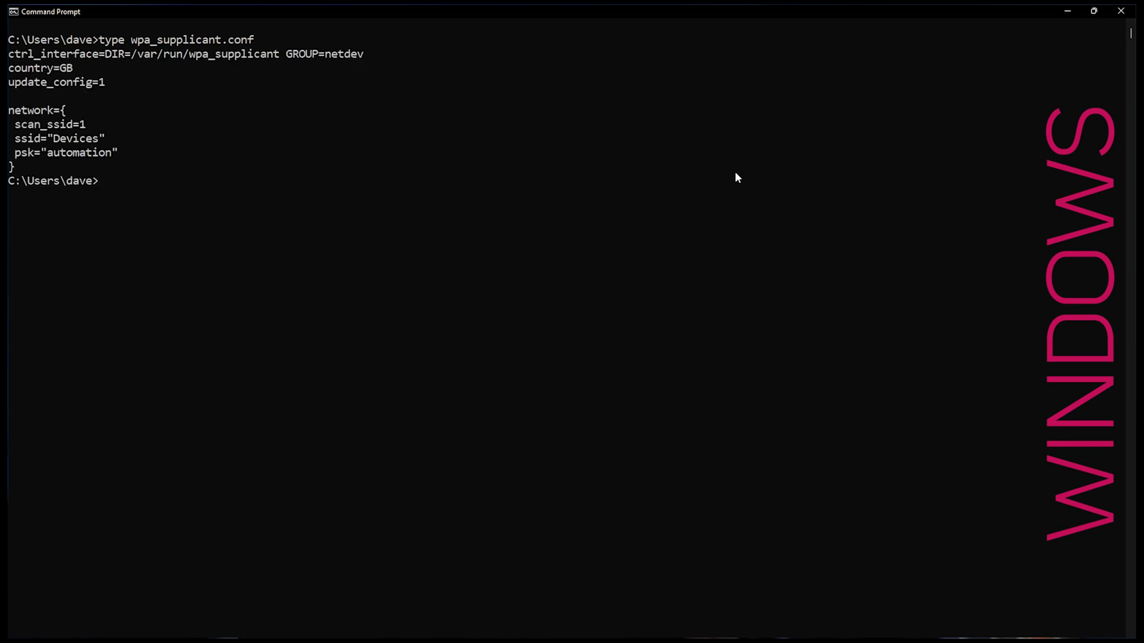
Enter 'copy wpa_supplicant.conf h:' to put the Wi-Fi config on the boot drive.
text(copy wpa)
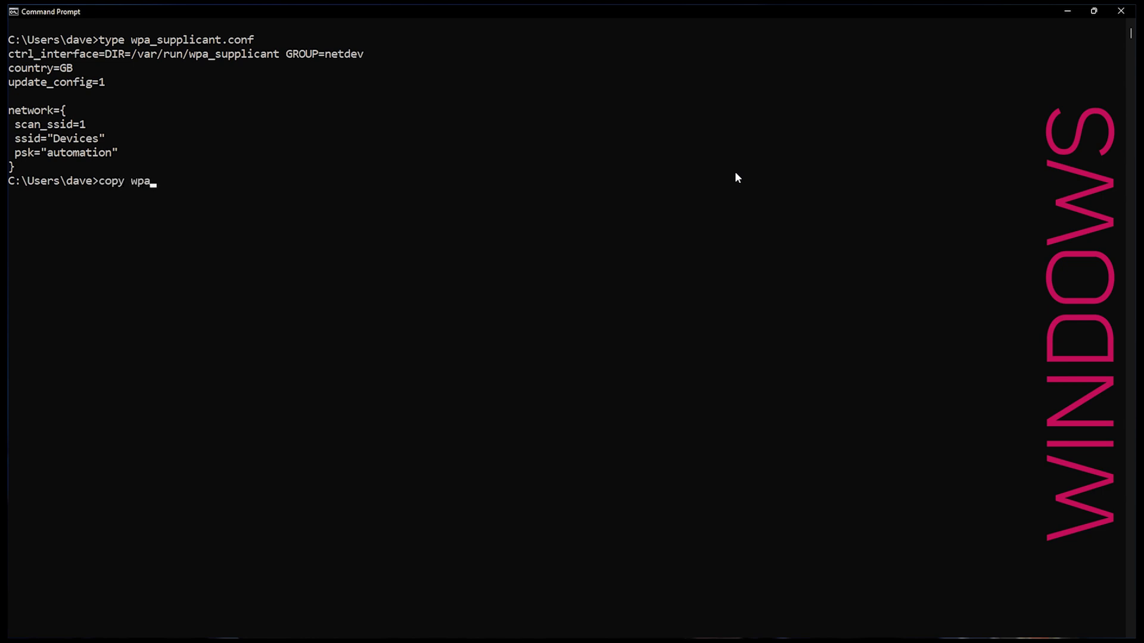
text(_supplicant)
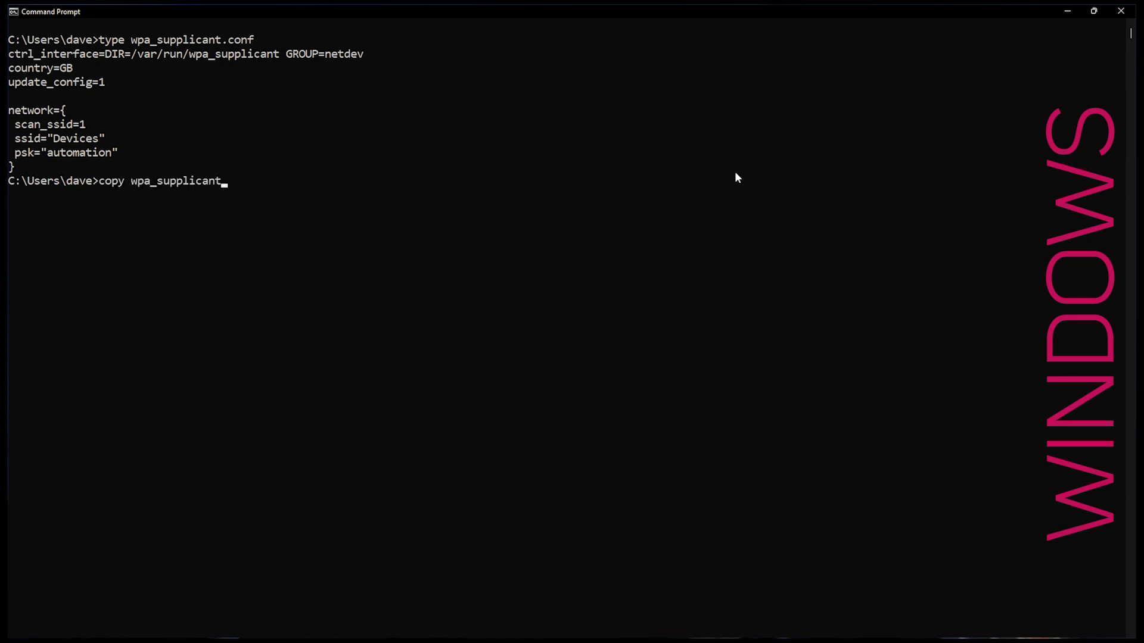
text(.conf h:)
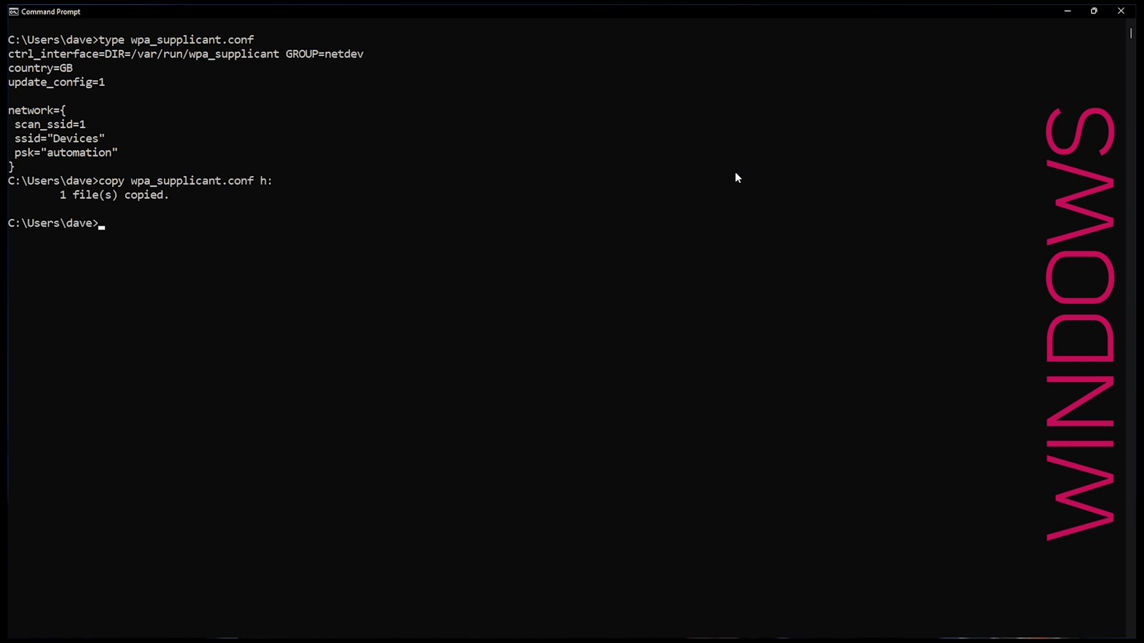
On drive H:, list the boot files and create an empty ssh file with 'copy nul ssh'.
text(h:)
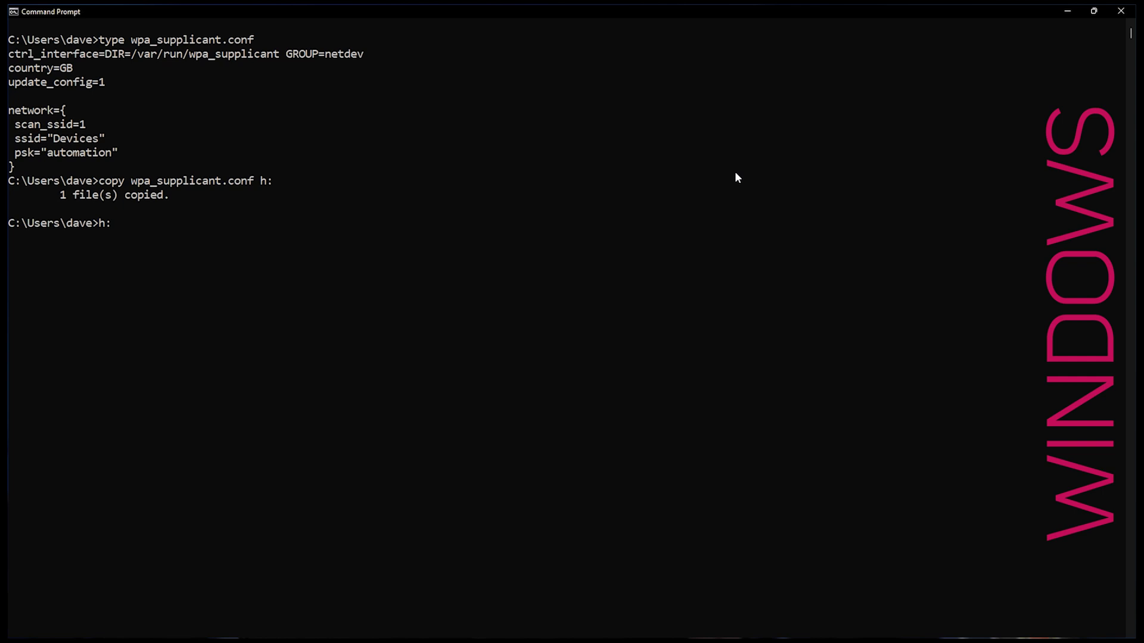
text(dir)
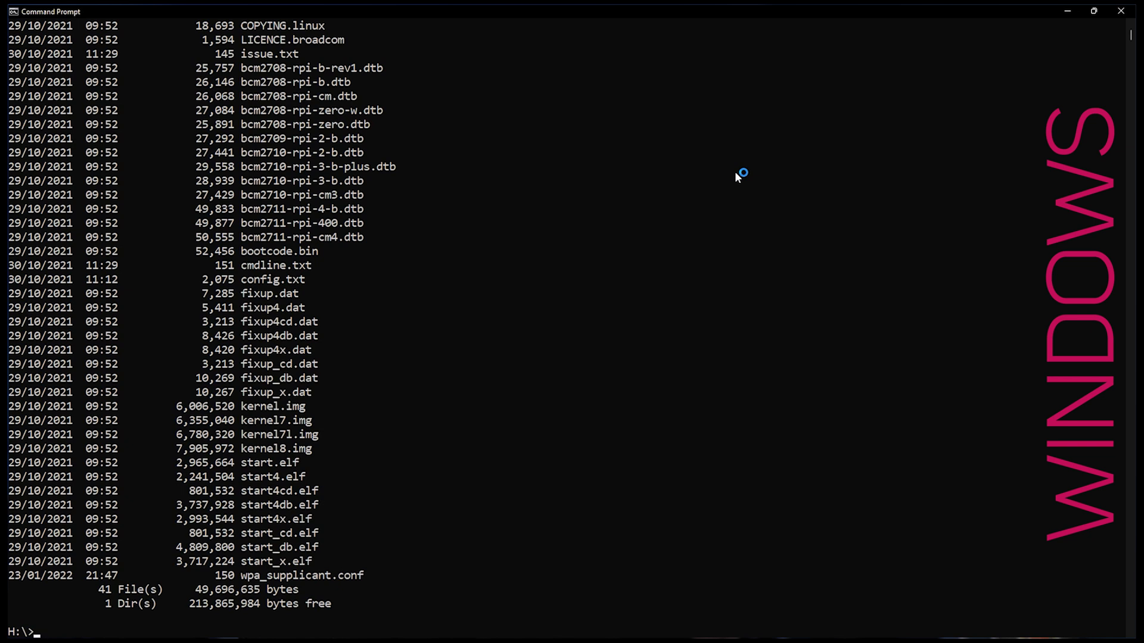
text(c)
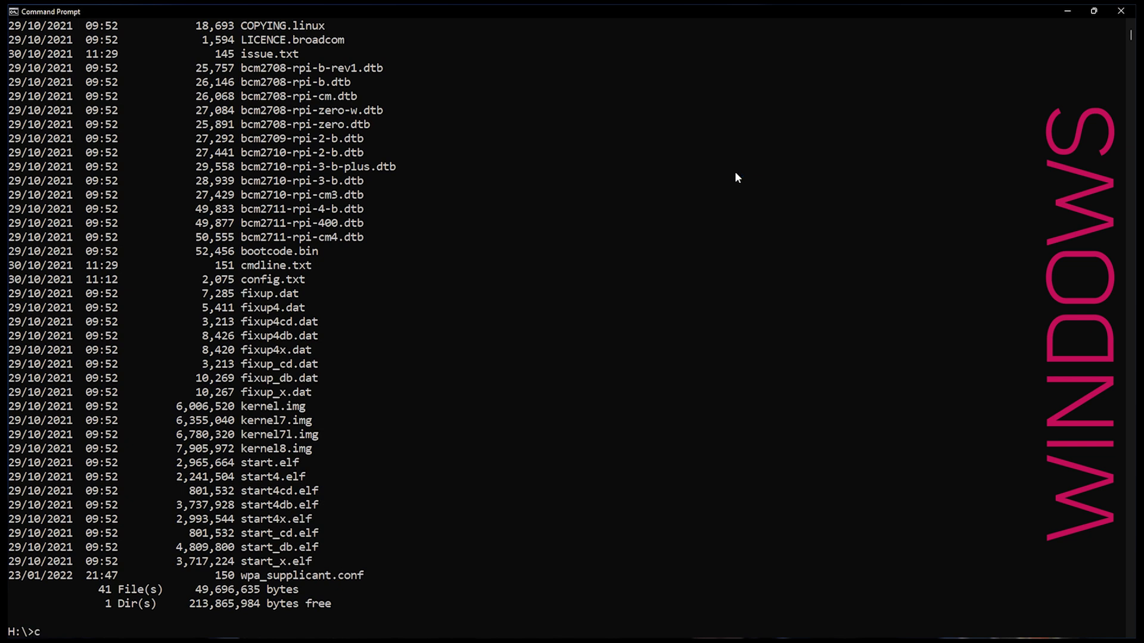
text(opy nu)
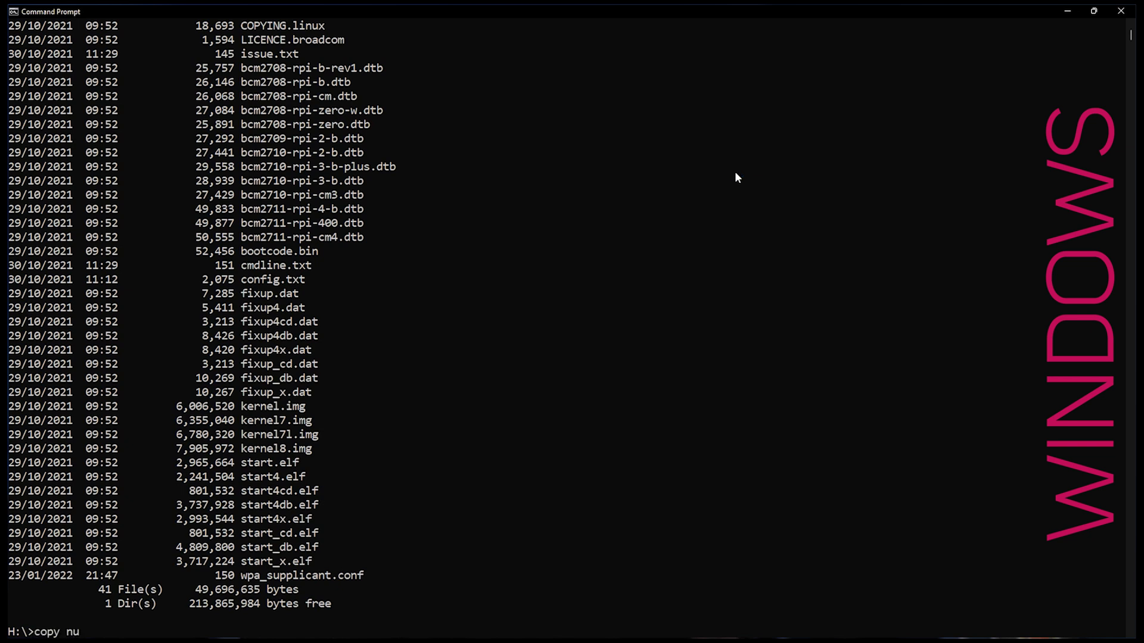
text(l ssh)
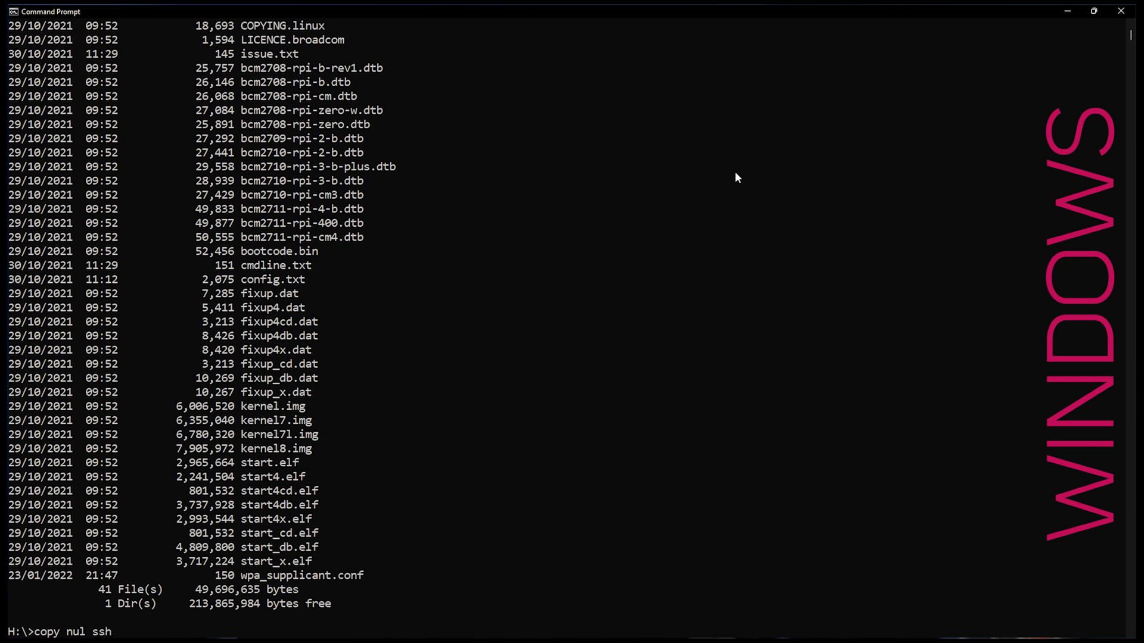
key(Enter)
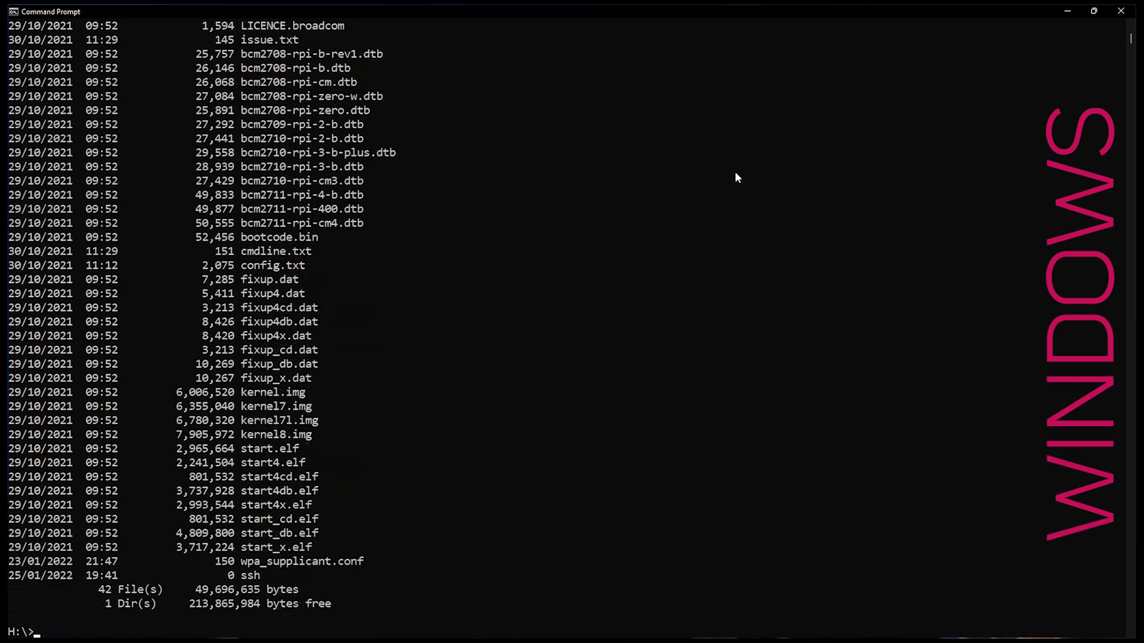
Confirm ssh and wpa_supplicant.conf are listed, then return to drive C:.
drag(7, 561, 372, 583)
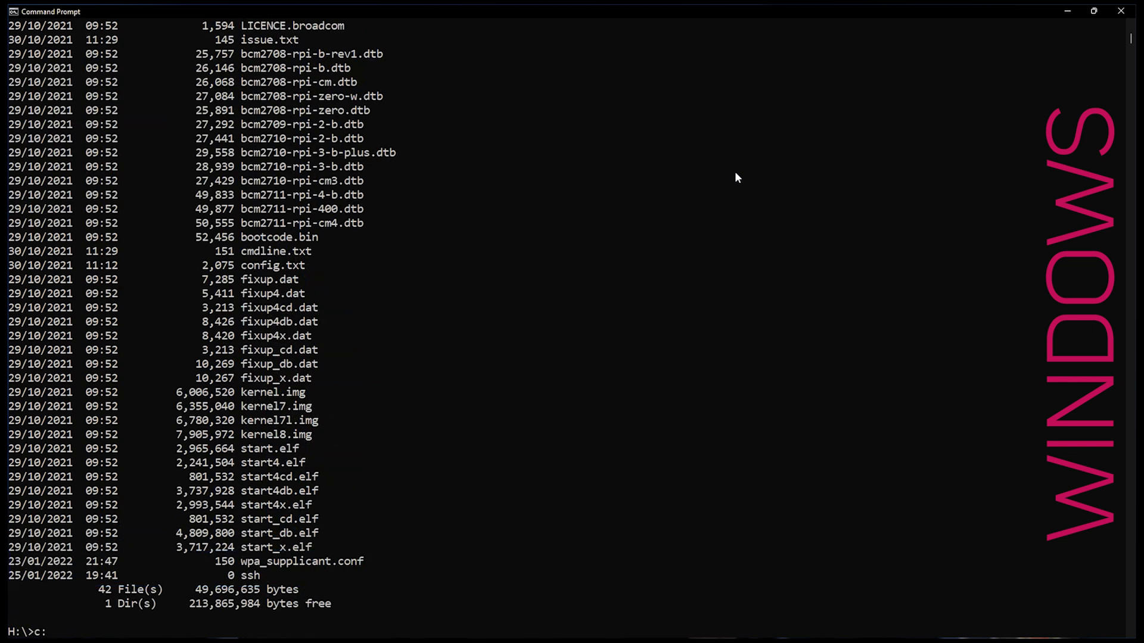
key(Enter)
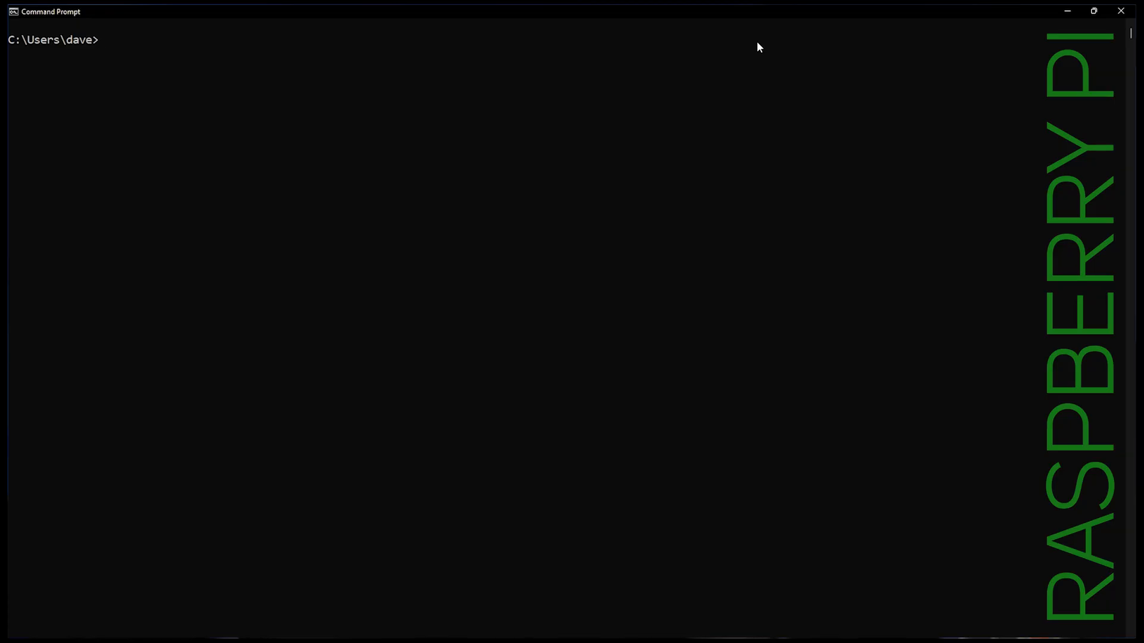
text(ssh)
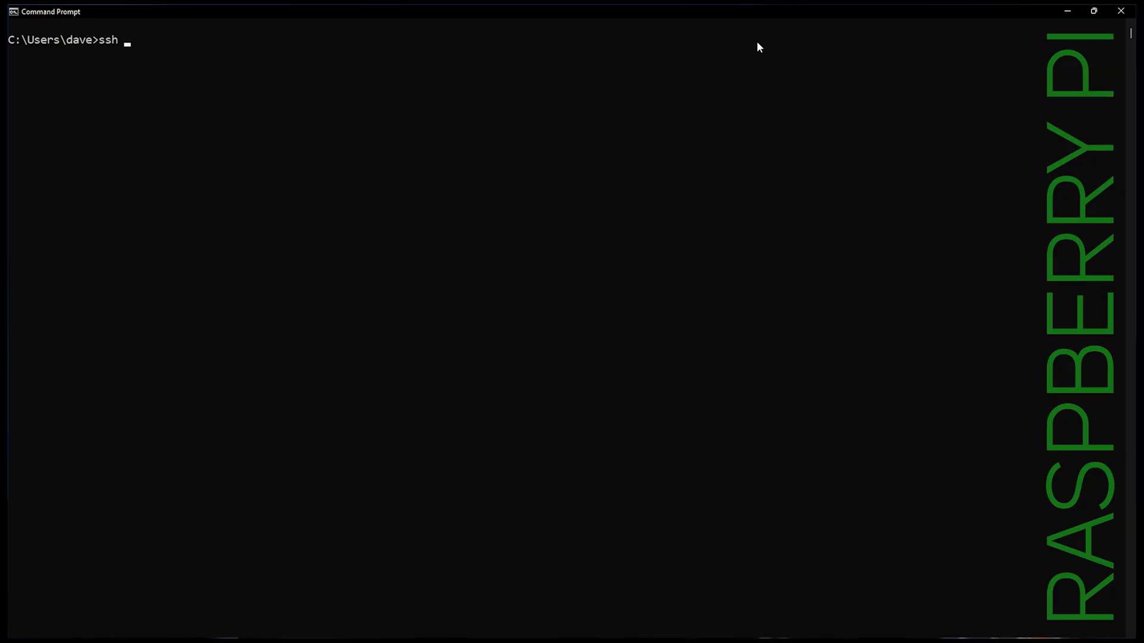
text(pi@)
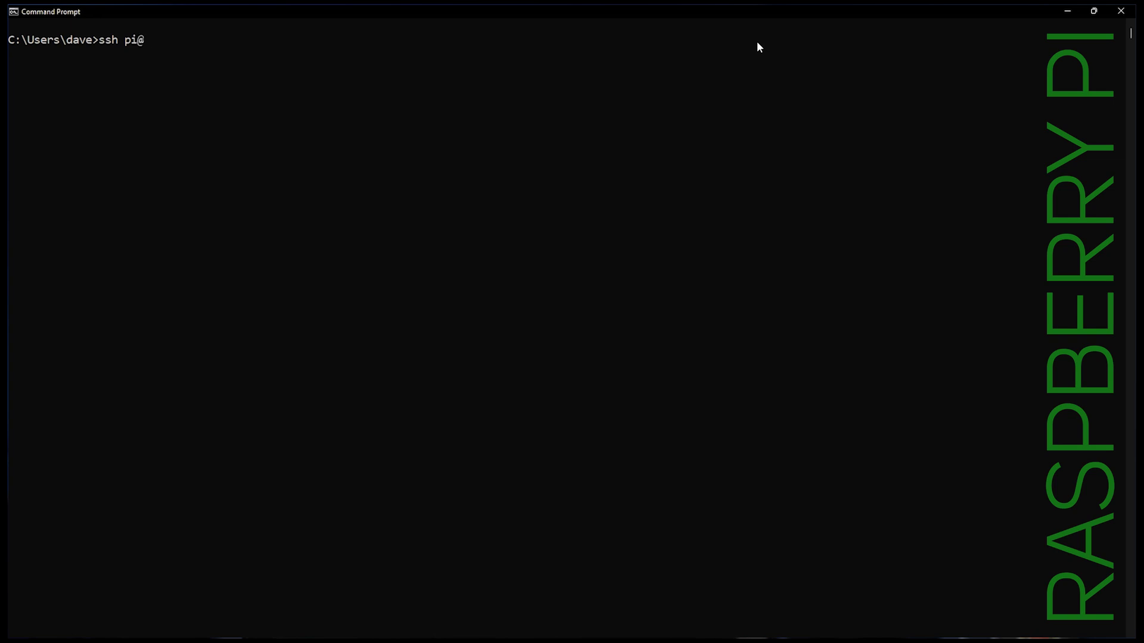
text(ras)
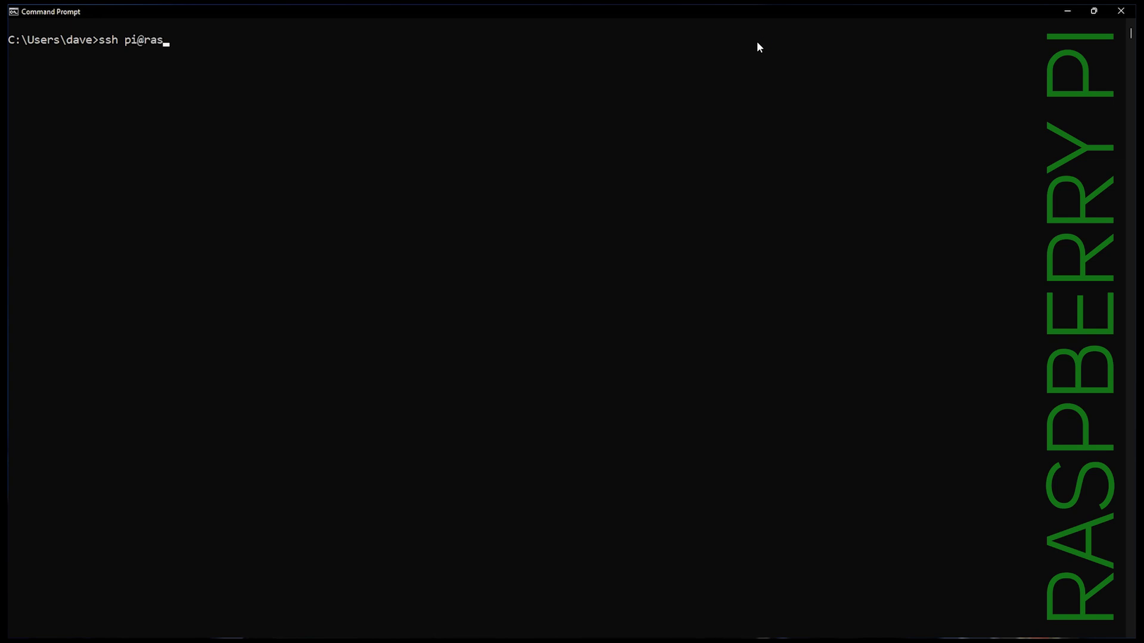
text(pberrypi)
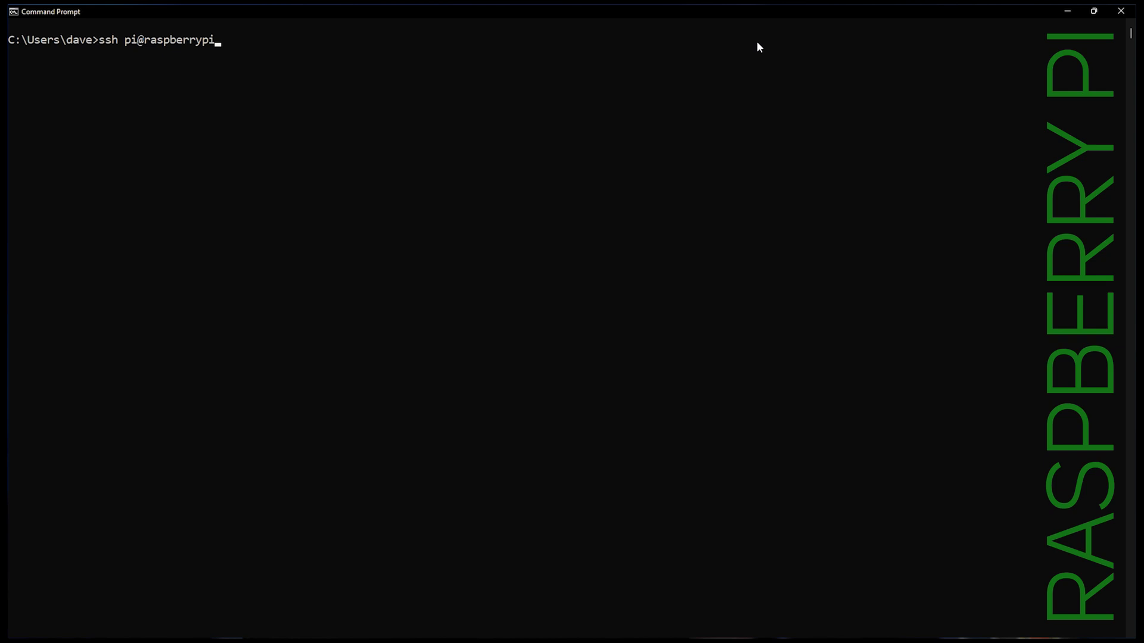
text(.local)
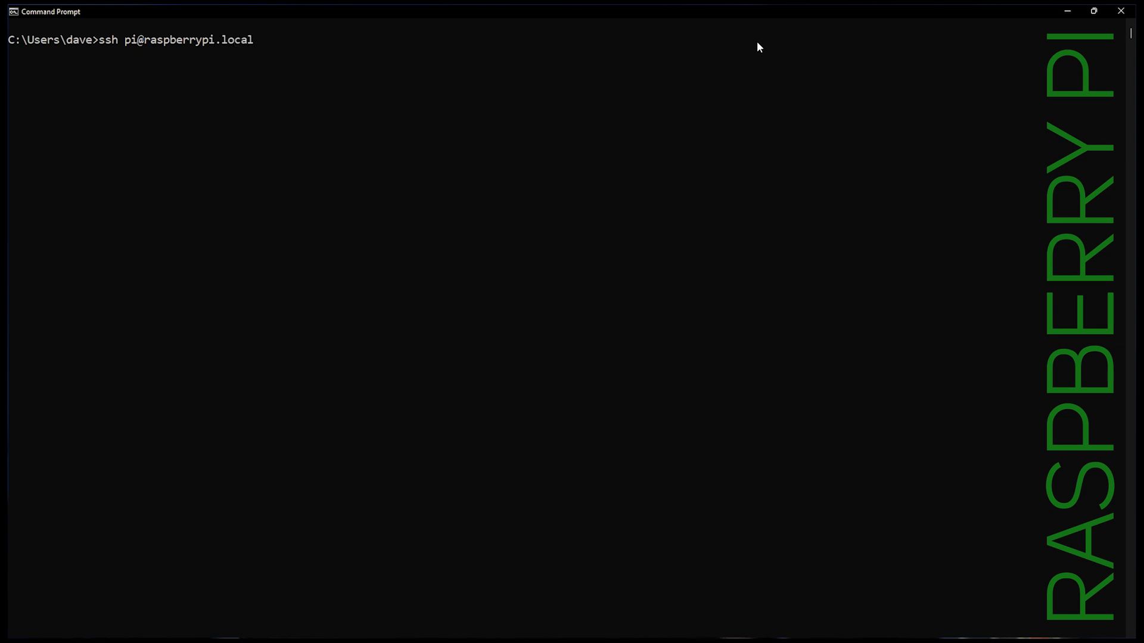
key(Enter)
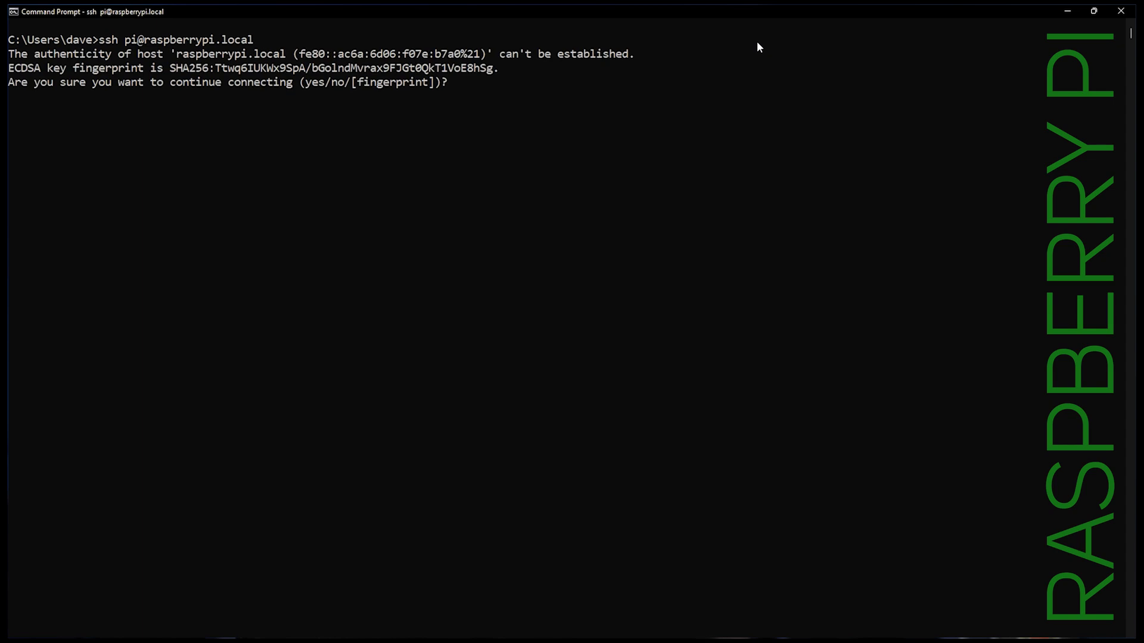
Answer Yes to trust the host fingerprint and submit the pi password.
text(Yes)
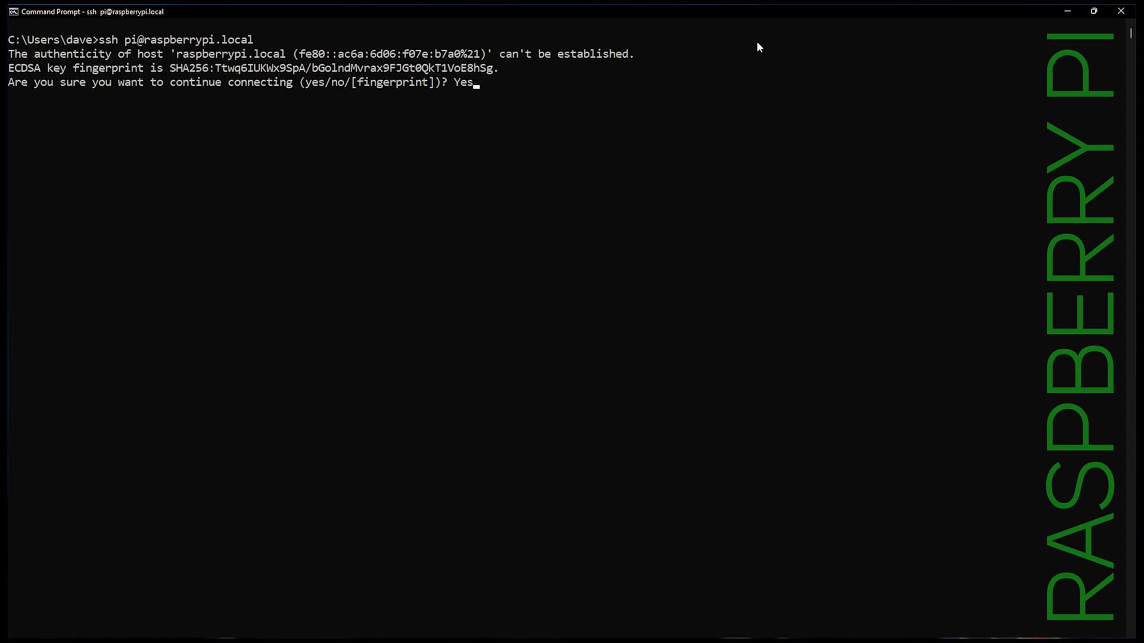
key(Enter)
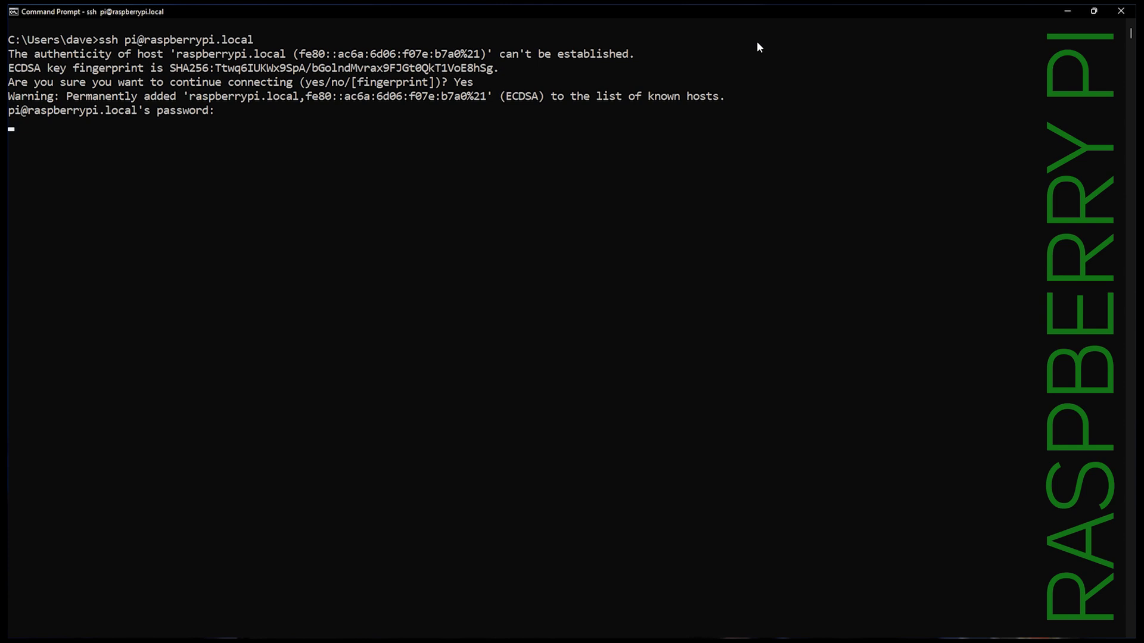
key(Enter)
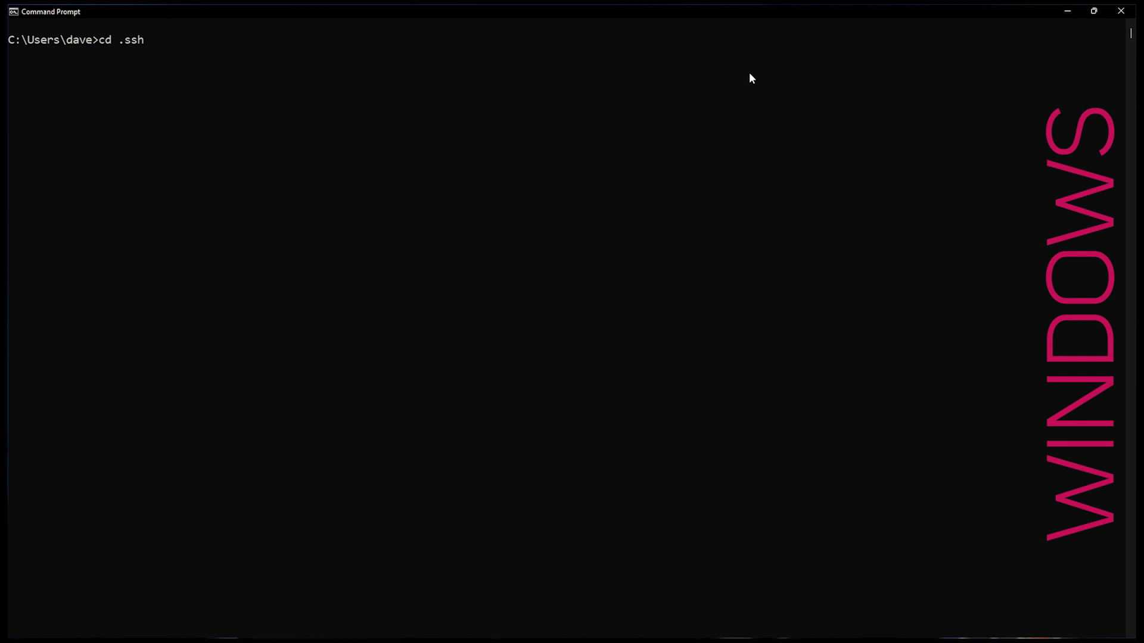
In .ssh, run ssh-keygen with default file and empty passphrase, then list id_rsa and id_rsa.pub with dir.
key(Enter)
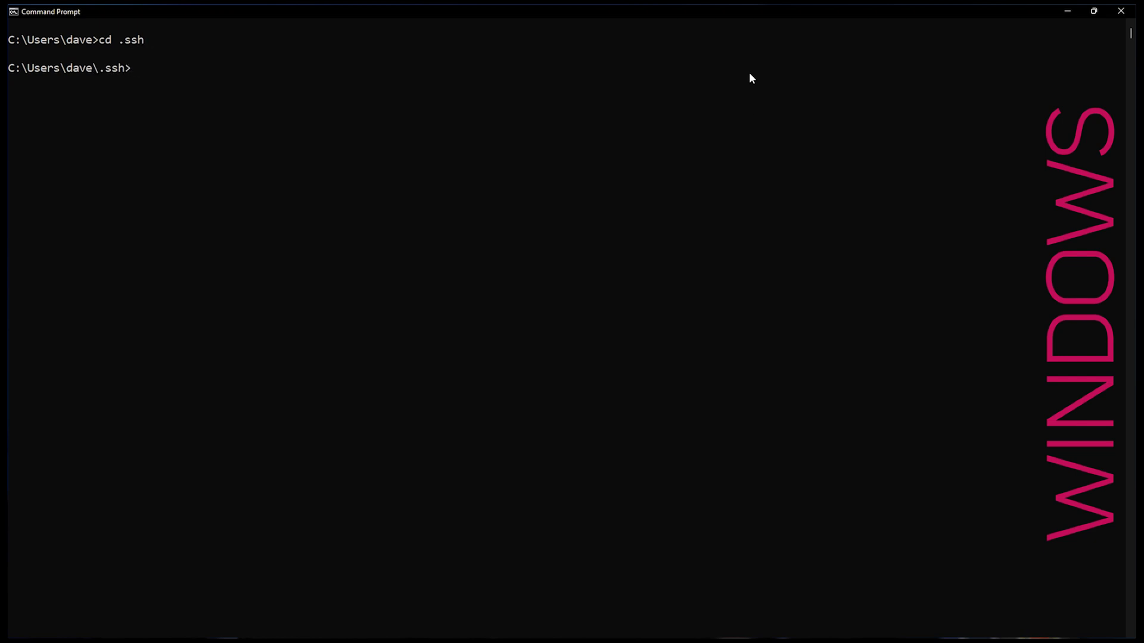
text(ssh-)
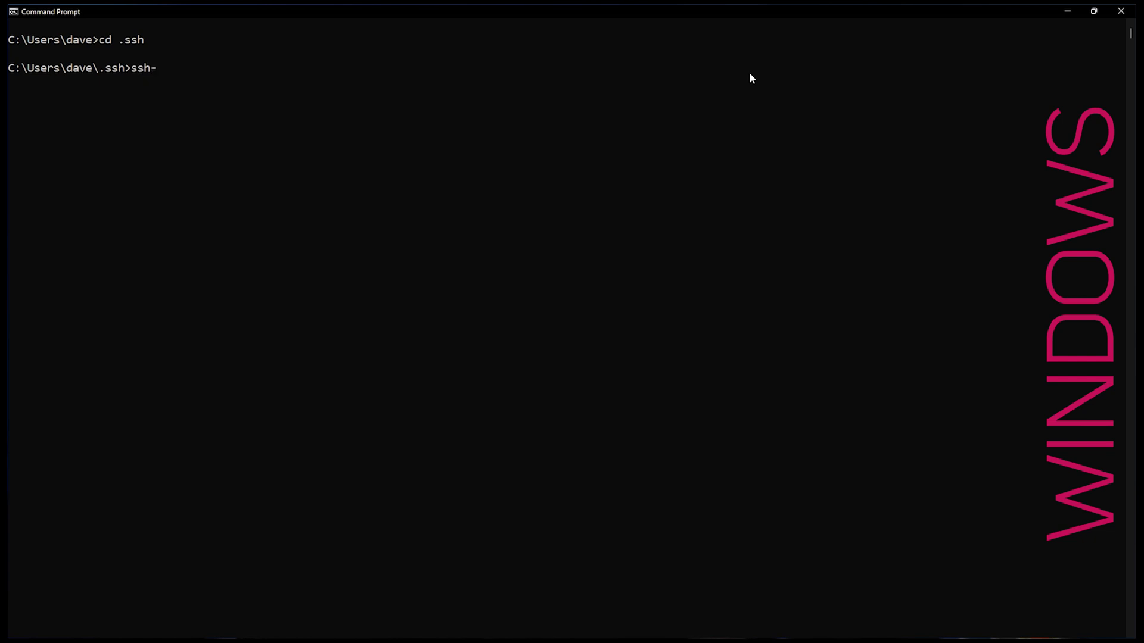
text(key)
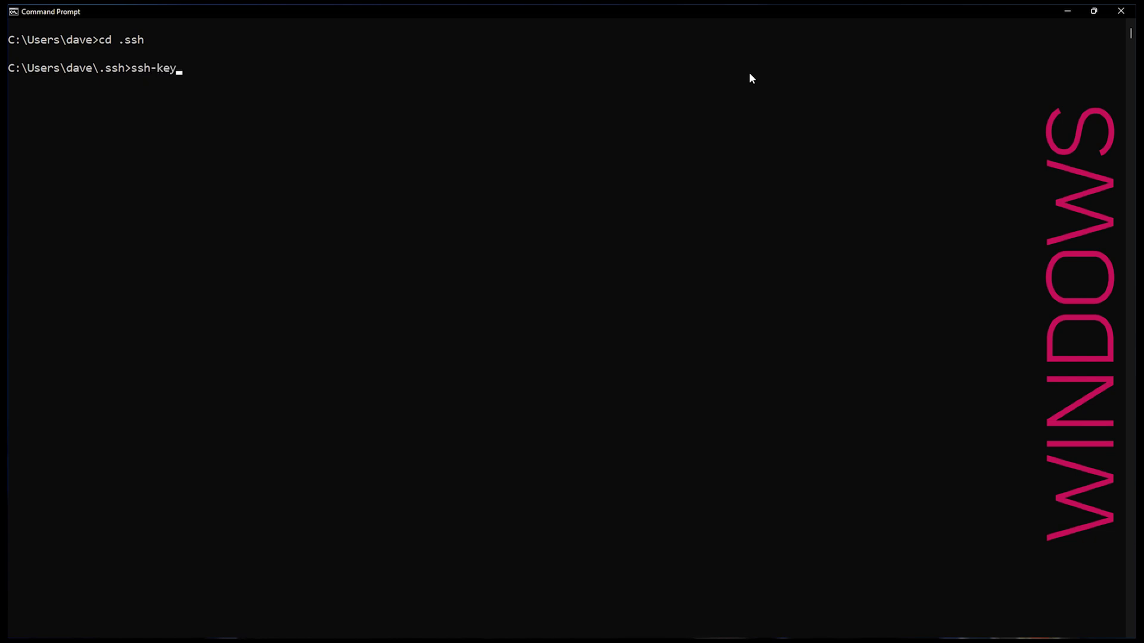
text(gen)
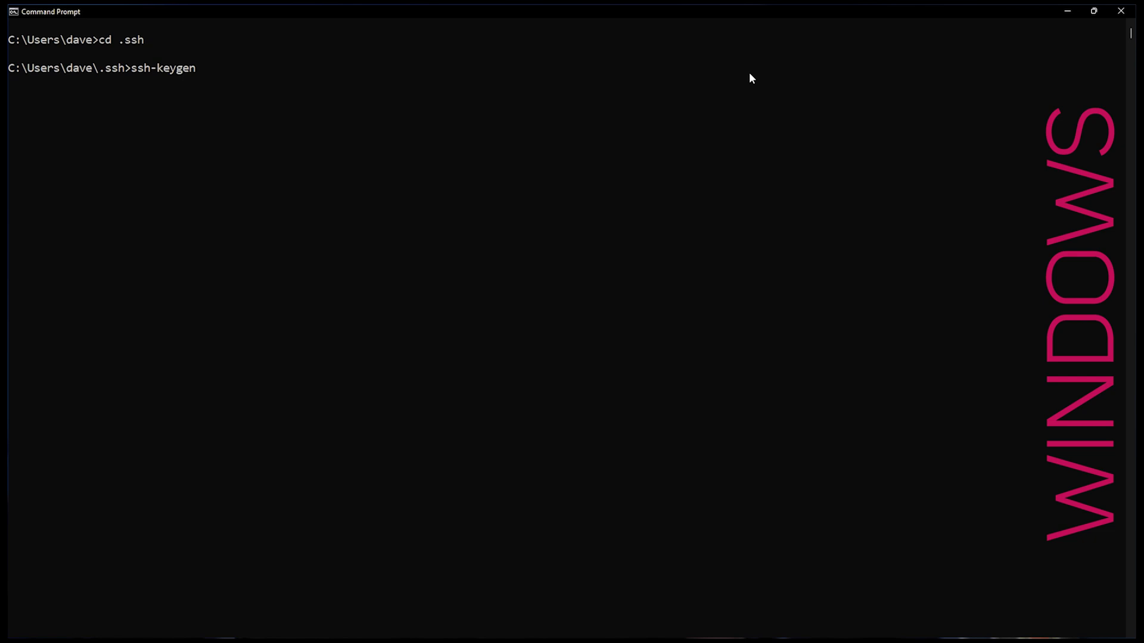
key(Enter)
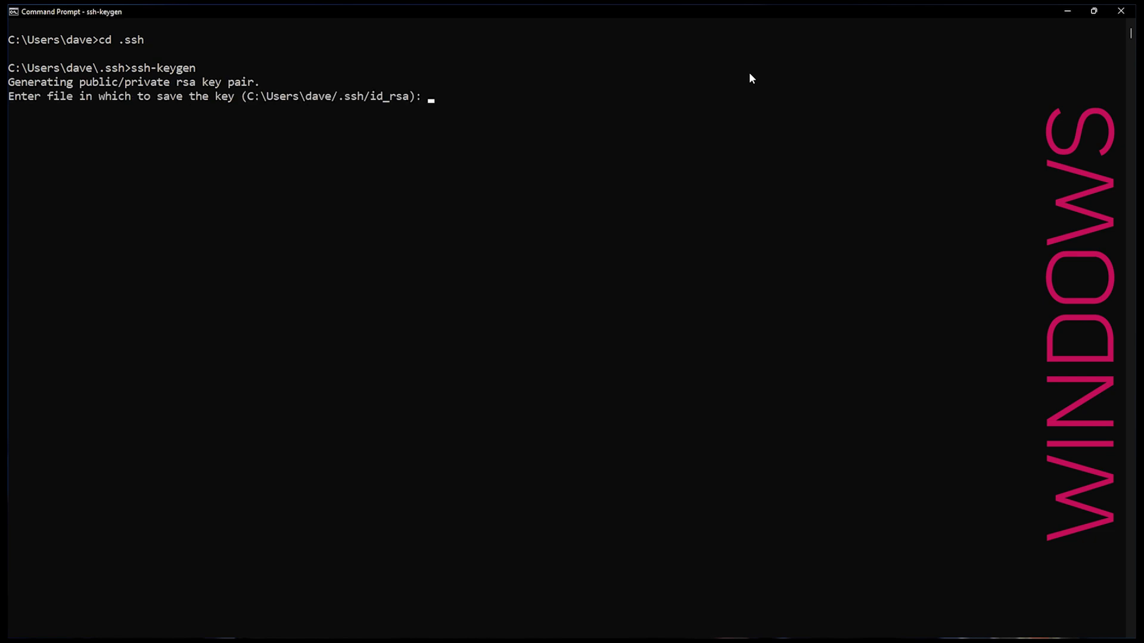
key(Enter)
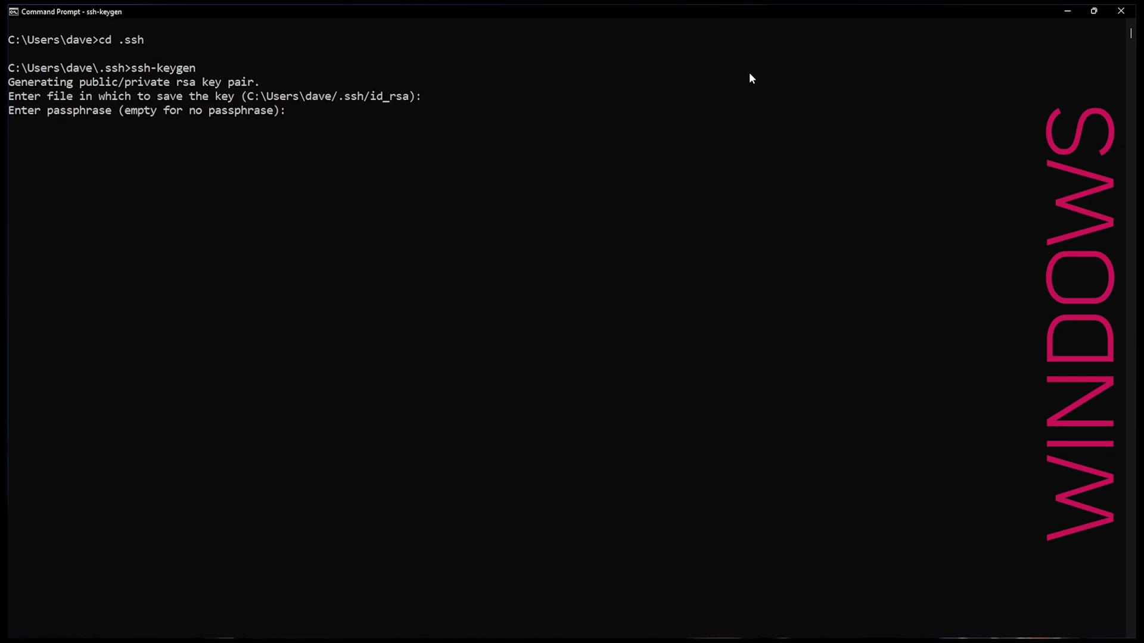
key(Enter)
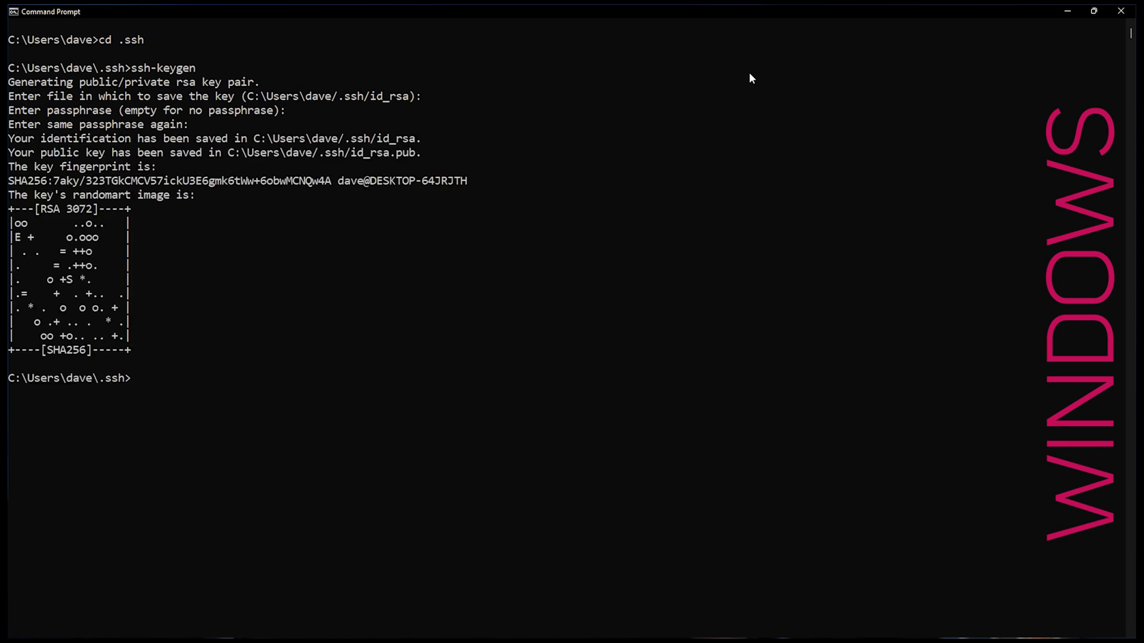
text(dir)
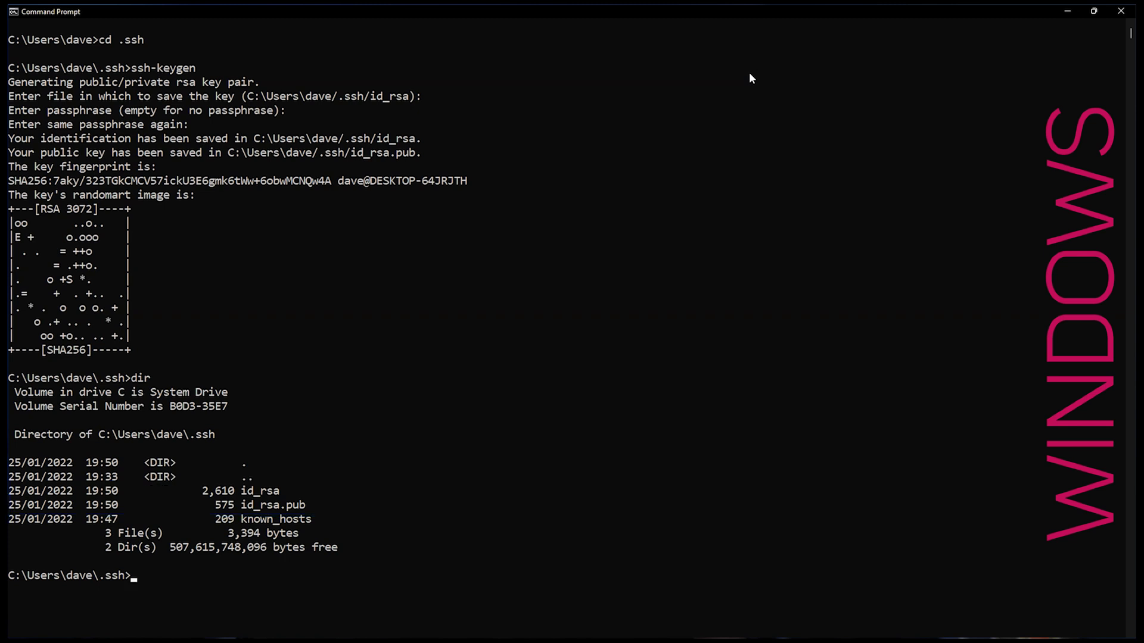
text(type)
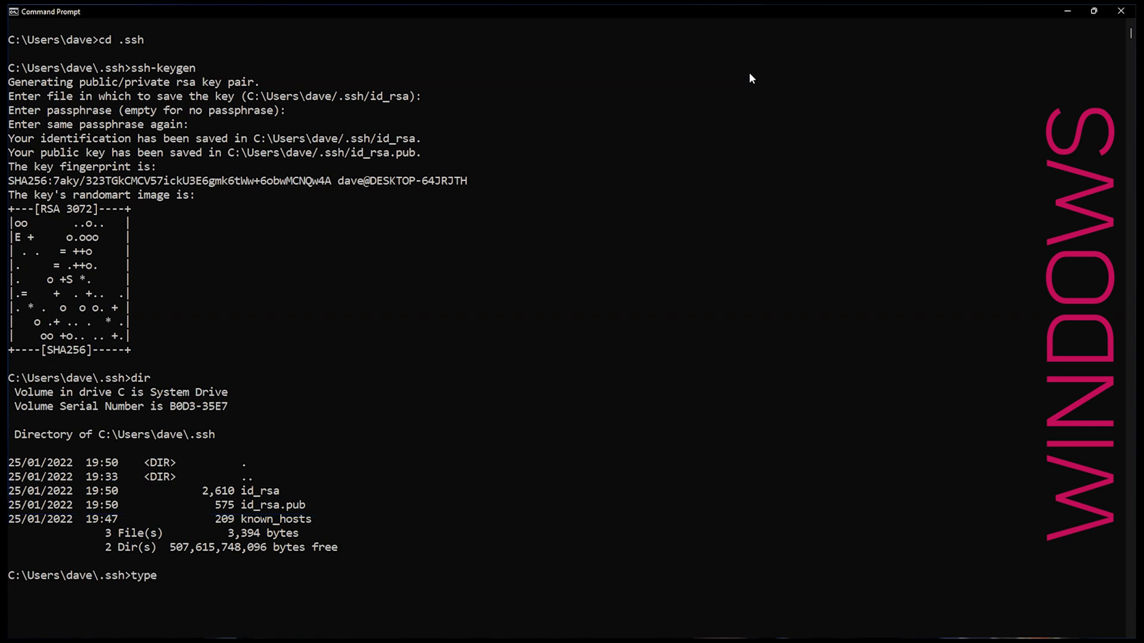
text(id_rsa)
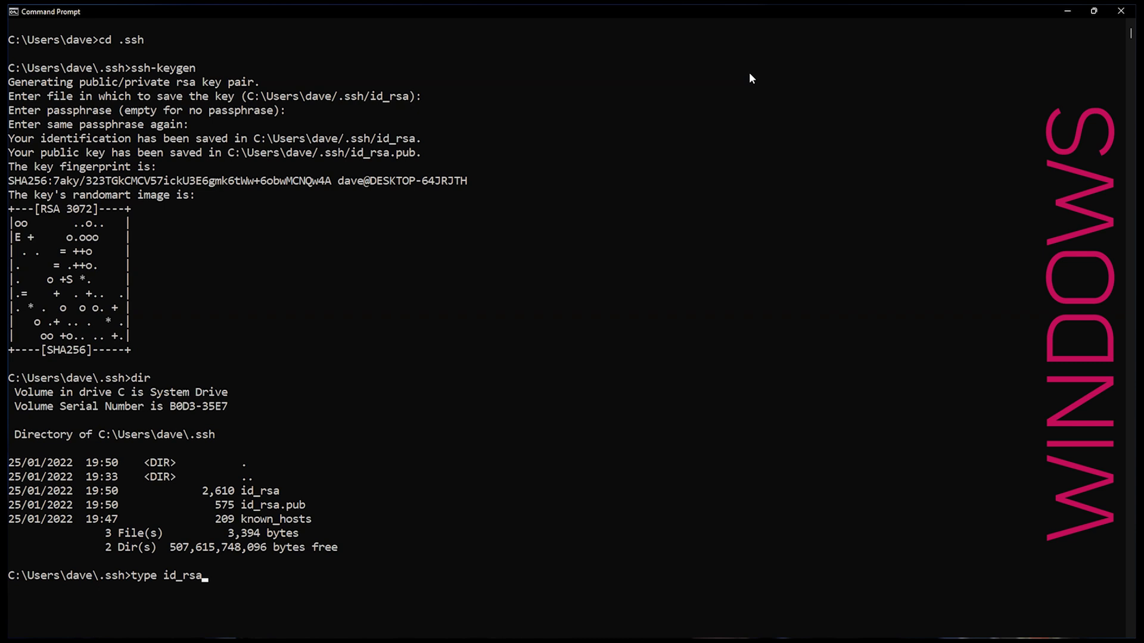
text(.pu)
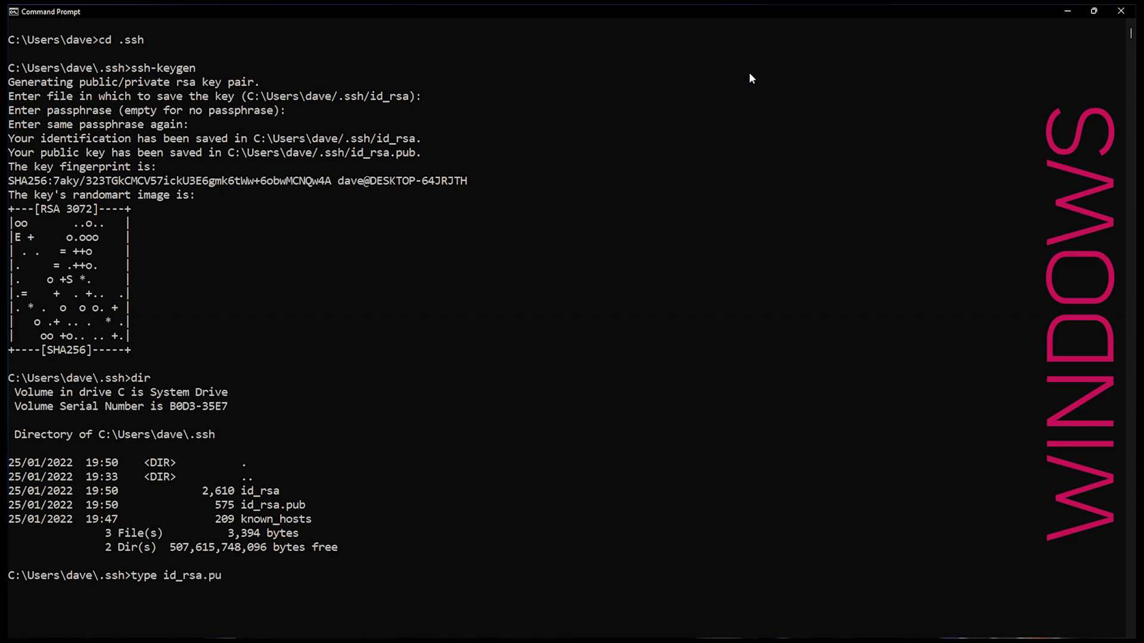
text(b)
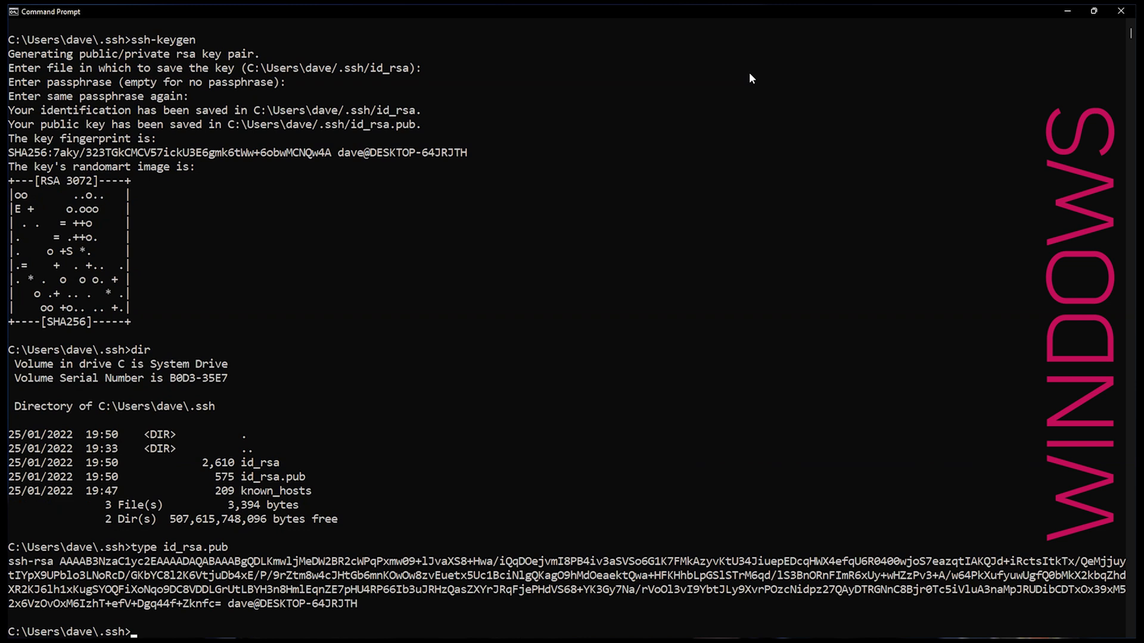
mouse_move(87, 556)
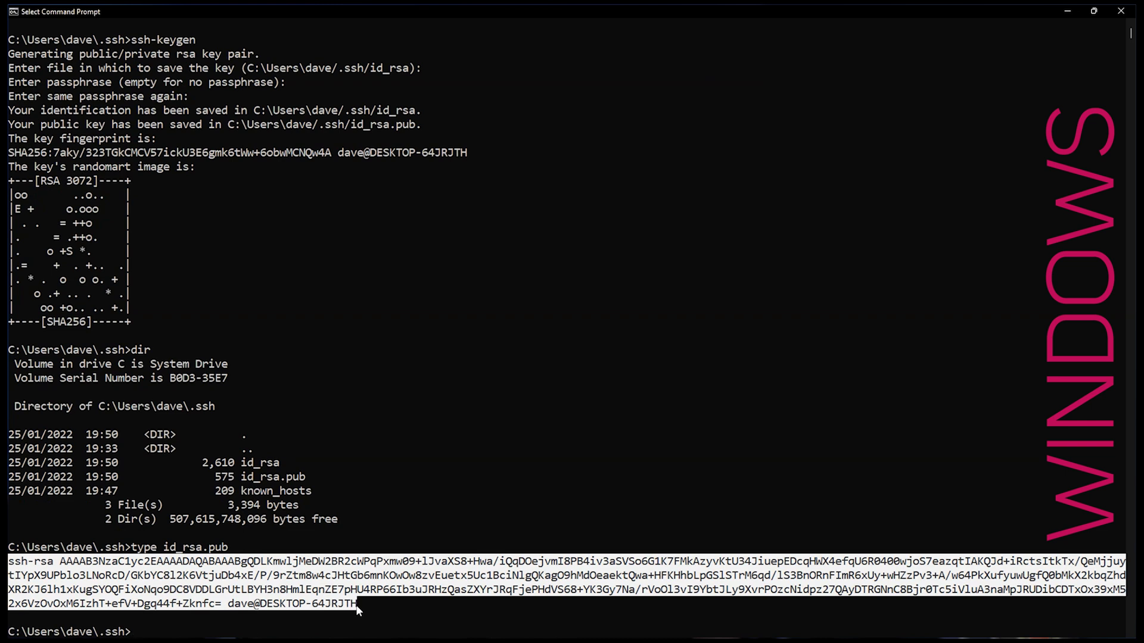
mouse_move(360, 605)
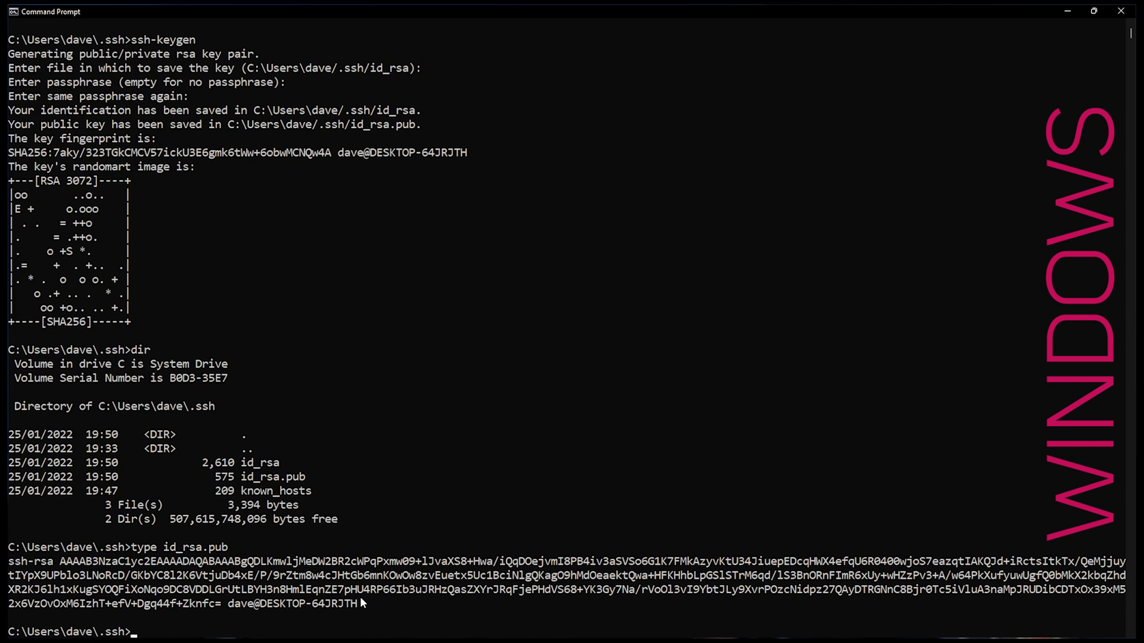
text(ssh pi@raspberrypi.local)
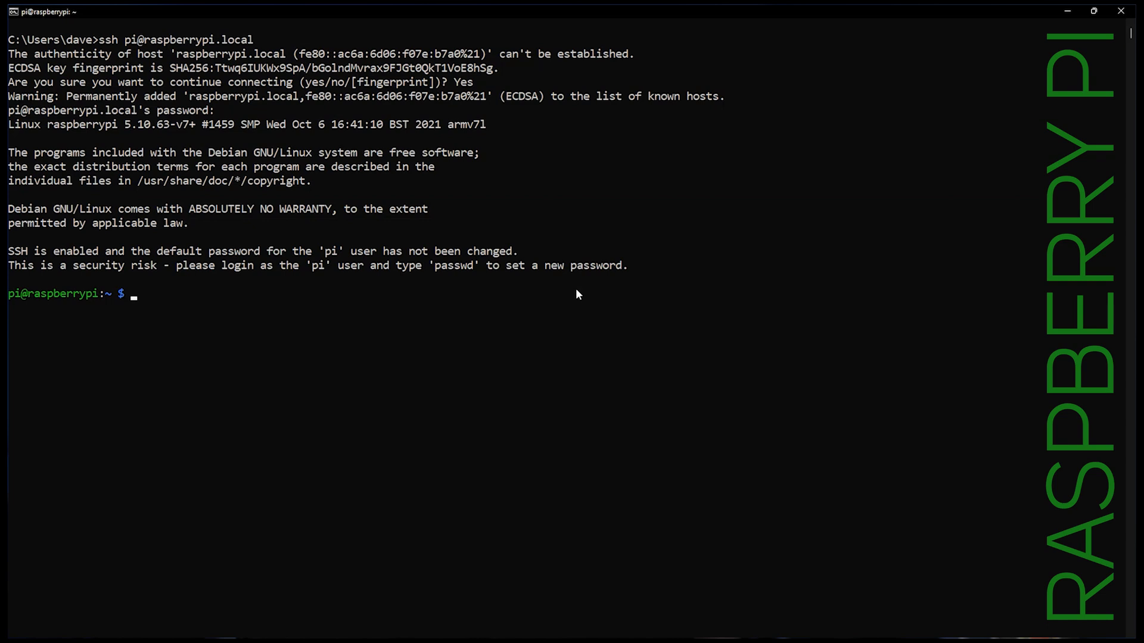
On the Pi, mkdir .ssh, cd into it, and start 'cat > authorized_keys' awaiting the key.
text(mkdir)
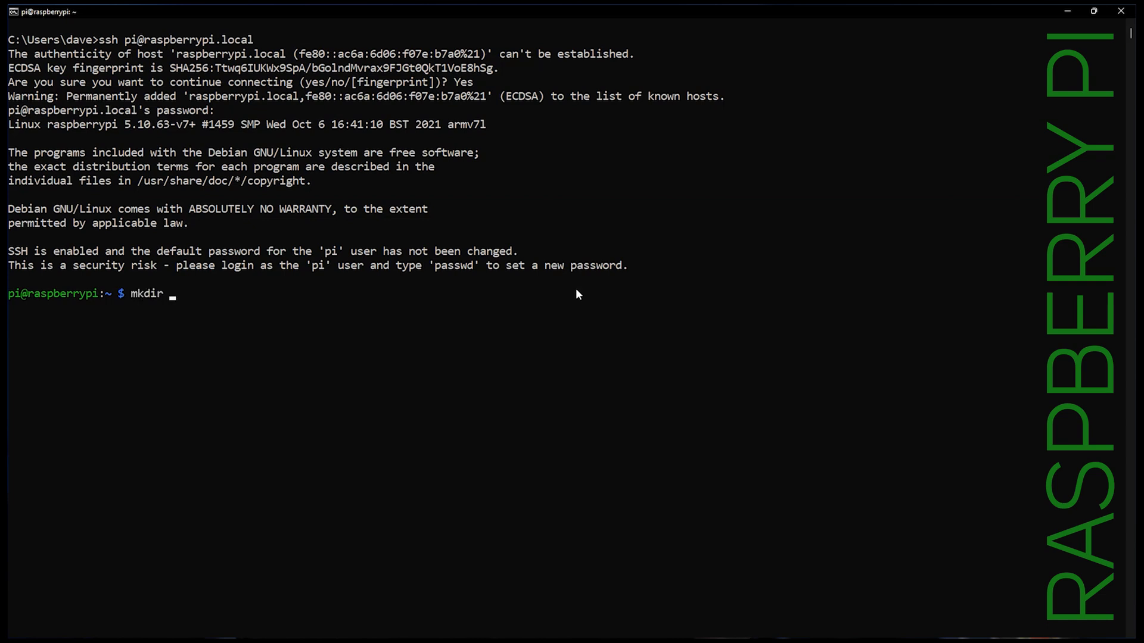
text(.ssh)
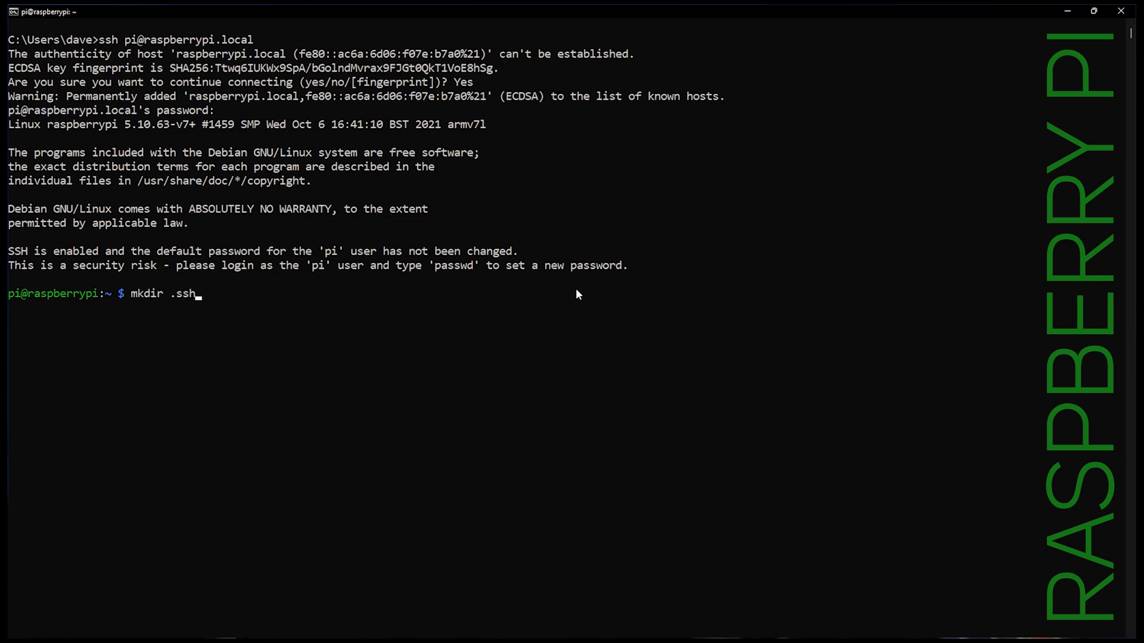
text(cd)
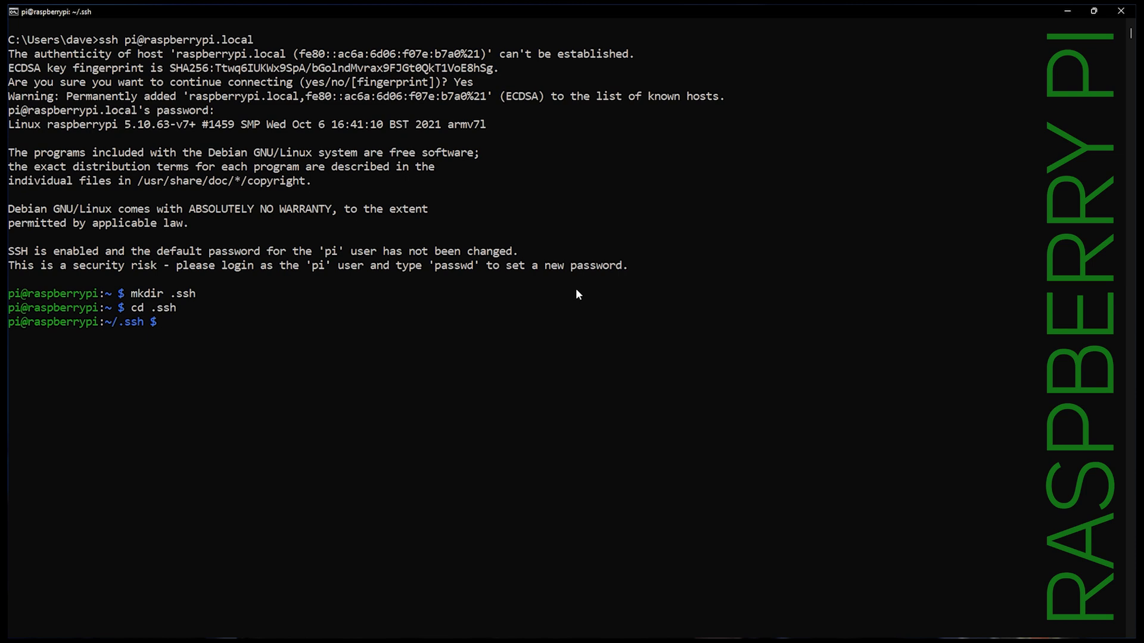
text(cat > auth)
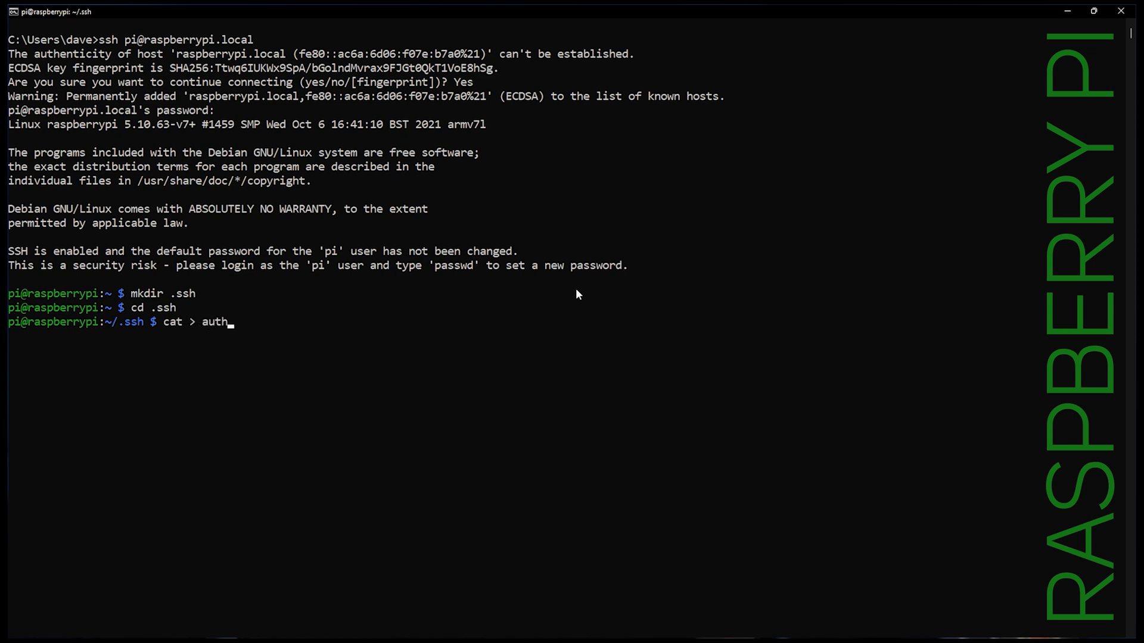
text(orized)
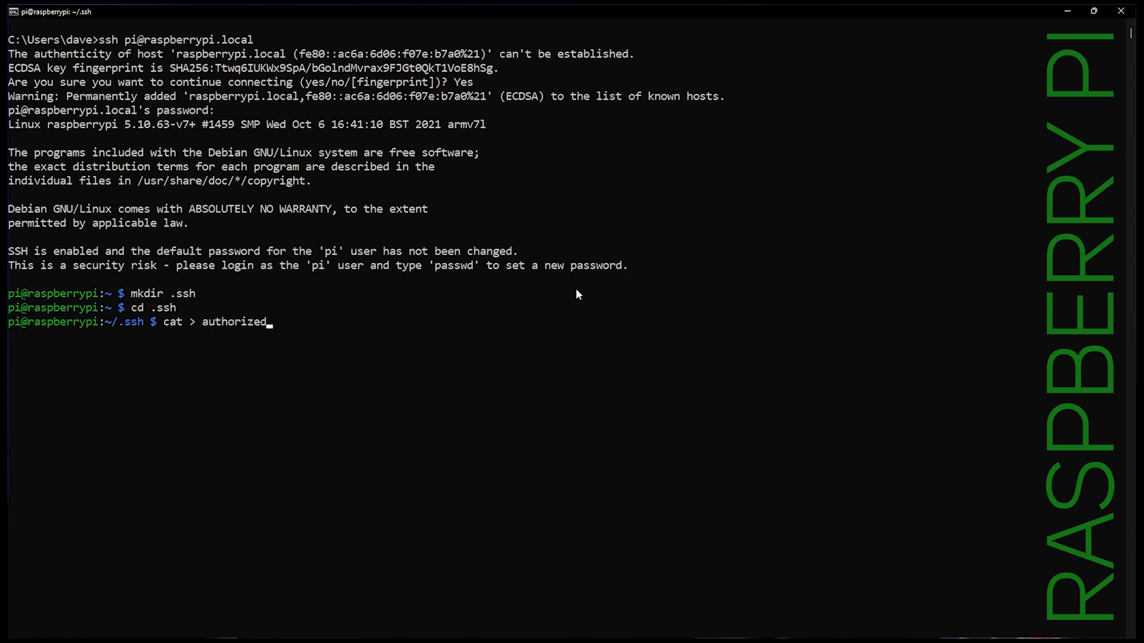
text(_keys)
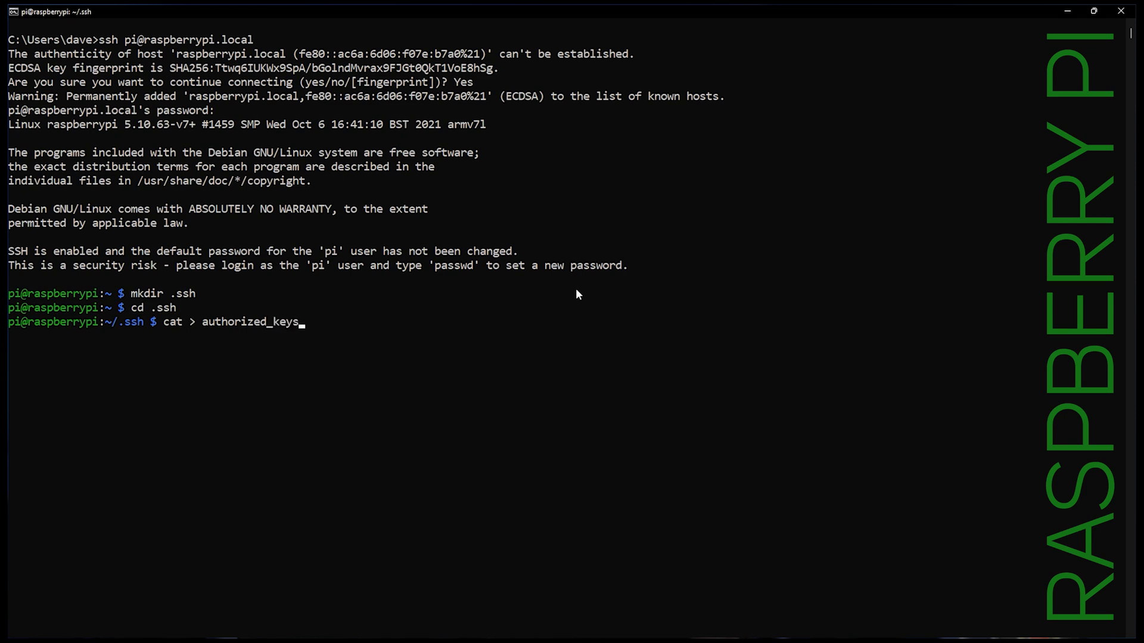
key(Enter)
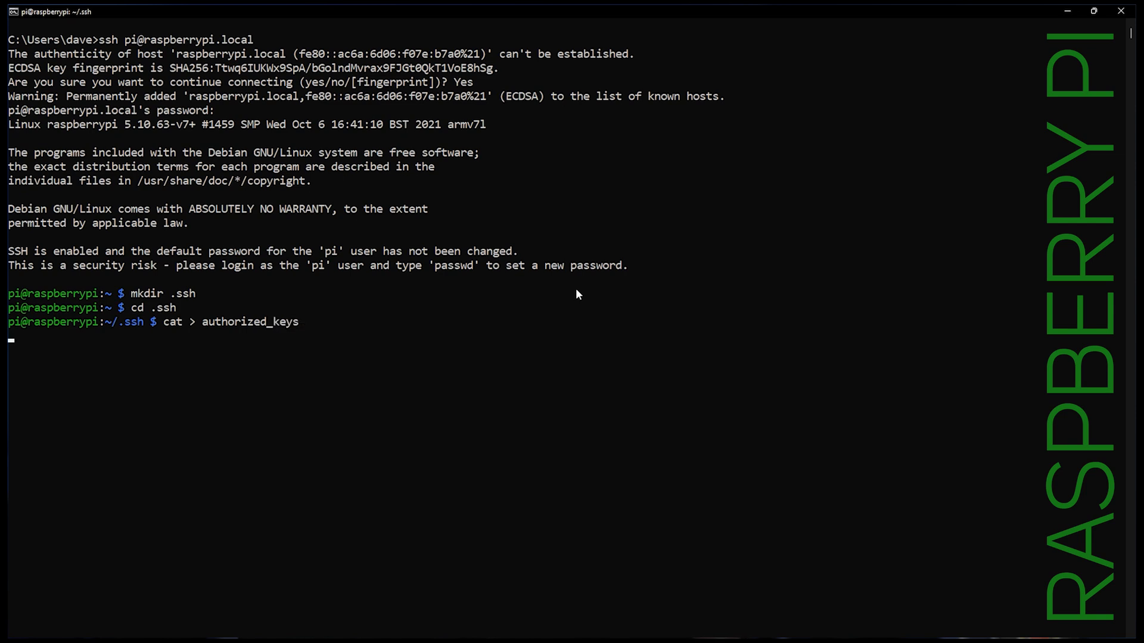
mouse_move(460, 239)
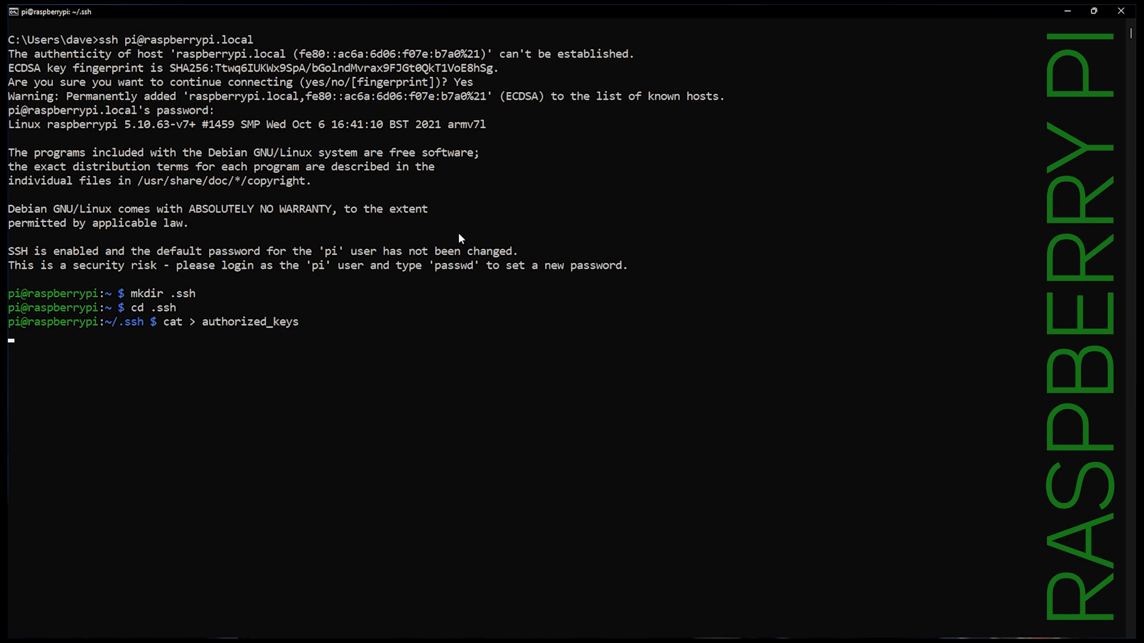
Paste the copied Windows public key into the terminal via the console's Edit > Paste menu.
right_click(24, 10)
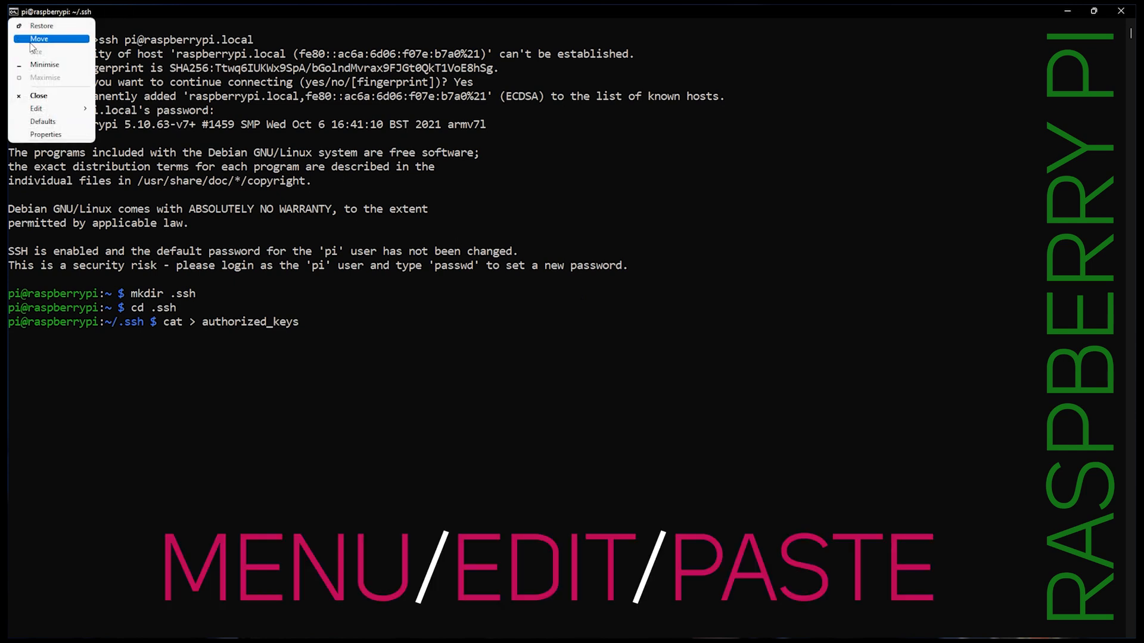
click(29, 109)
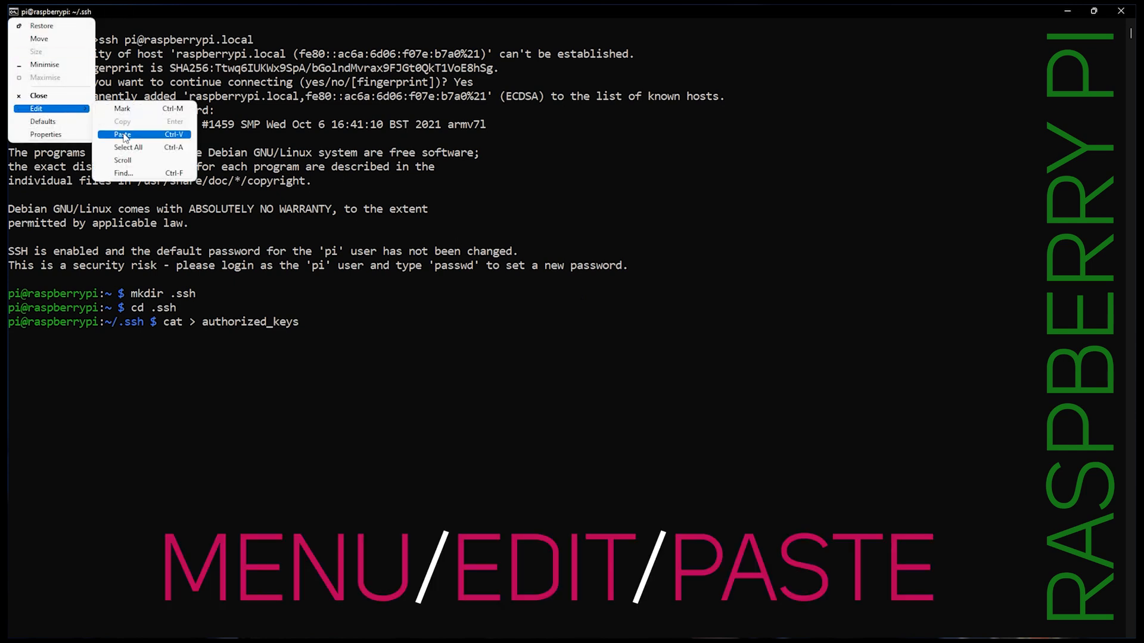
click(121, 134)
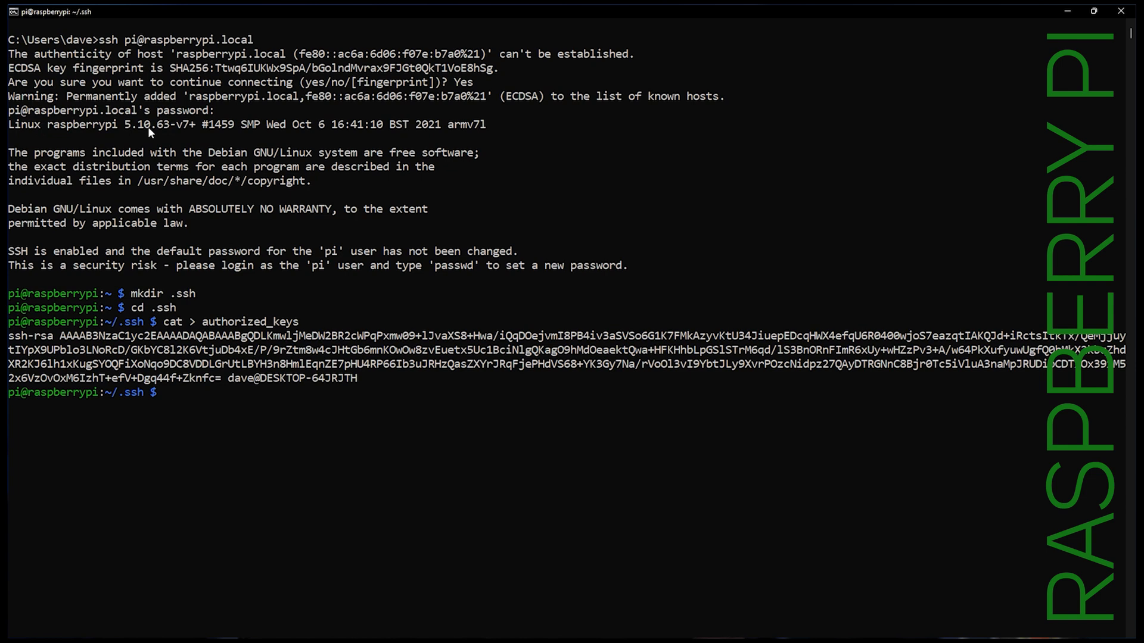
Display authorized_keys with cat to confirm the key, then cd .. back to pi's home folder.
text(cat au)
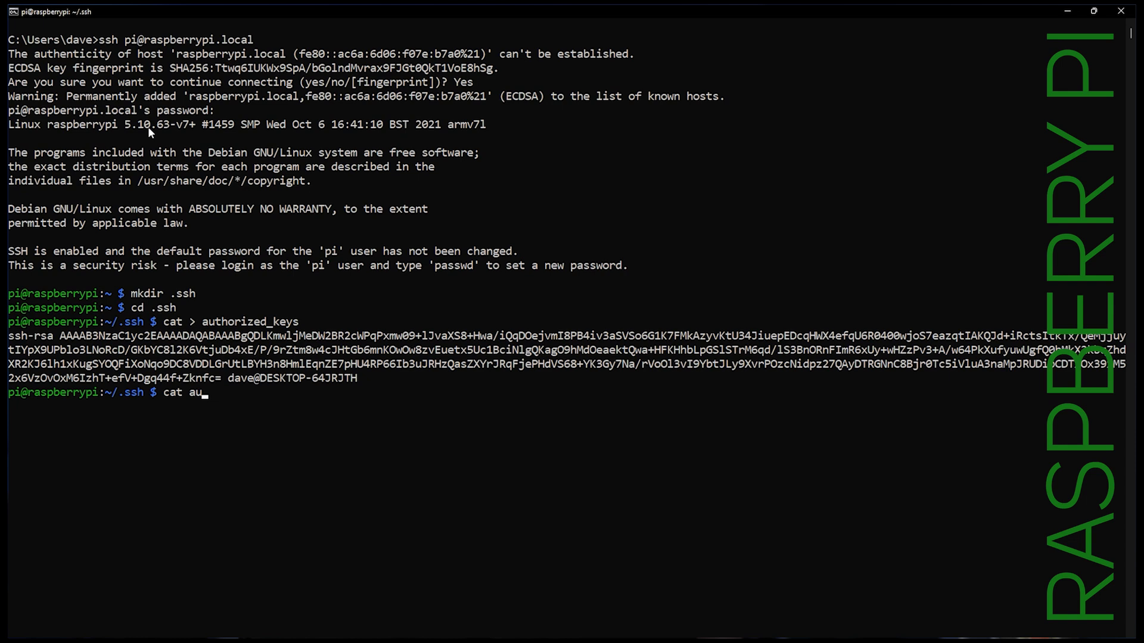
text(thorized)
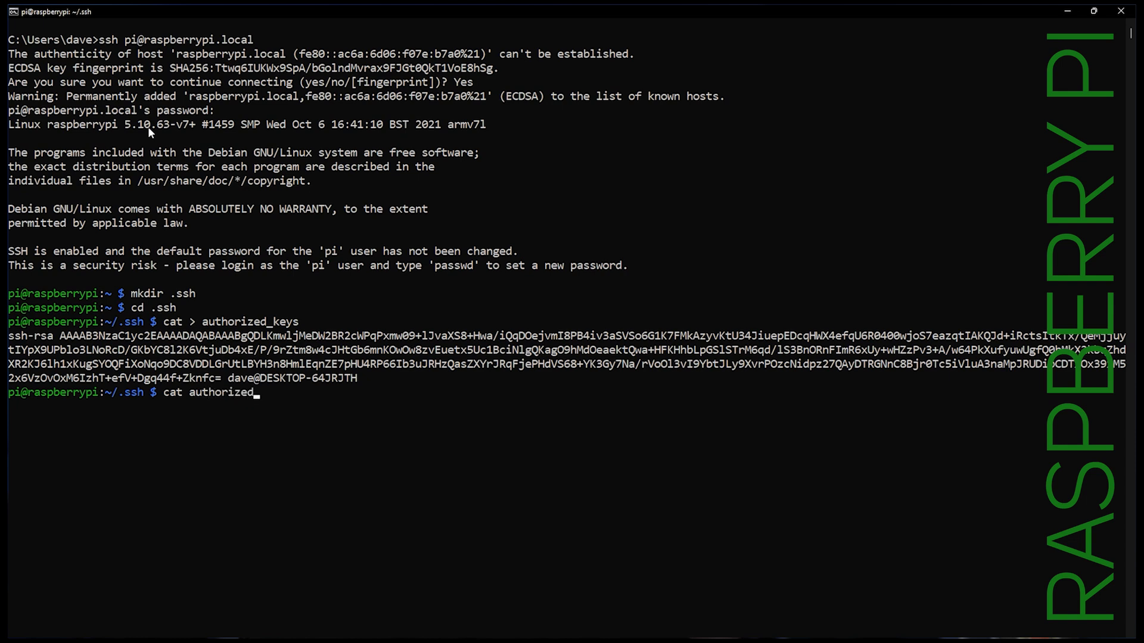
text(_keys)
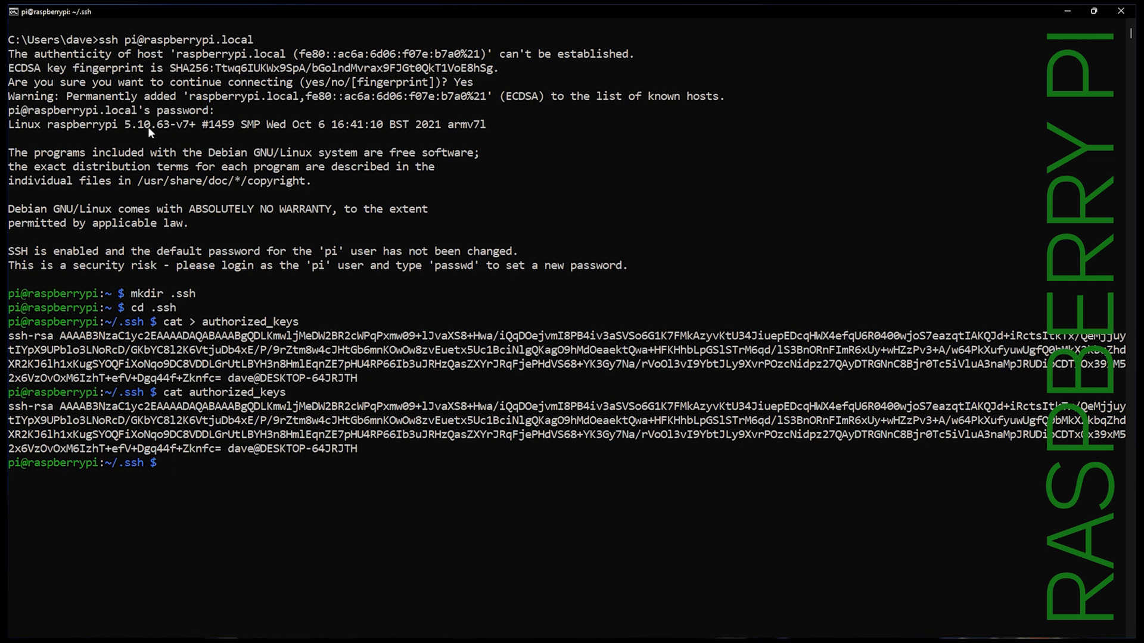
text(cd ..)
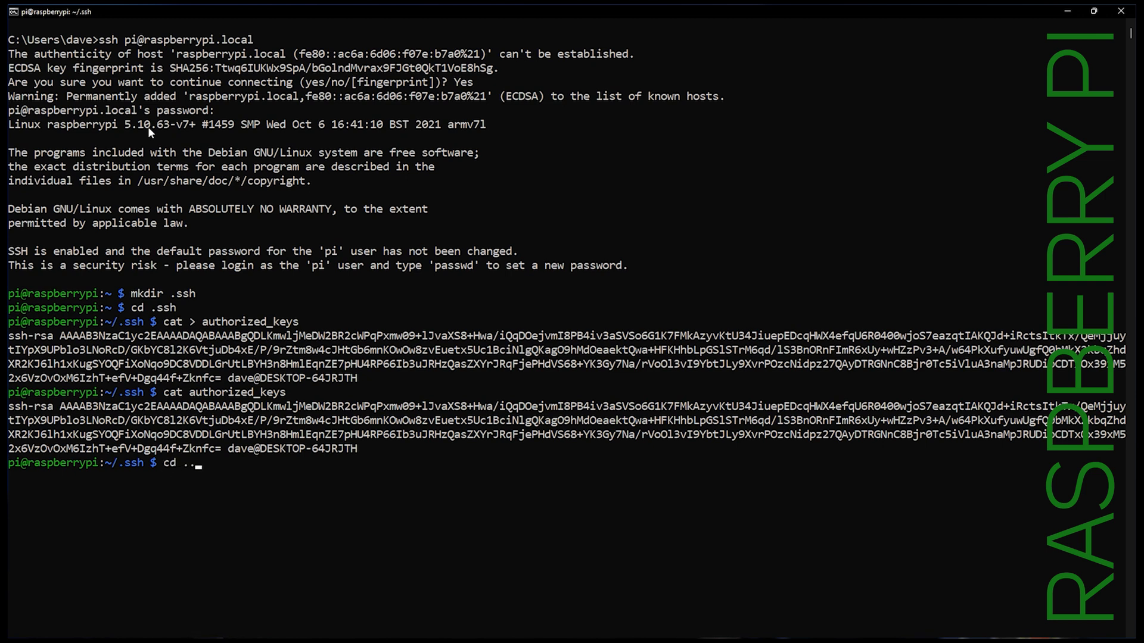
key(Enter)
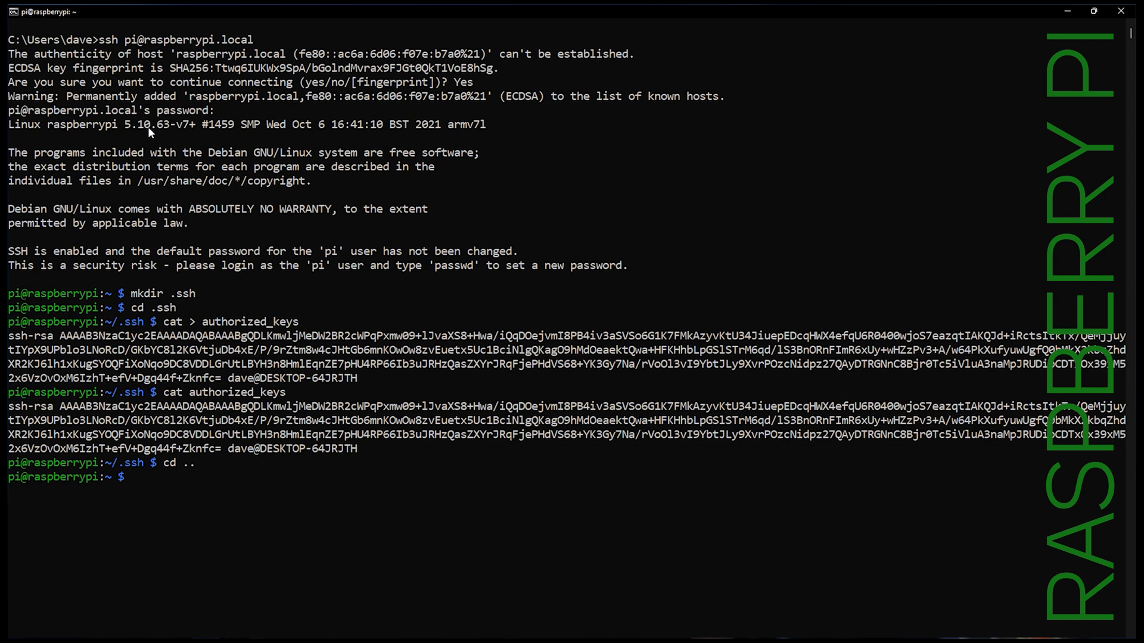
text(exit)
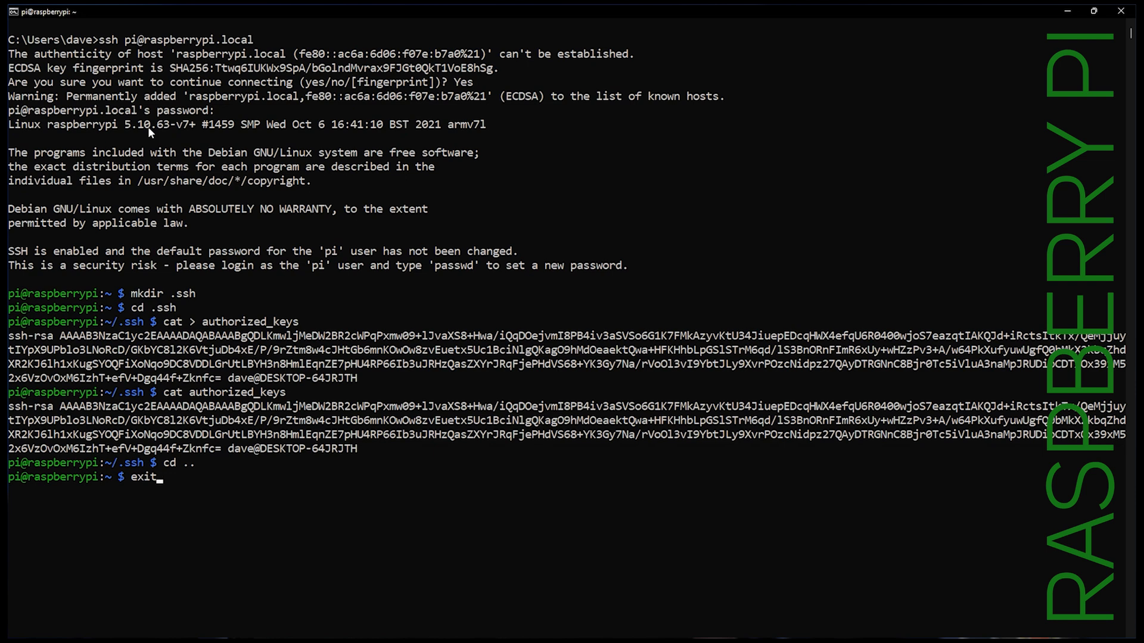
key(Enter)
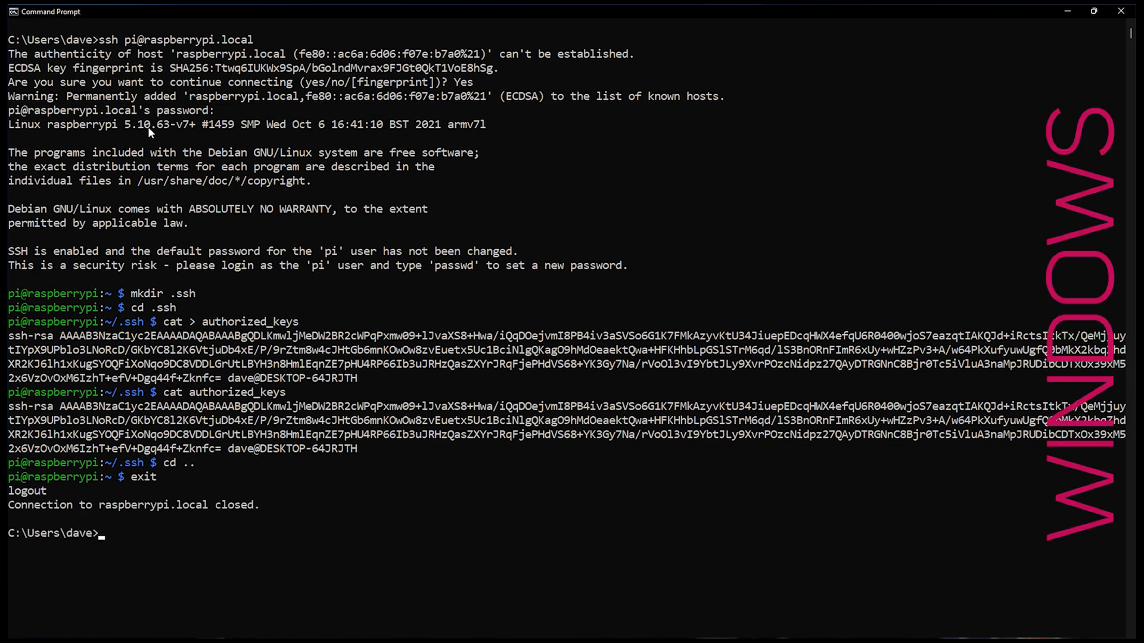
text(ssh pi@raspberrypi.local)
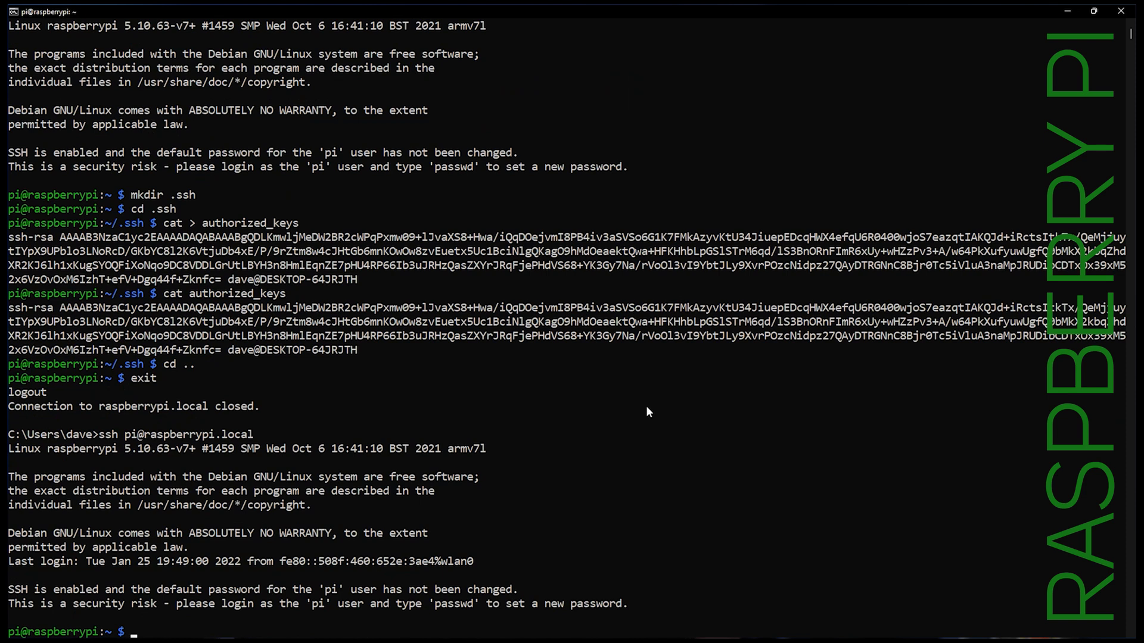
Run sudo apt-get update and sudo apt-get upgrade on the Pi.
text(sudo)
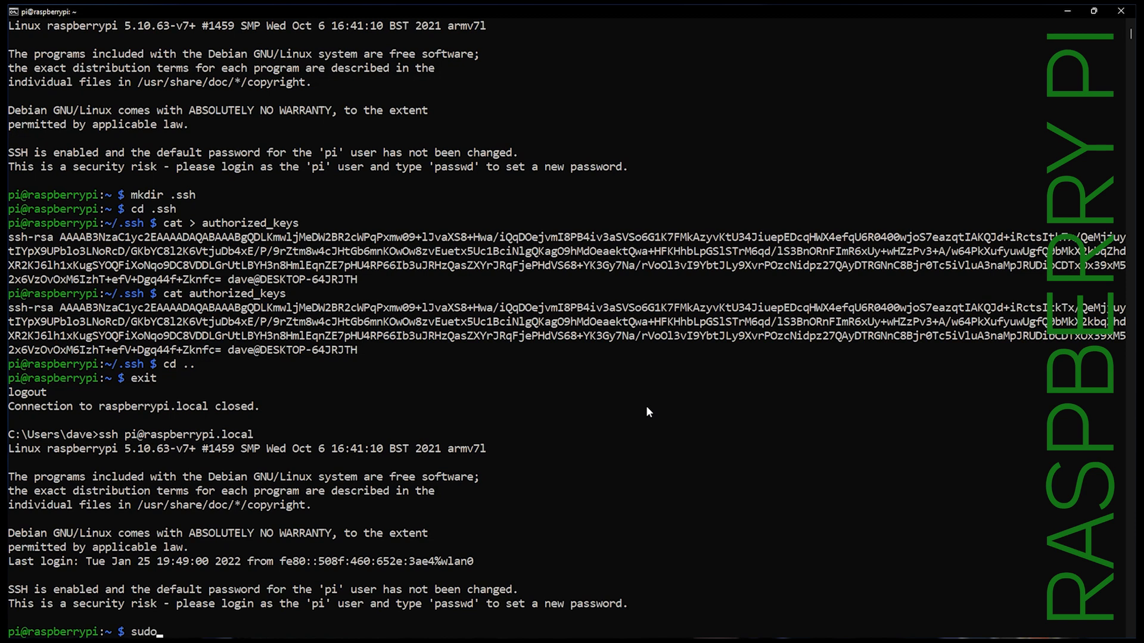
text(apt-)
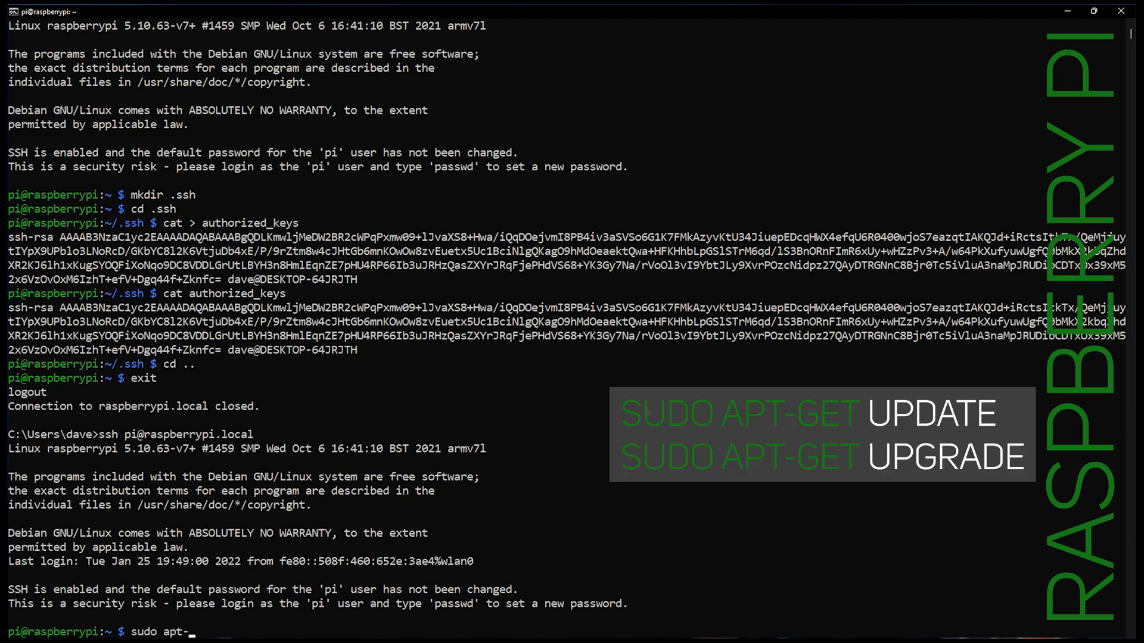
text(get upd)
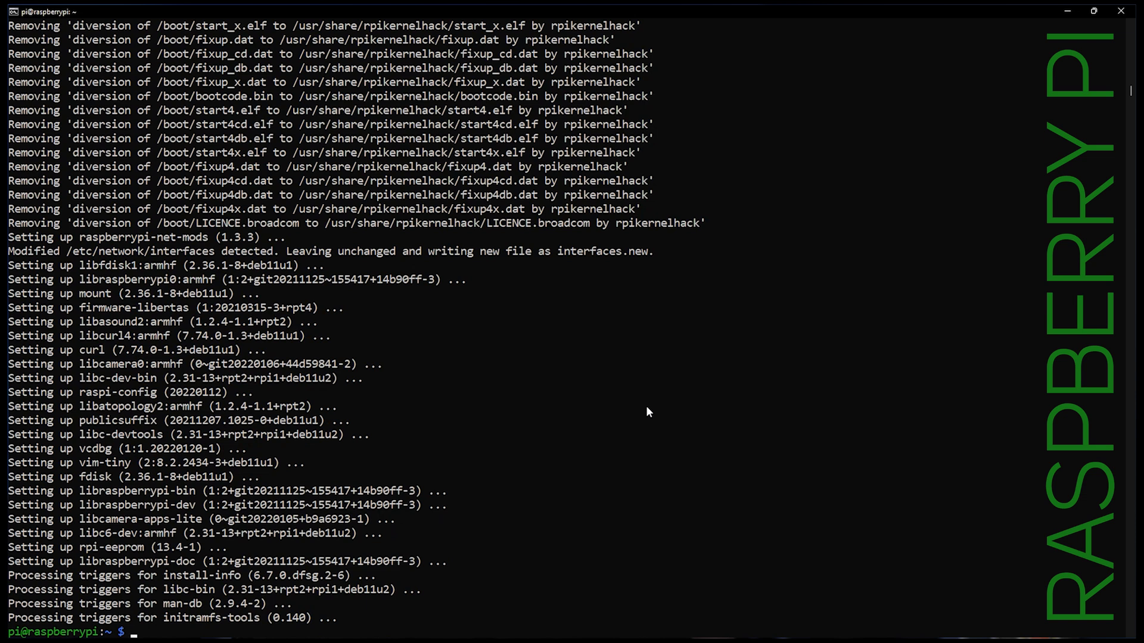
Run sudo apt-get install samba to start installing Samba on the Pi.
text(sudo s)
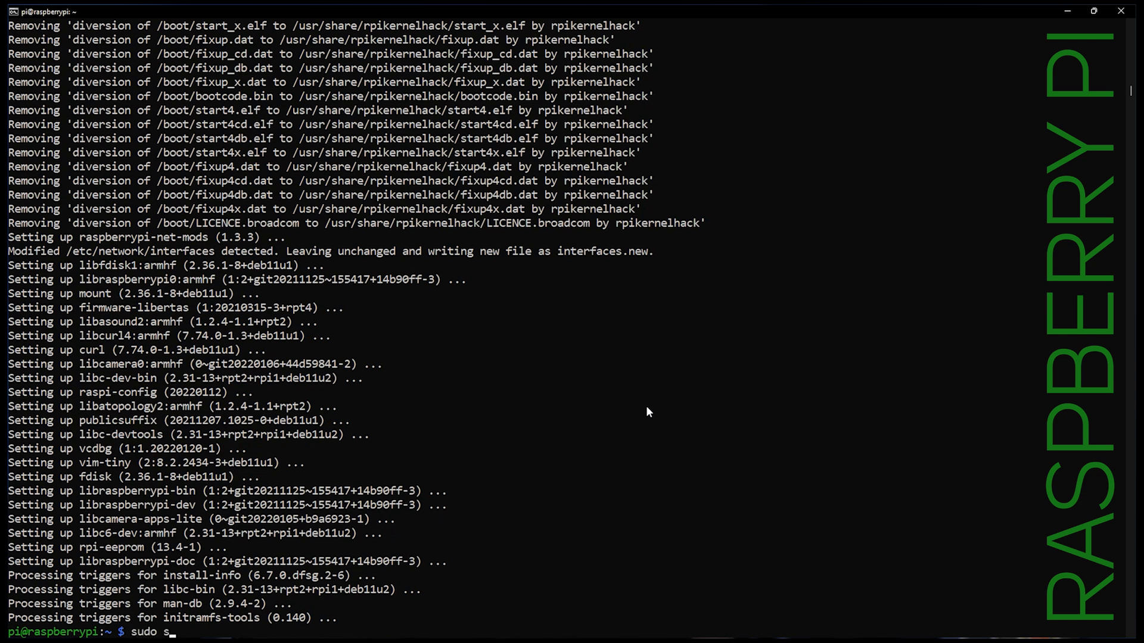
text(pt)
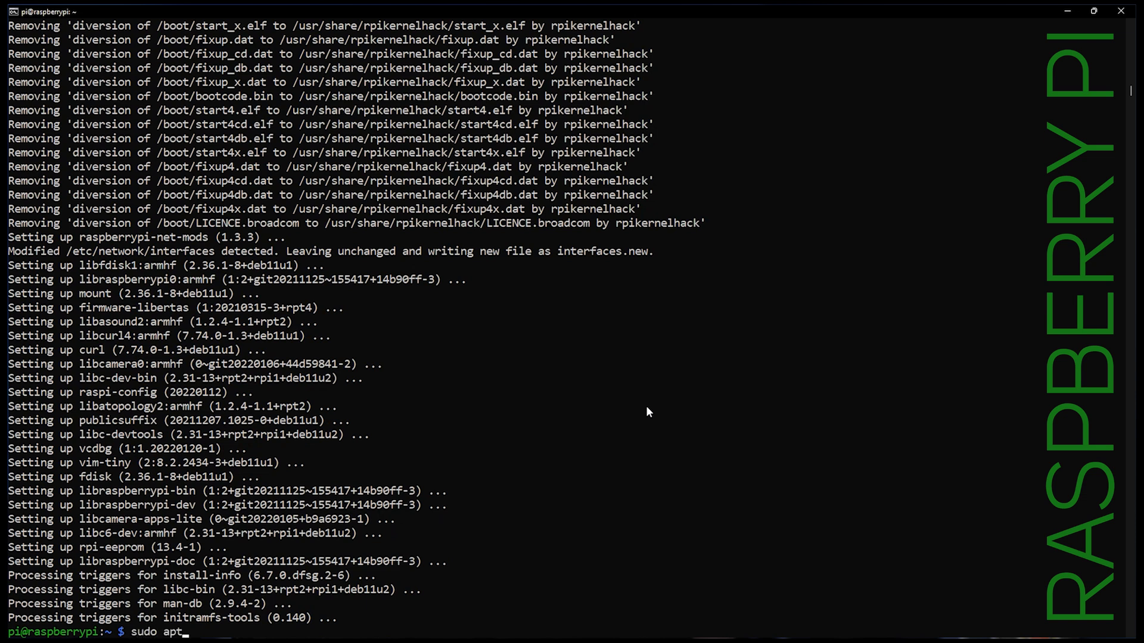
text(-get install)
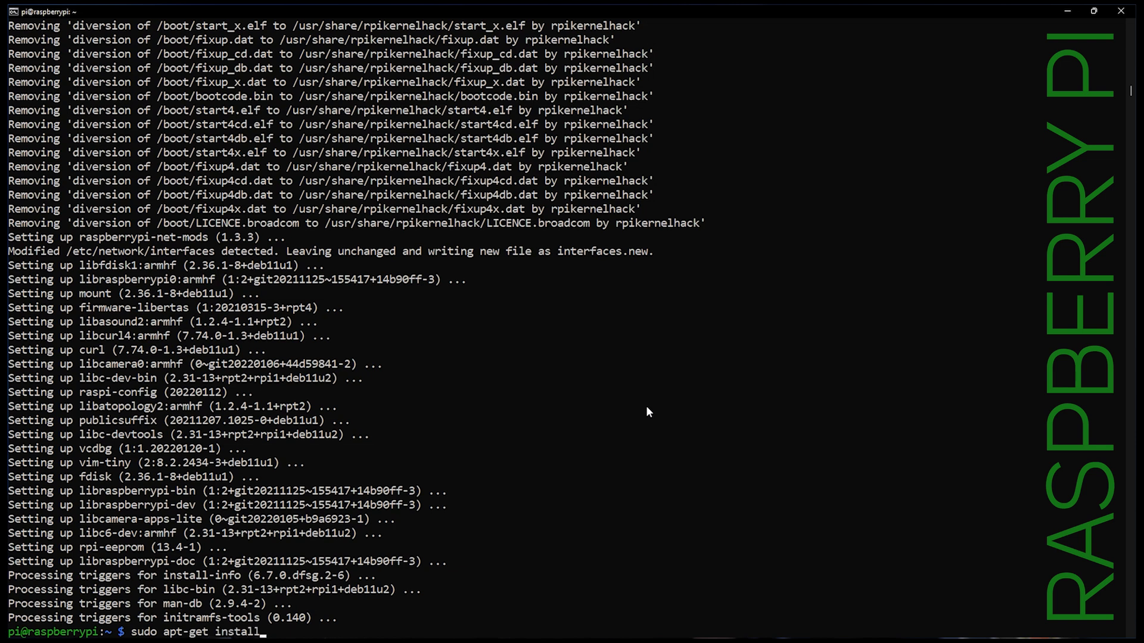
text(samba)
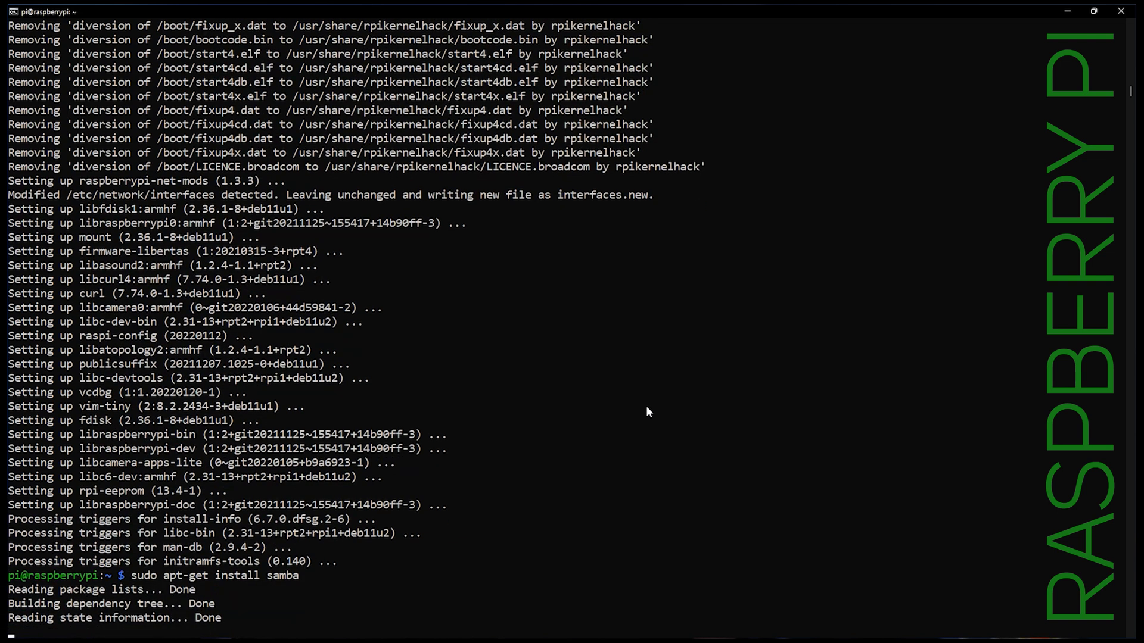
key(Return)
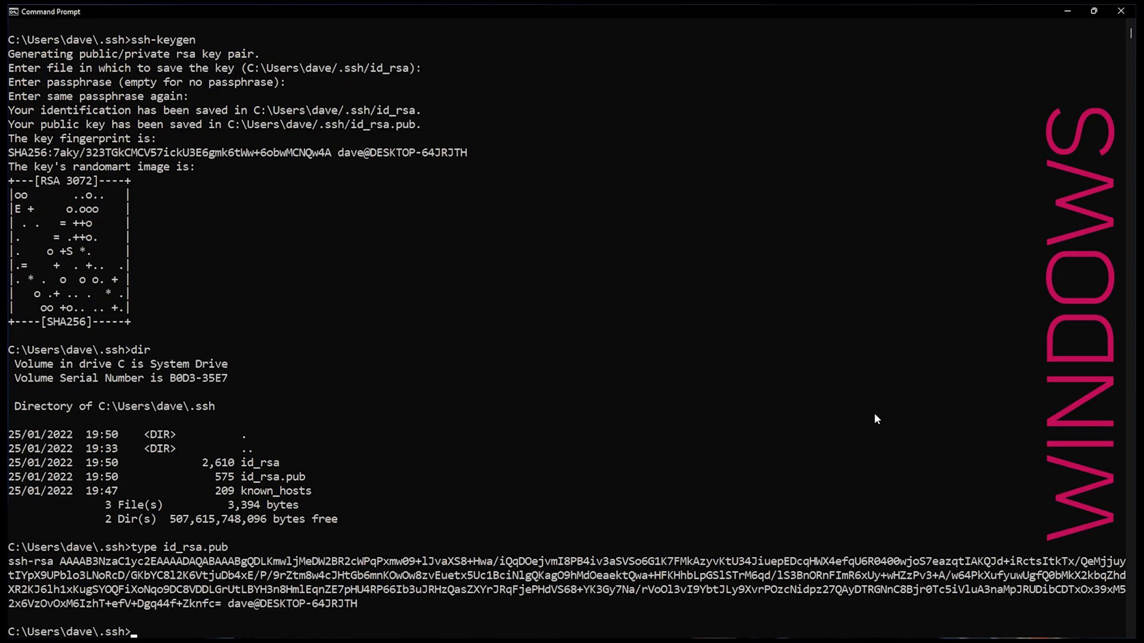
Enter systeminfo while the Samba installation completes.
text(systeminfo)
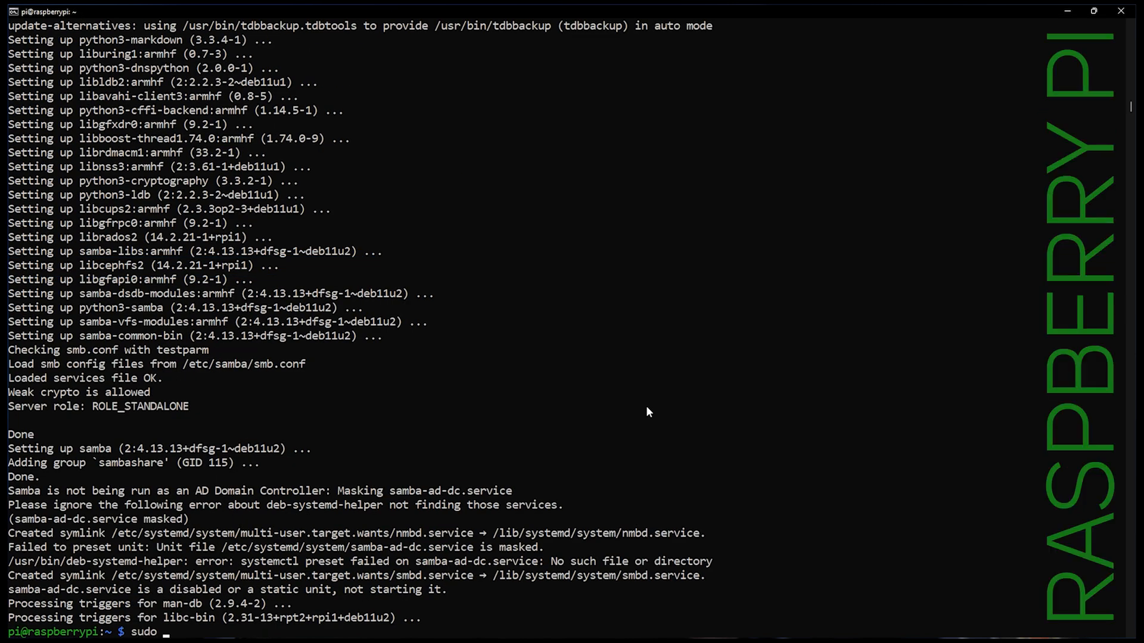
Open /etc/samba/smb.conf in nano with sudo for editing.
text(nano)
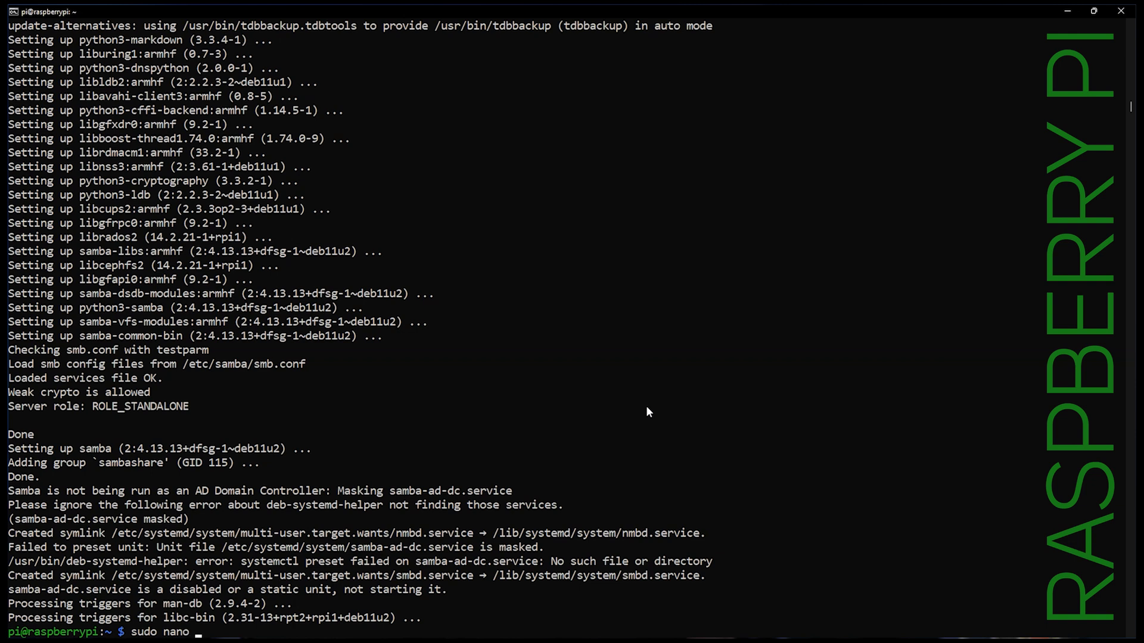
text(/etc/s)
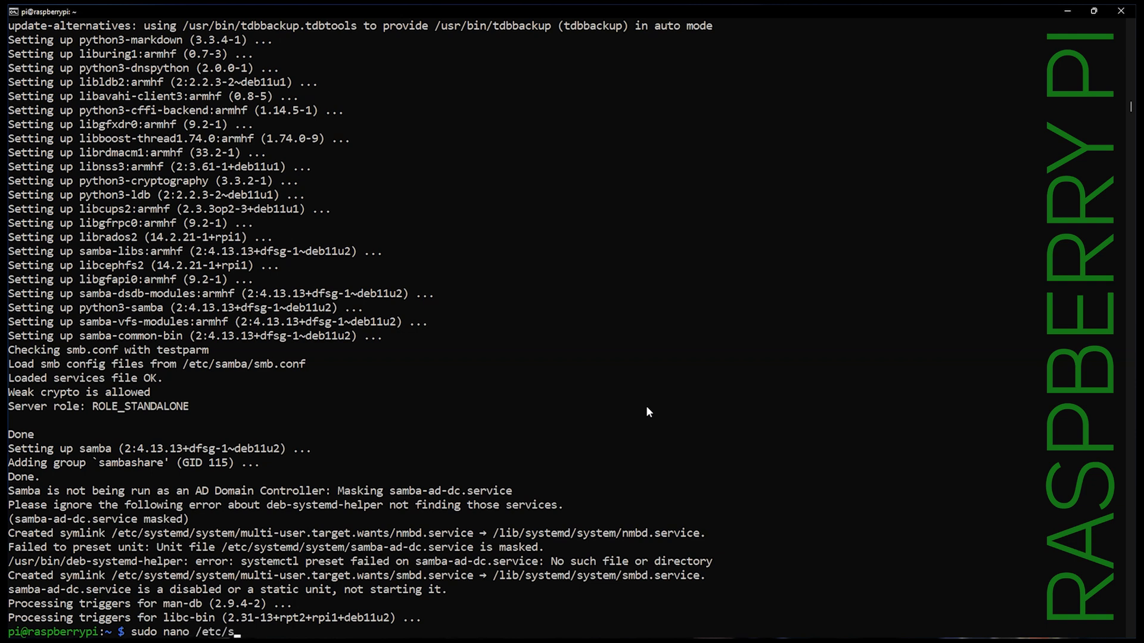
text(amba/)
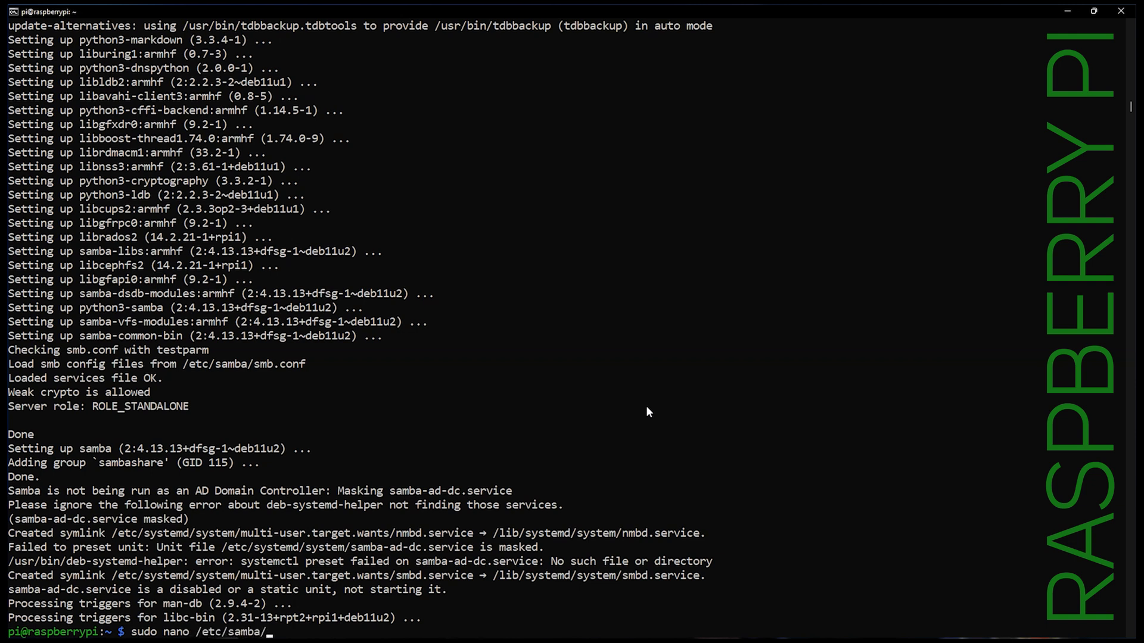
text(smb.con)
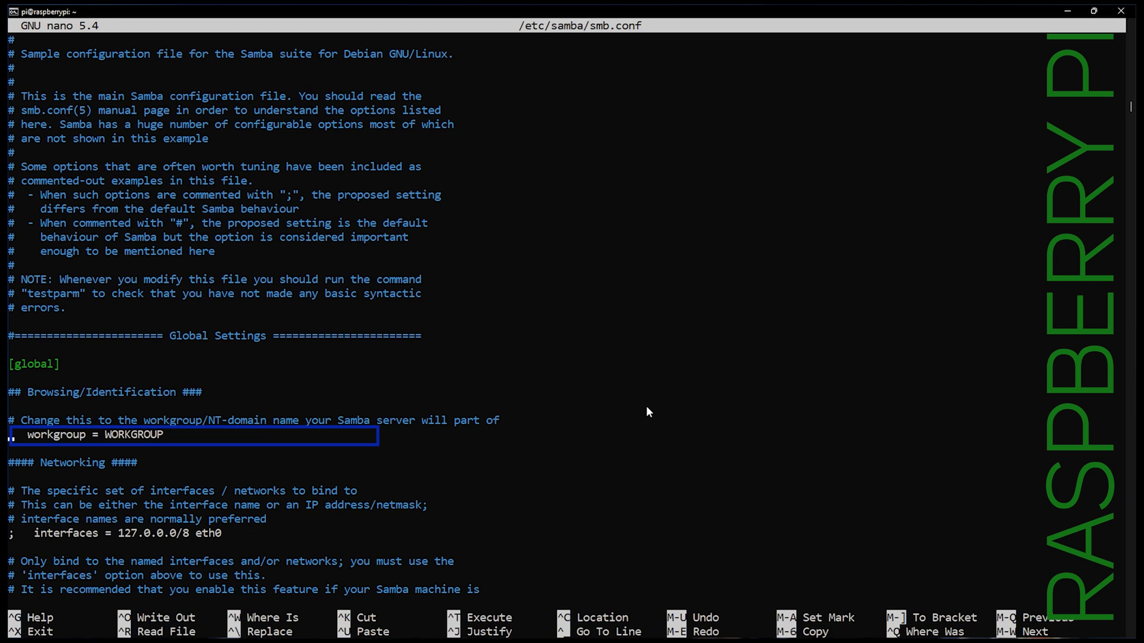
Move to the end of smb.conf and begin a new share section header with an opening bracket.
scroll(down, 3)
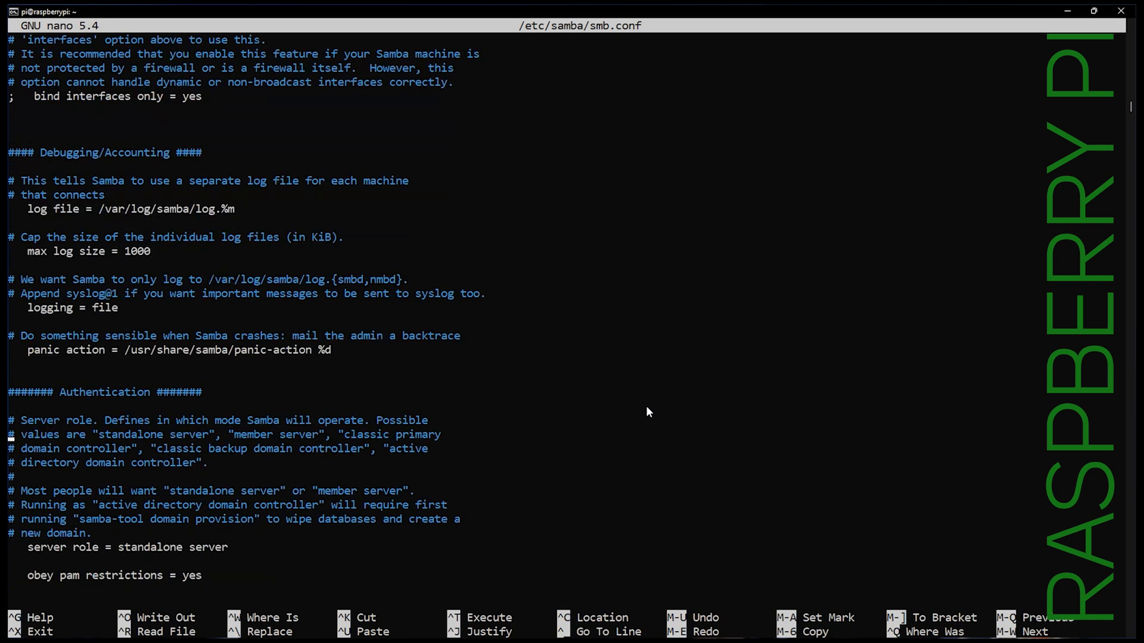
scroll(down, 3)
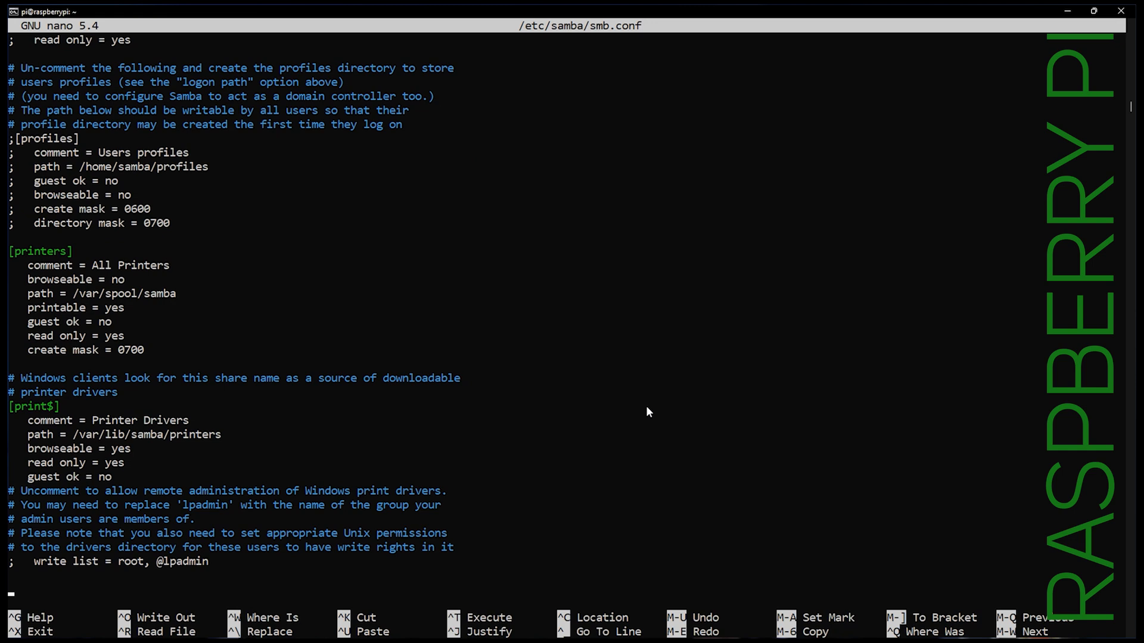
text([)
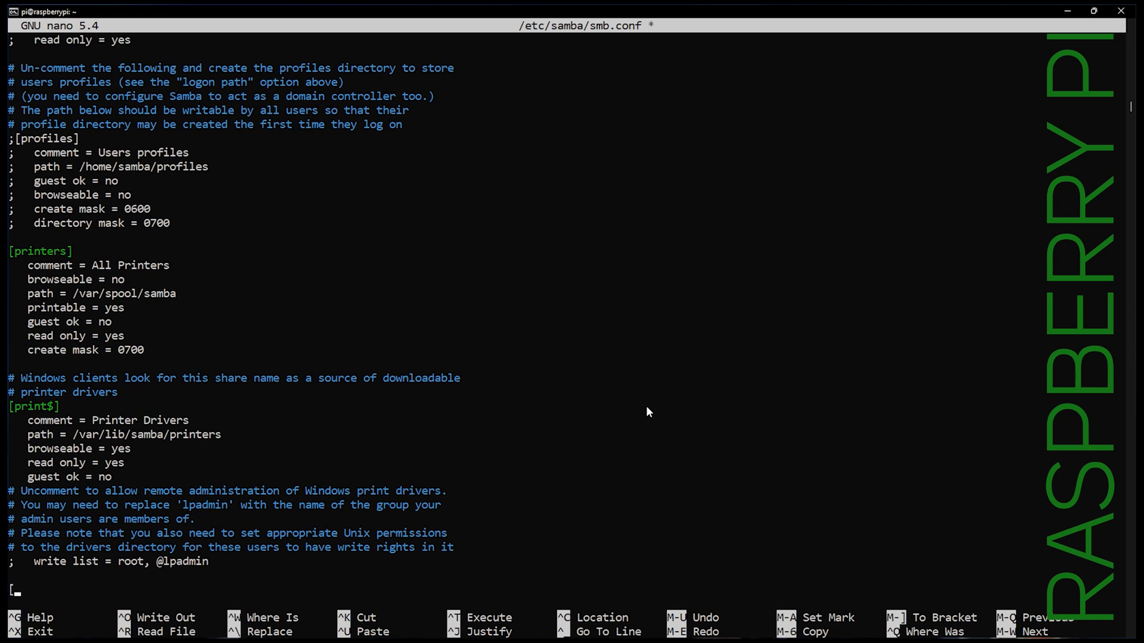
Define [pishare] with path = /home/pi, writeable = yes and create mask=0777.
text(pishare)
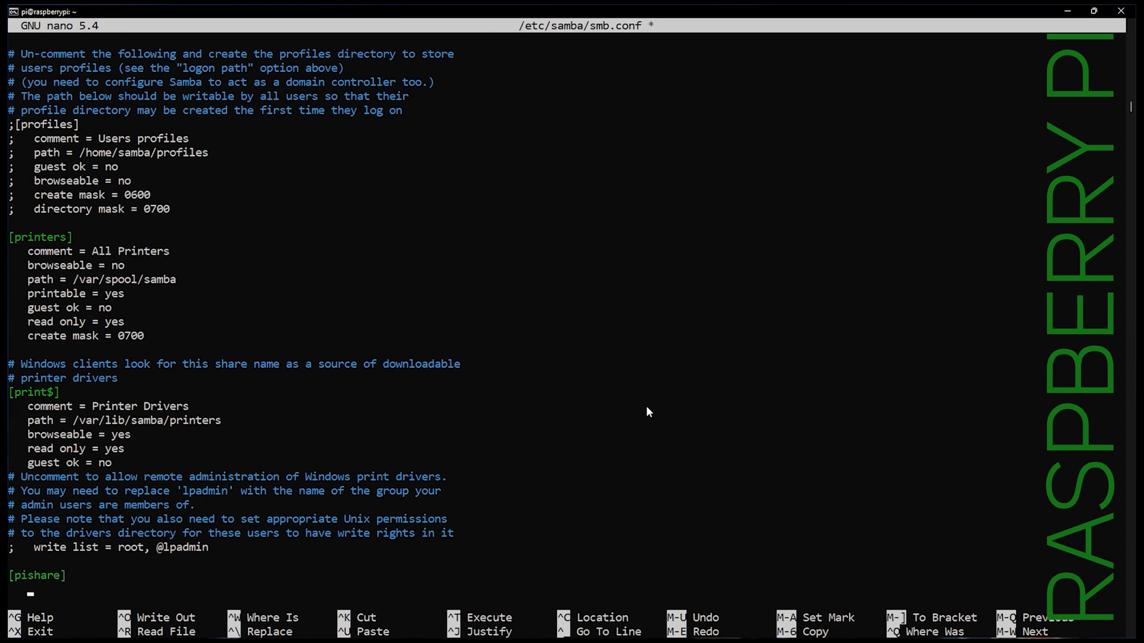
text(path)
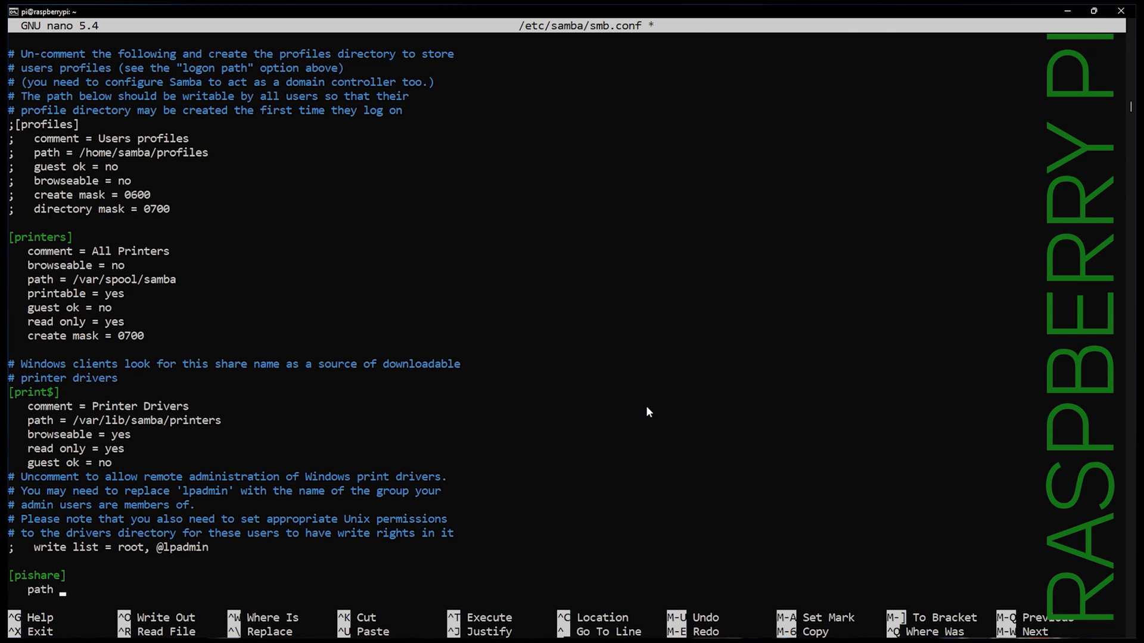
text(= /home)
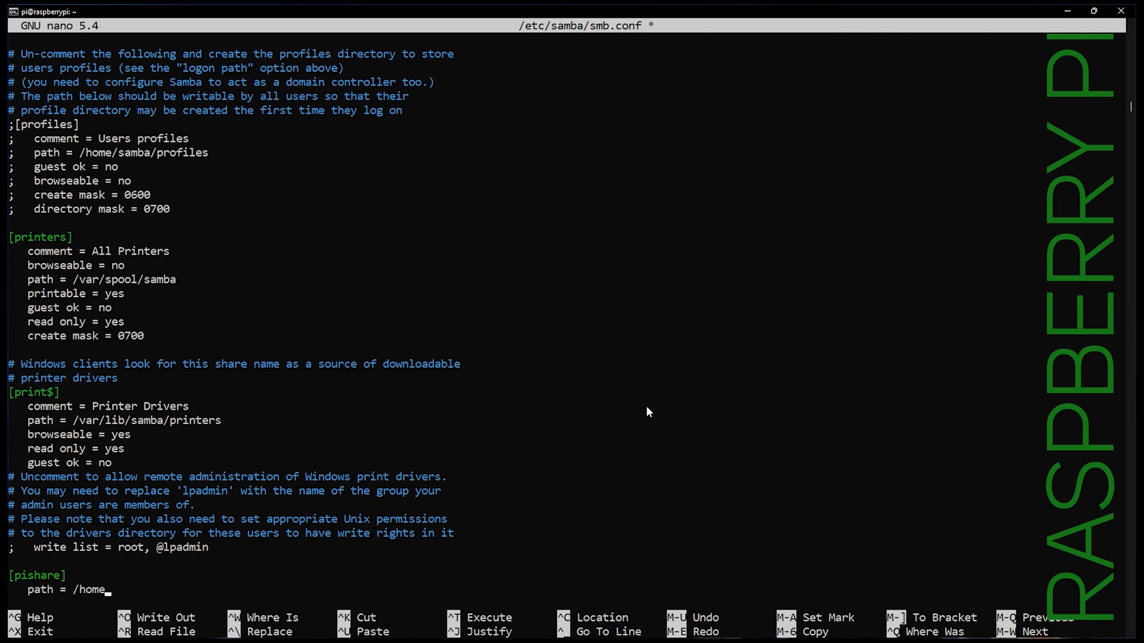
text(pi)
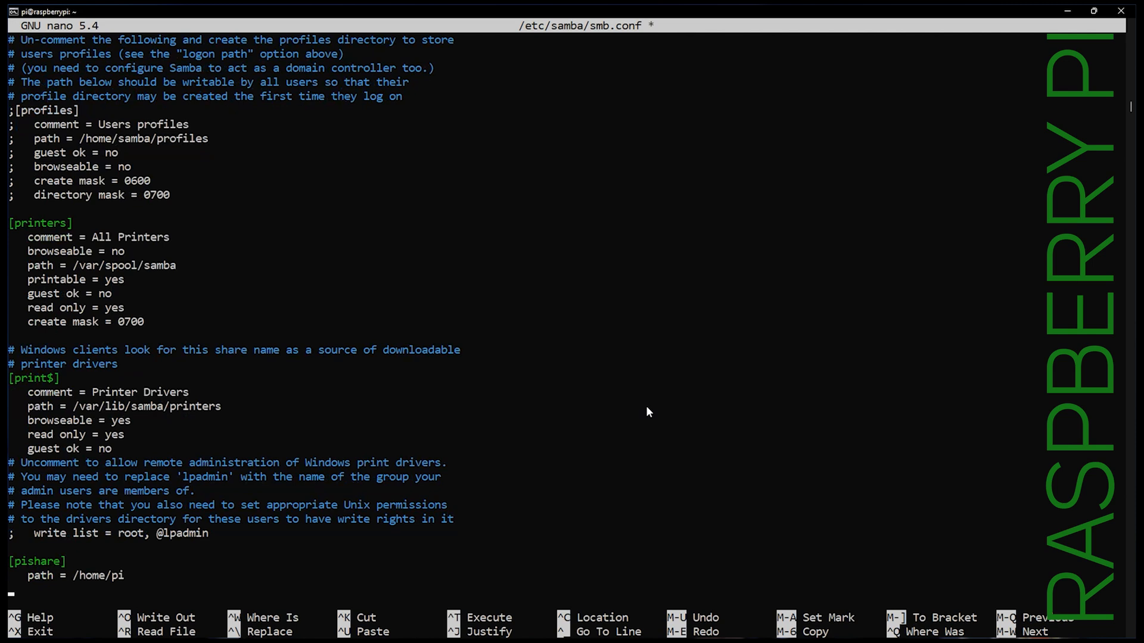
text(writeable = yes)
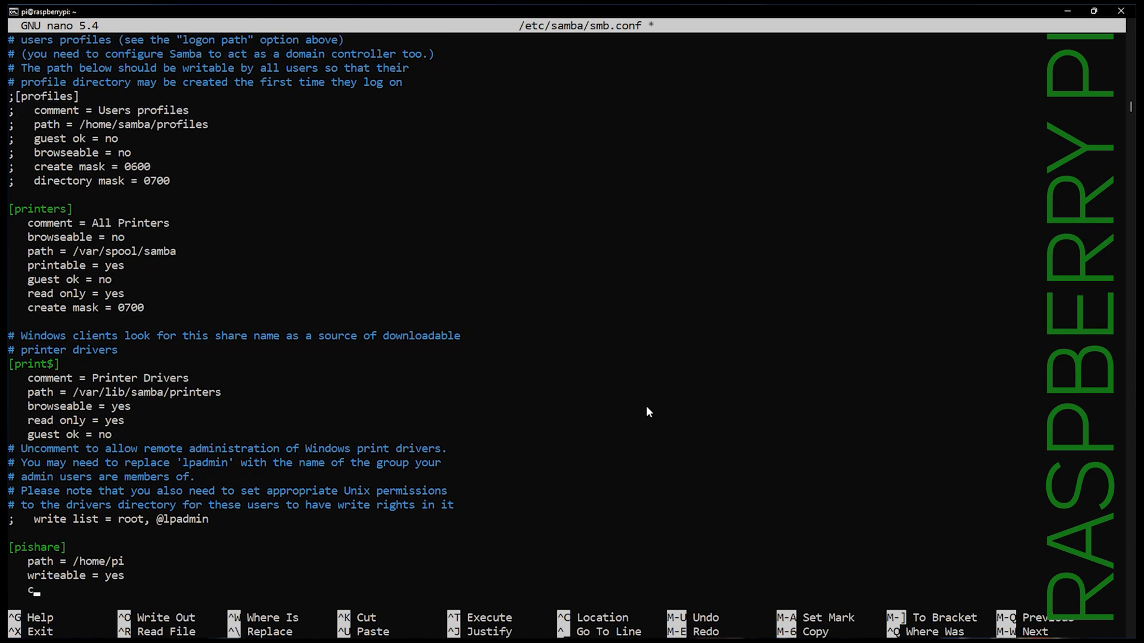
text(reate mask=0777)
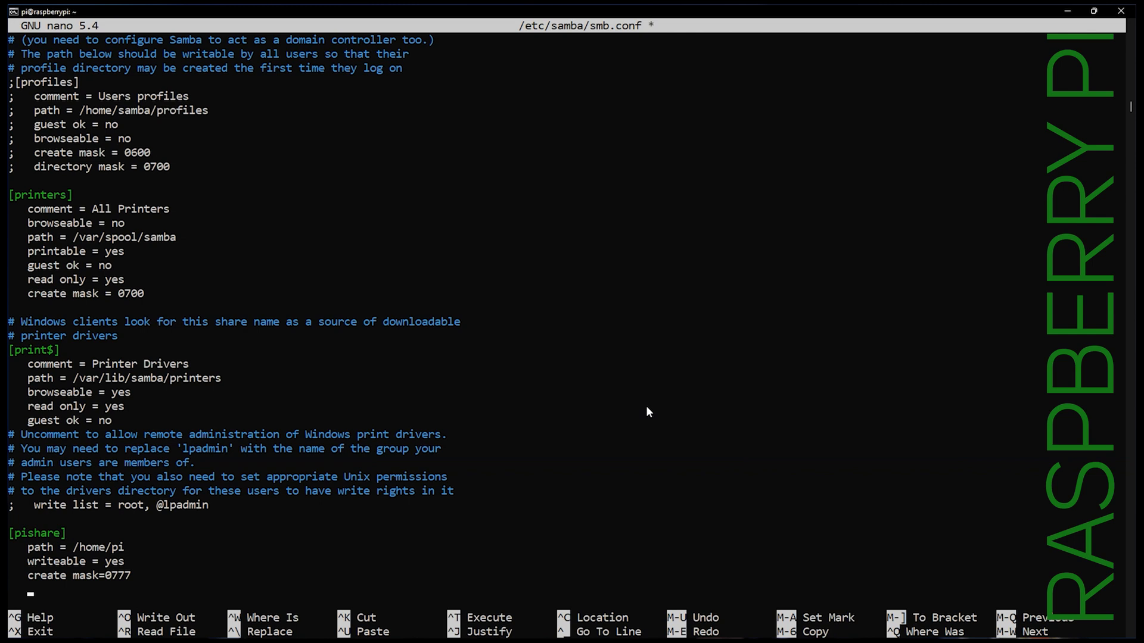
Add directory mask=0777 and public = no, then save smb.conf and leave nano.
text(directory)
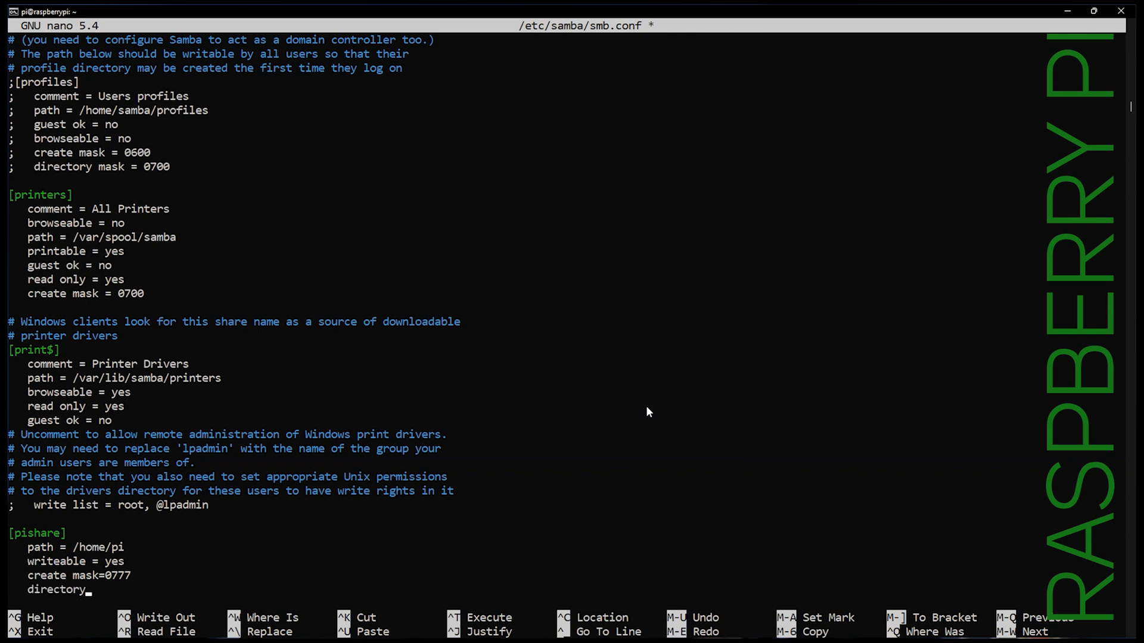
text(mask=)
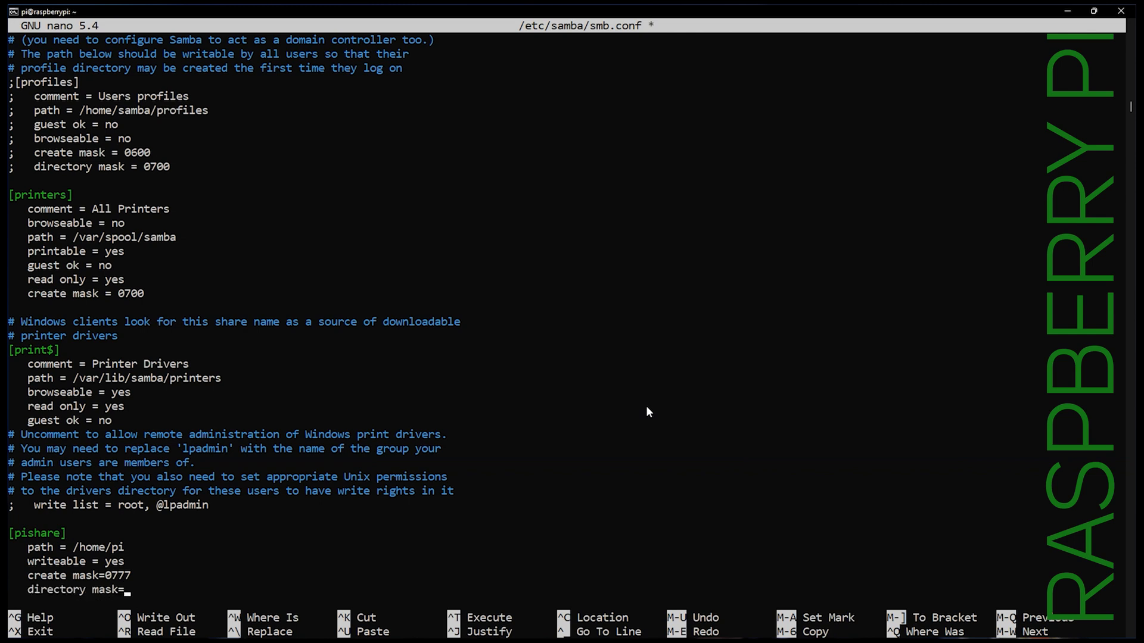
text(0777)
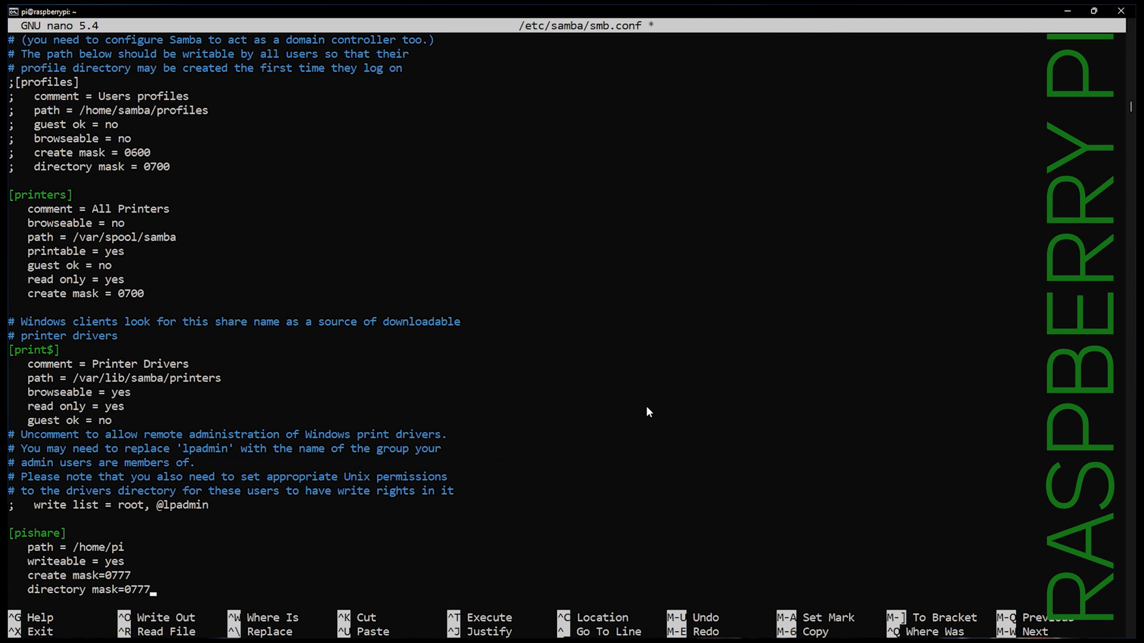
key(Enter)
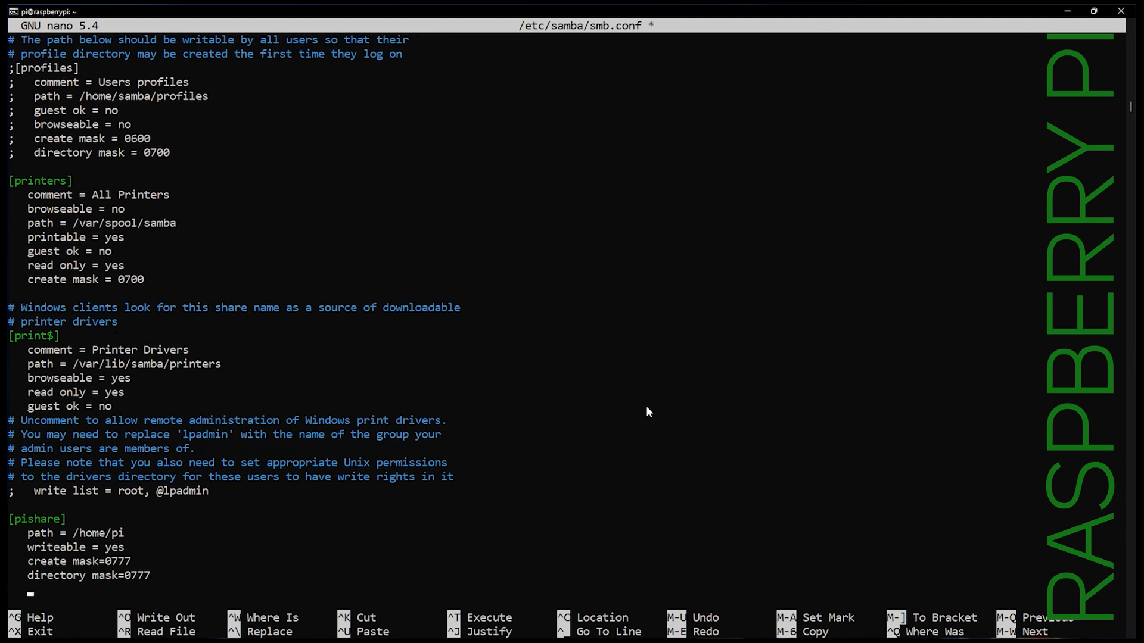
text(public)
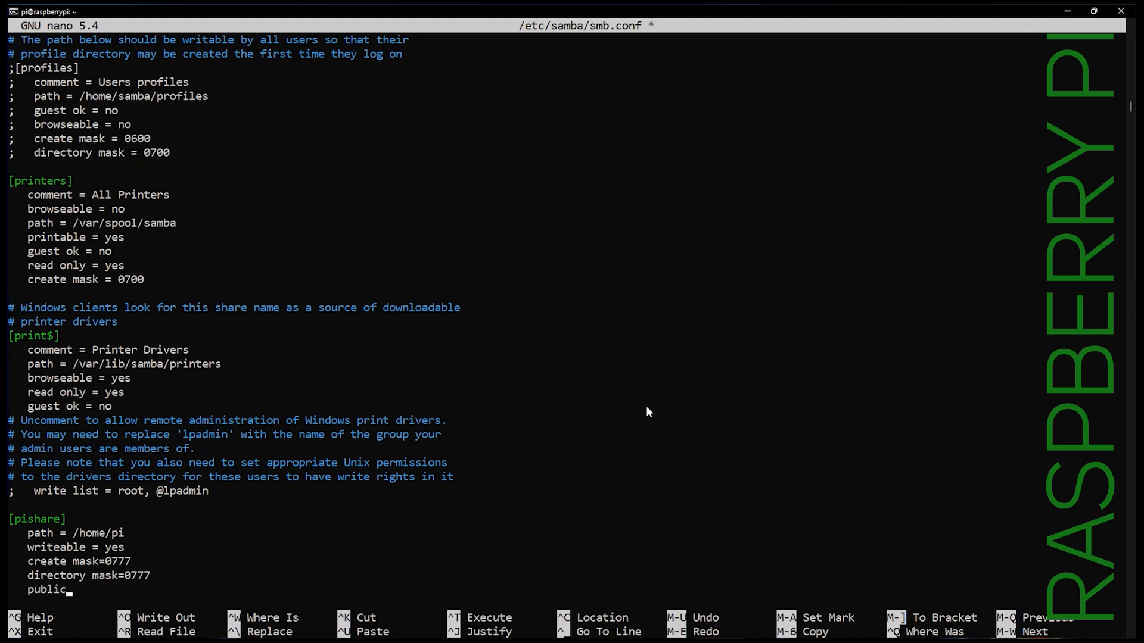
text(=)
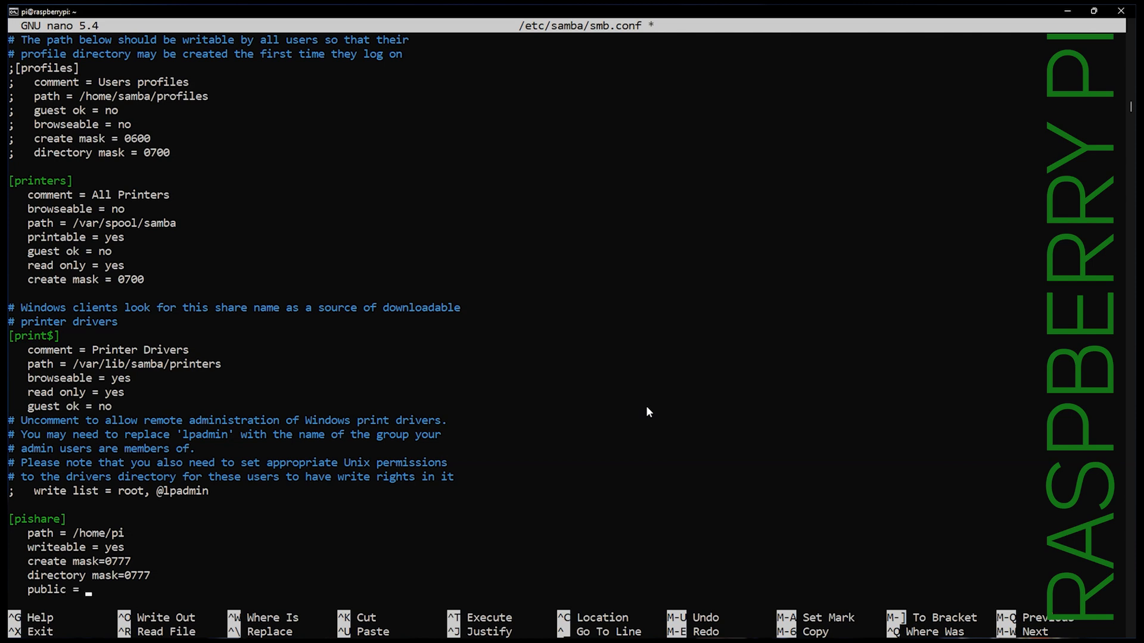
text(no)
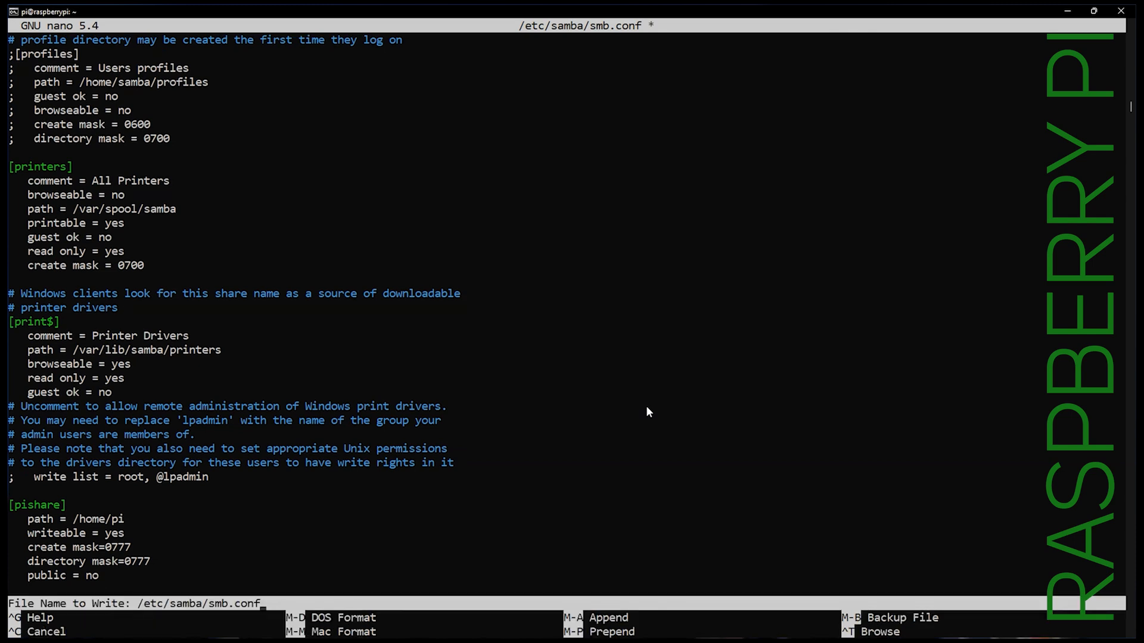
key(Enter)
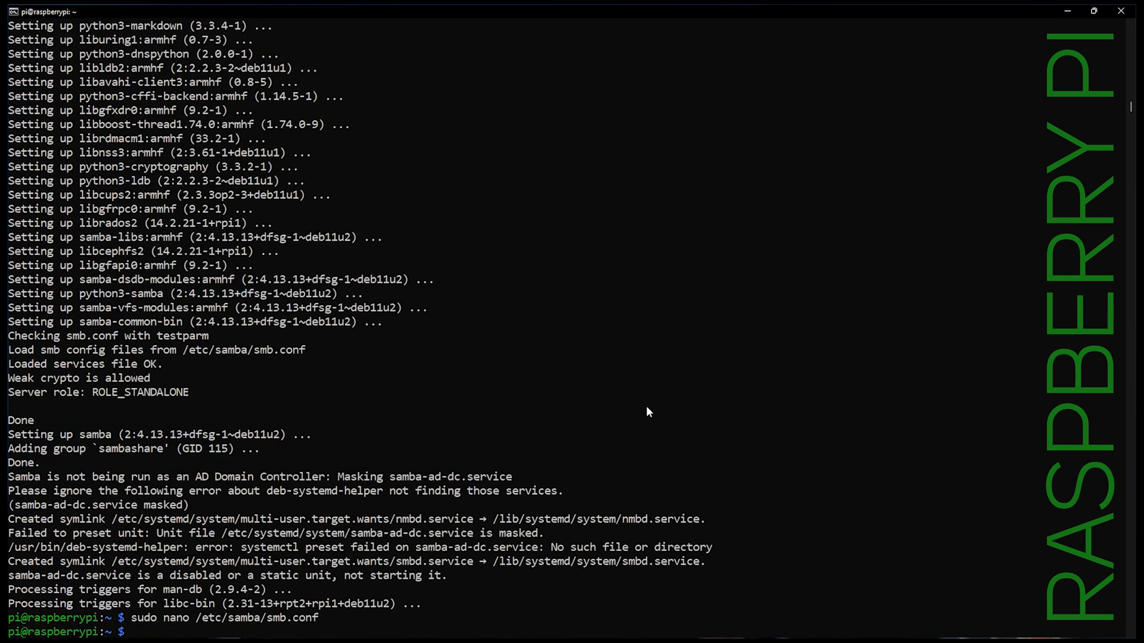
Add pi as a Samba user with sudo smbpasswd -a pi, then sudo reboot the Pi.
text(sudo)
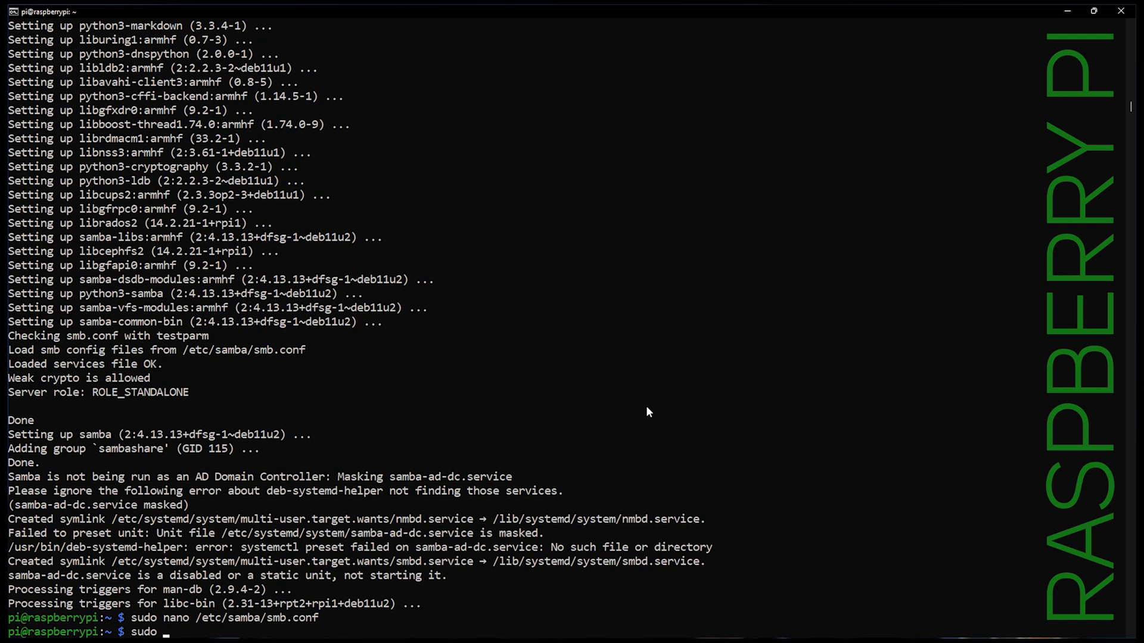
text(smbpasswd -a pi)
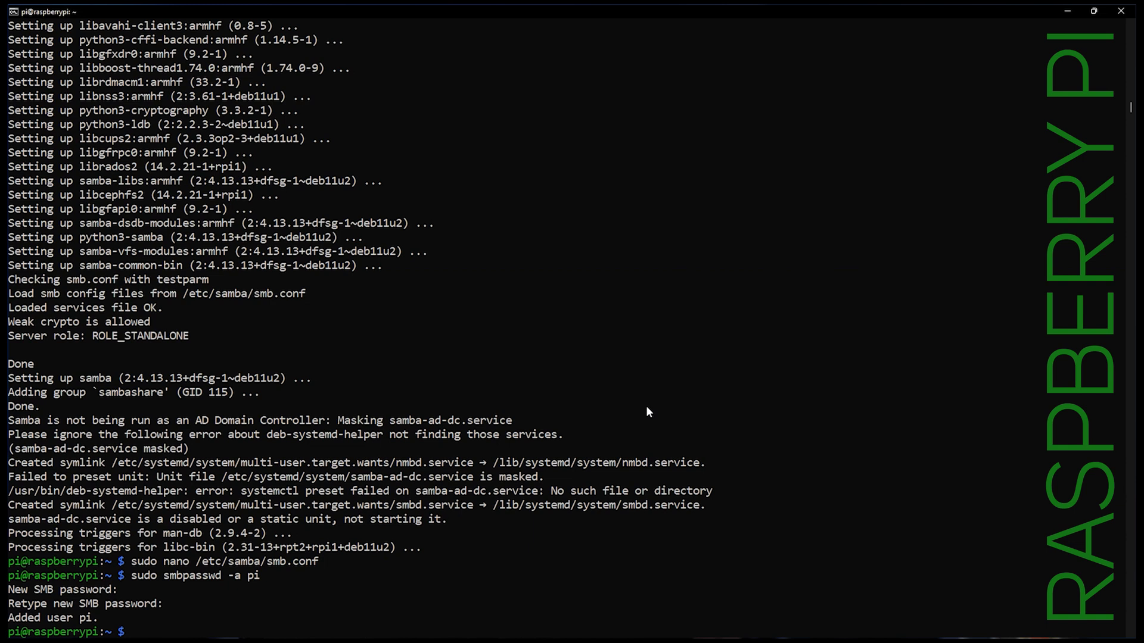
text(sudo reboot)
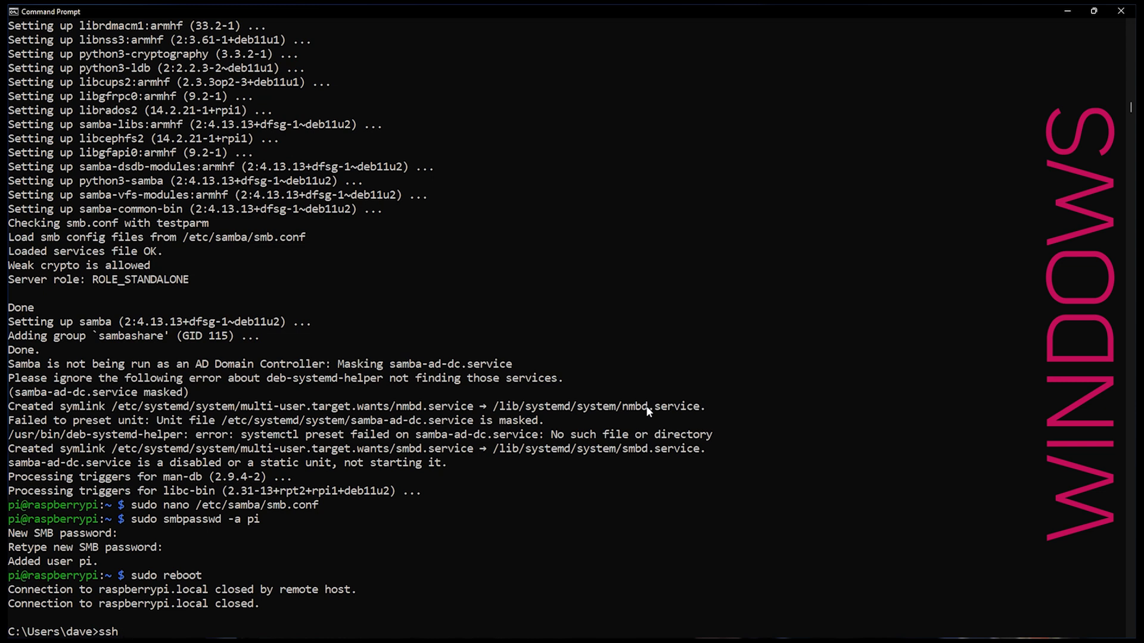
Reconnect with ssh pi@raspberrypi and answer yes to accept the host fingerprint.
text(pi@)
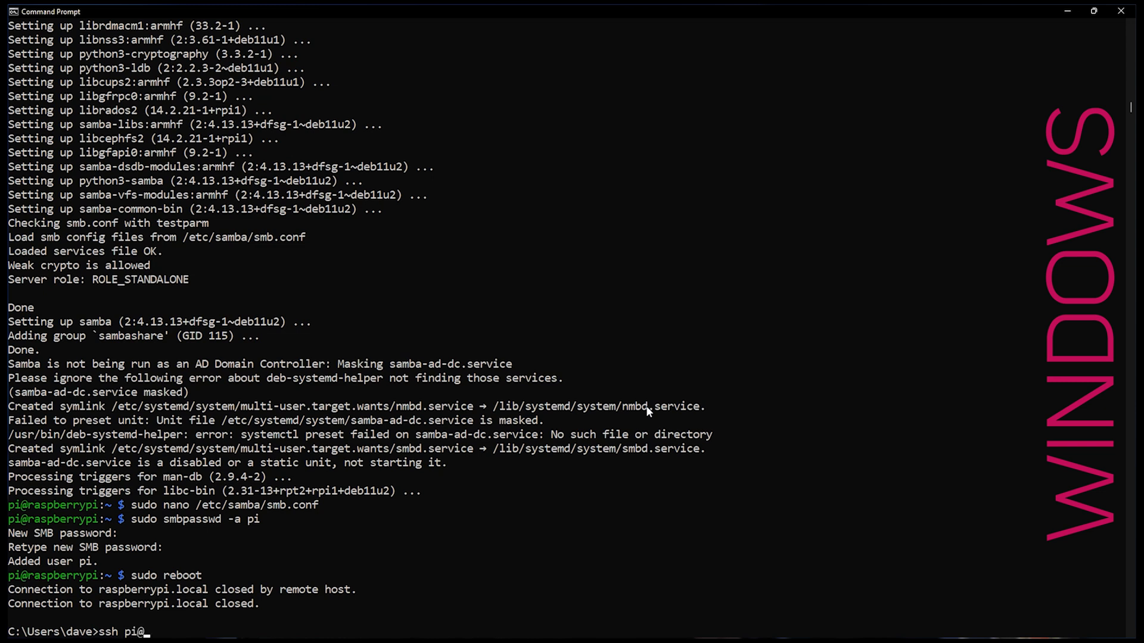
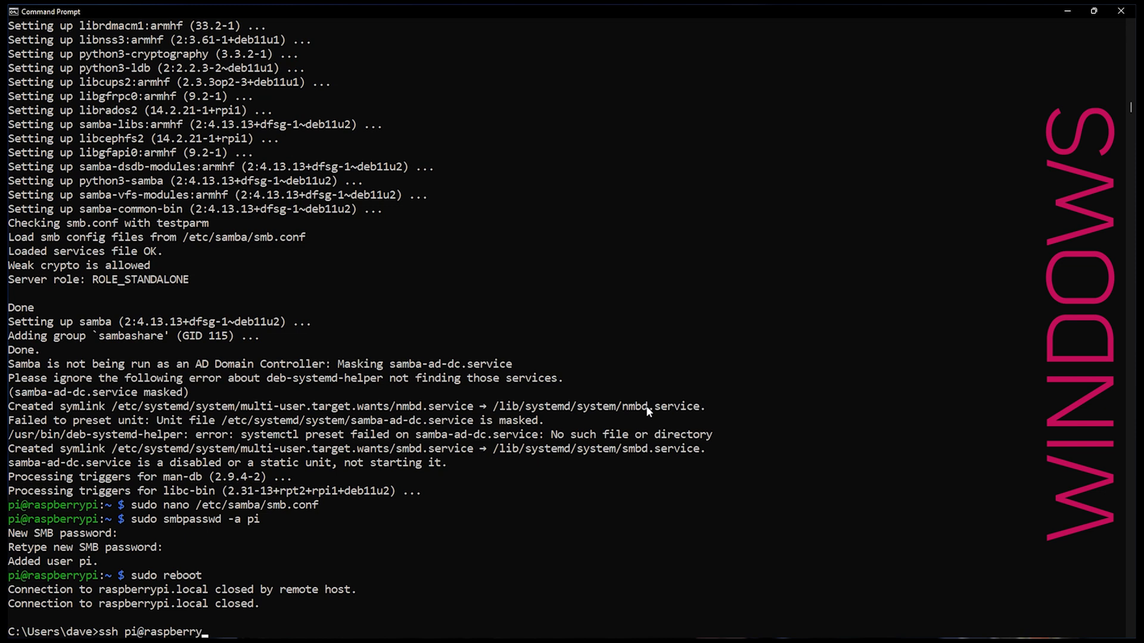
text(pi)
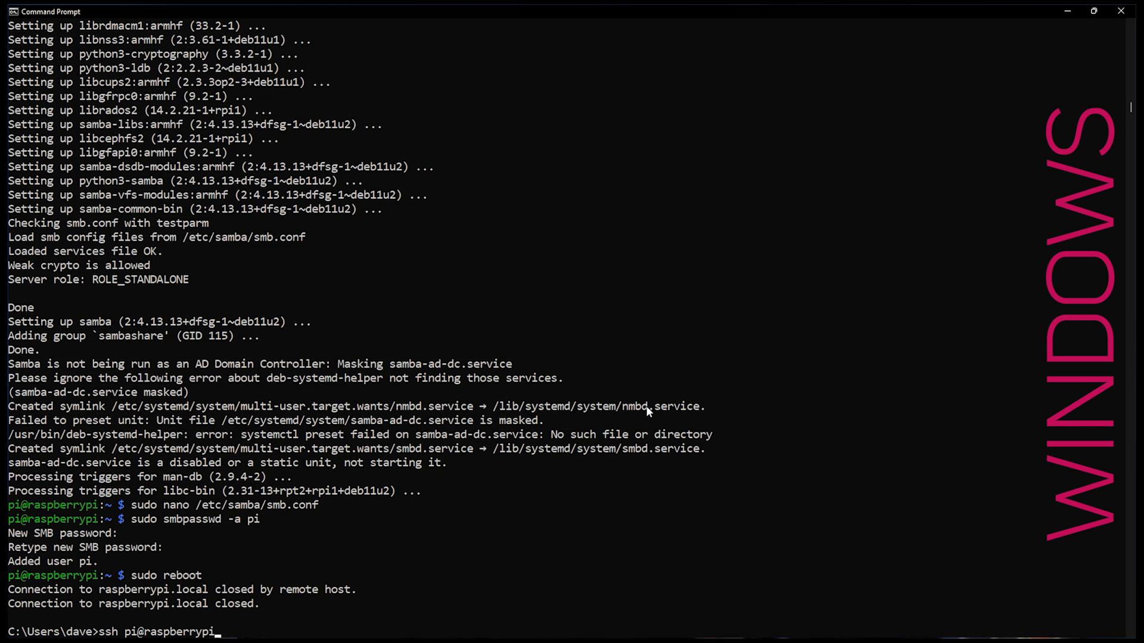
key(Enter)
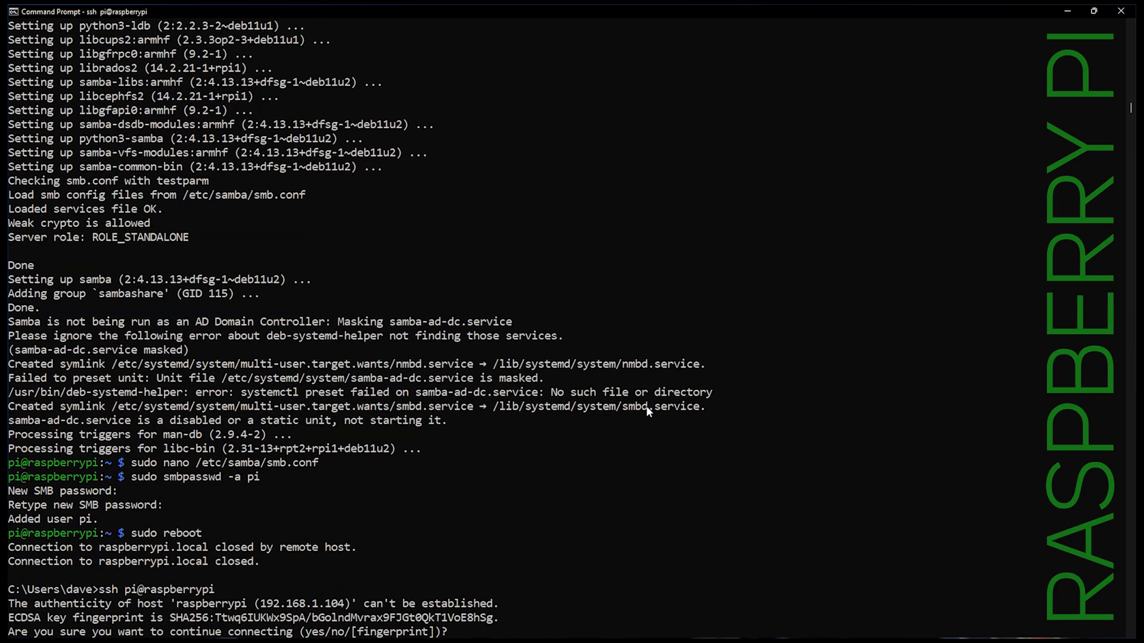
text(yes)
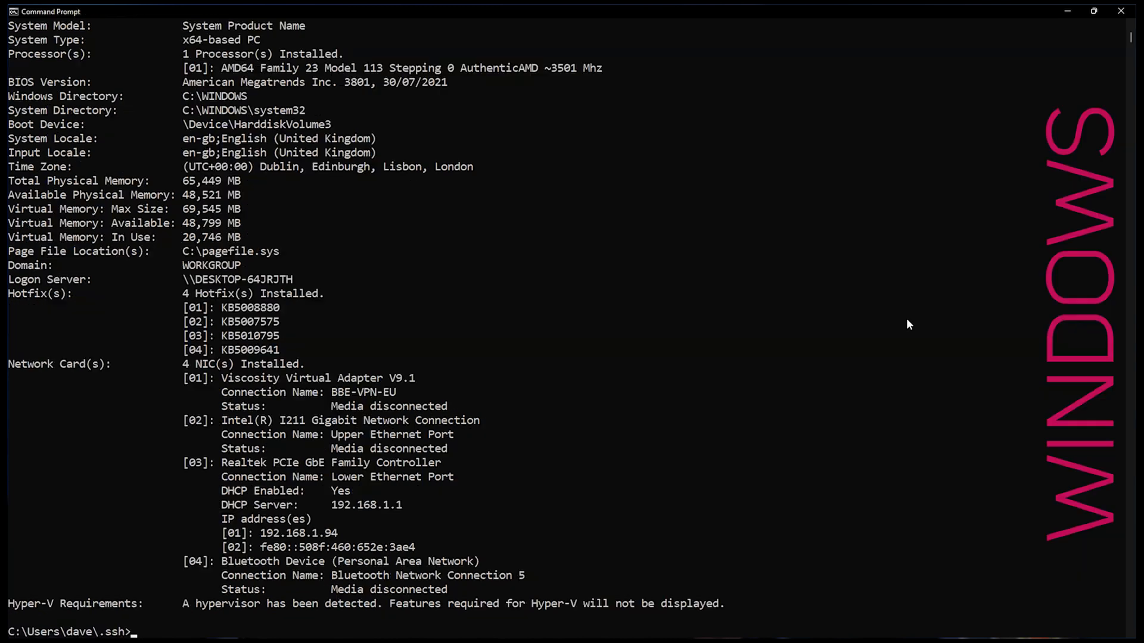
text(net use p:)
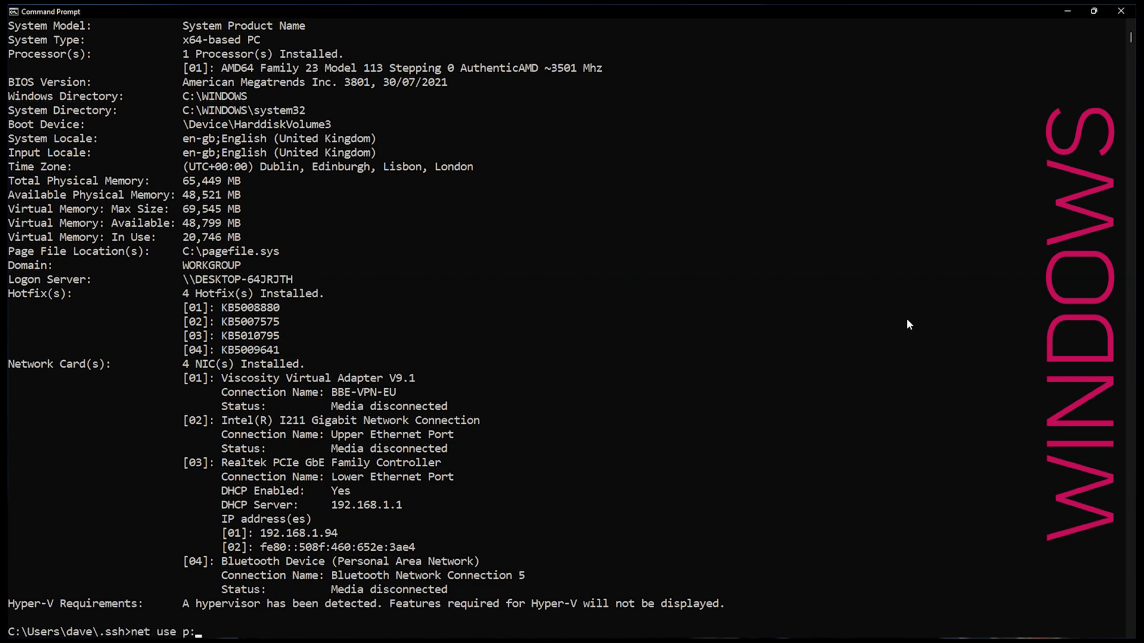
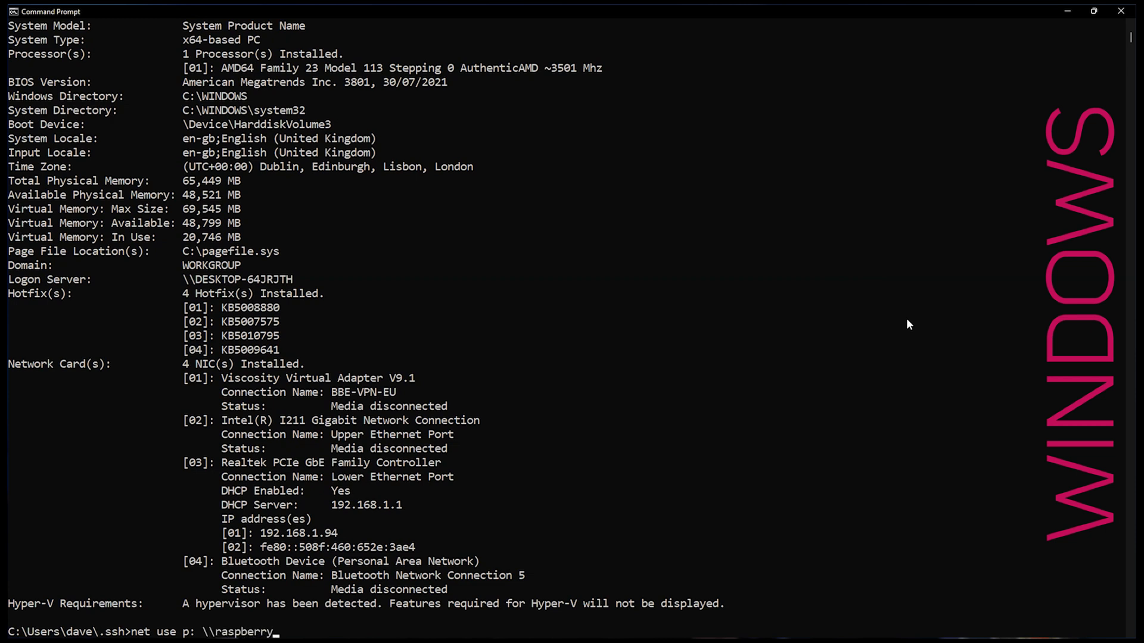
text(pi\)
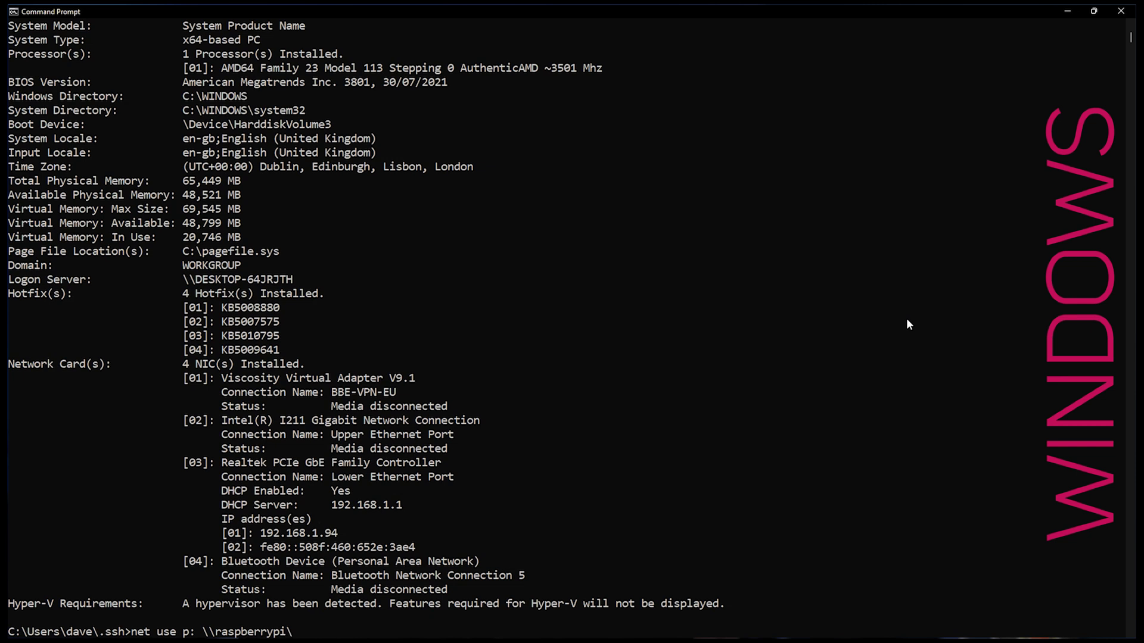
text(pishare)
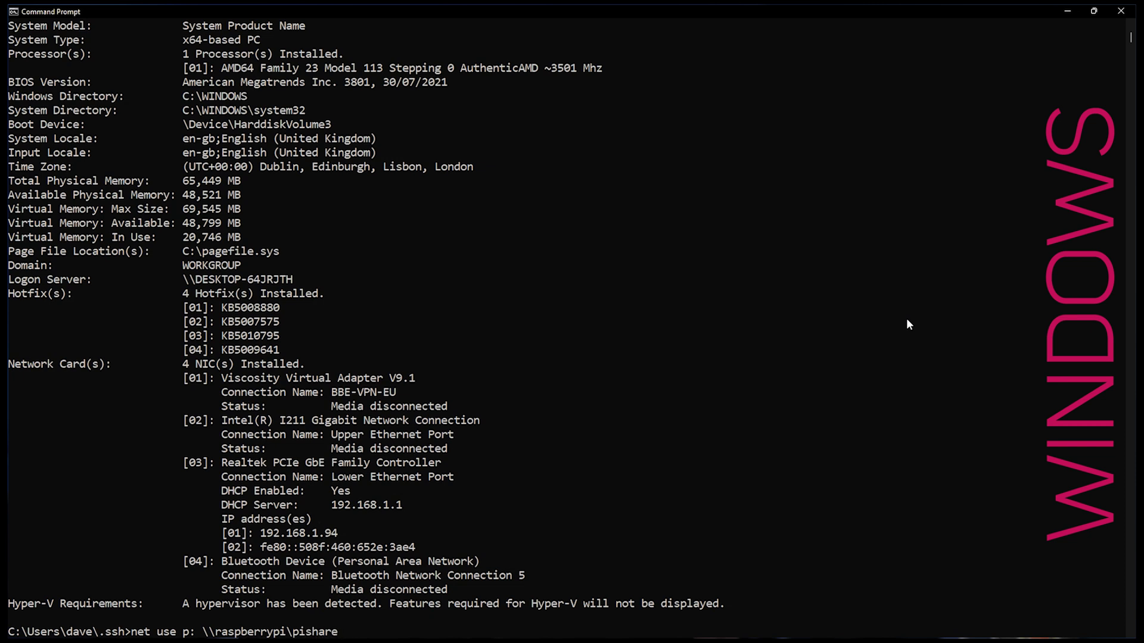
text(/user)
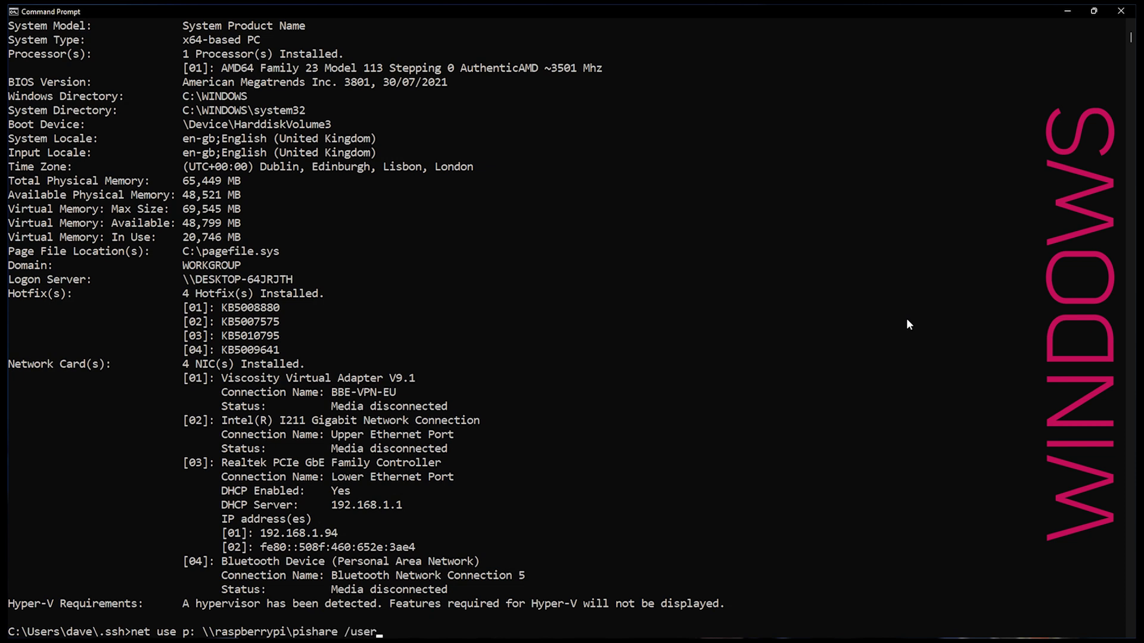
text(:)
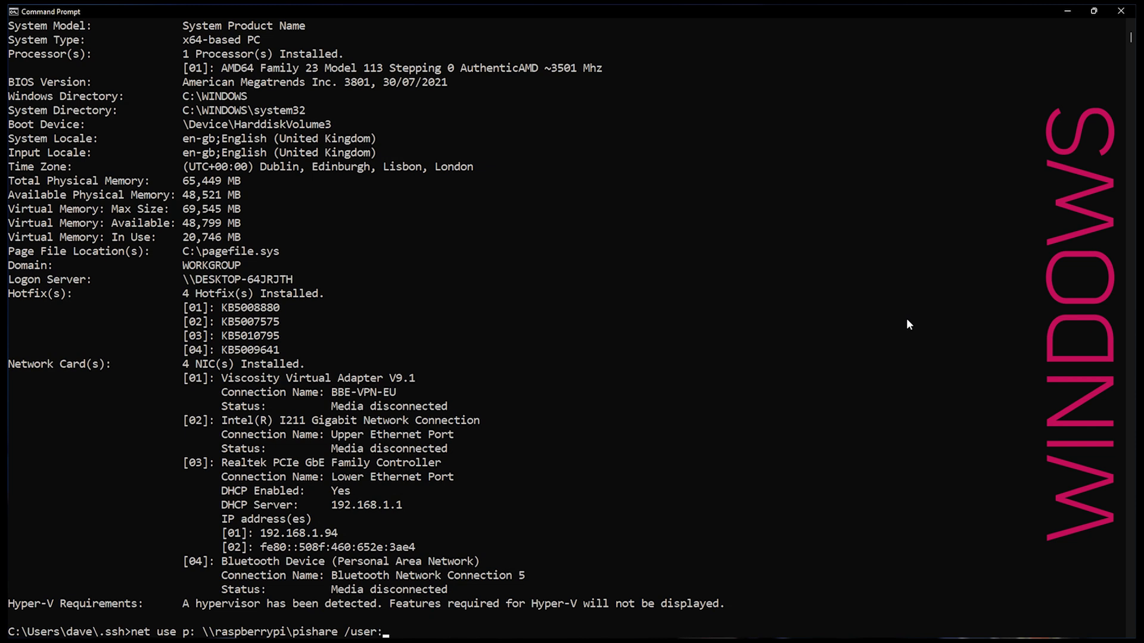
text(pi)
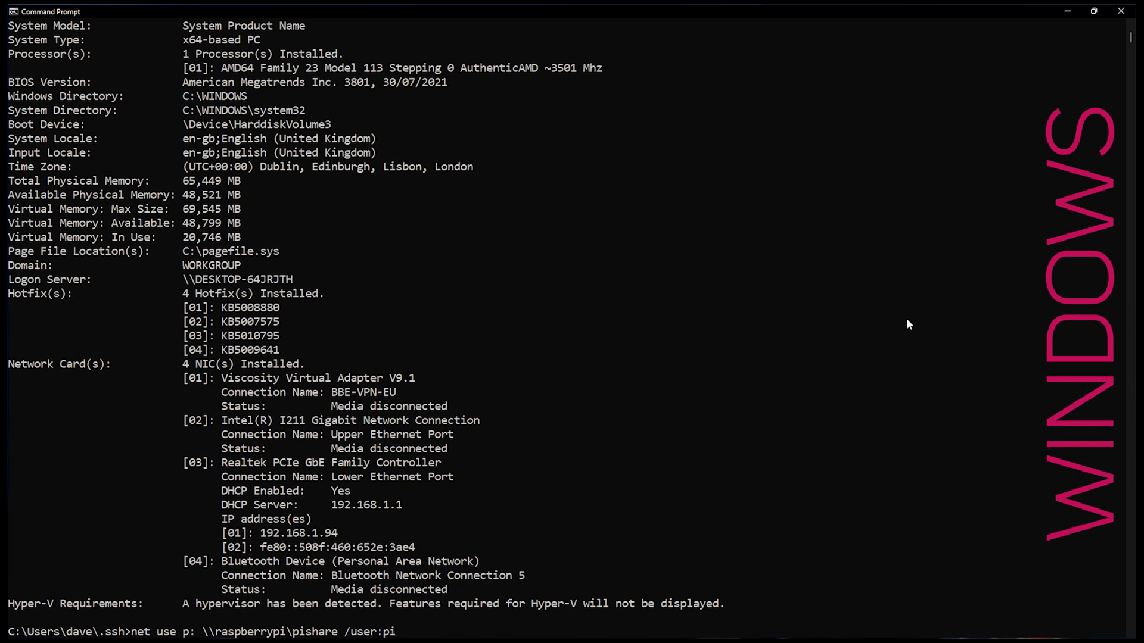
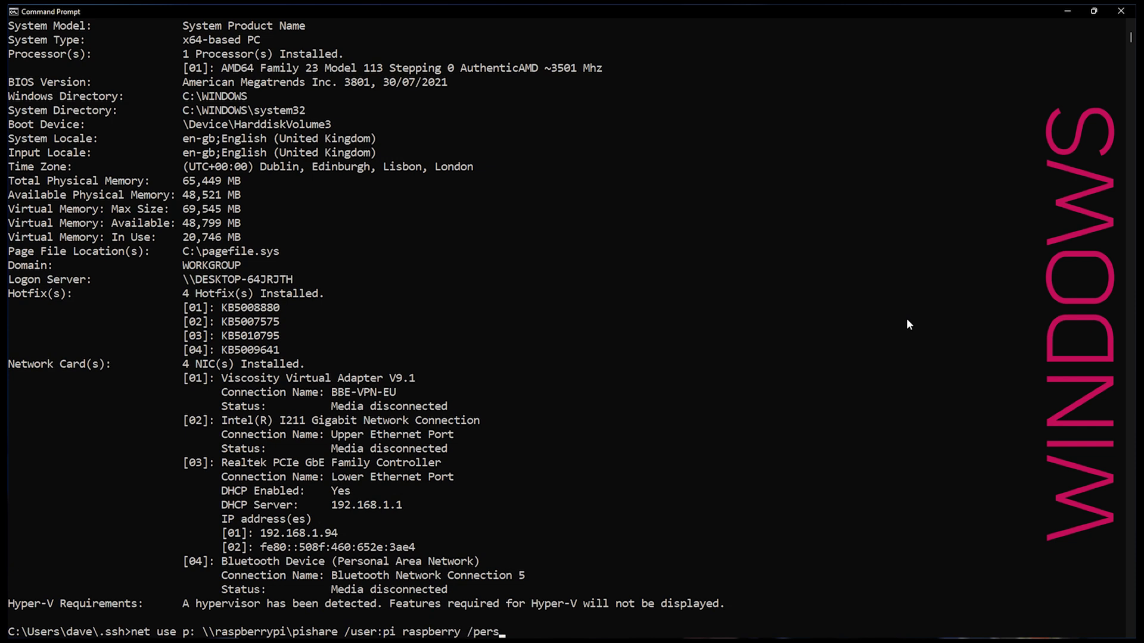
text(istent)
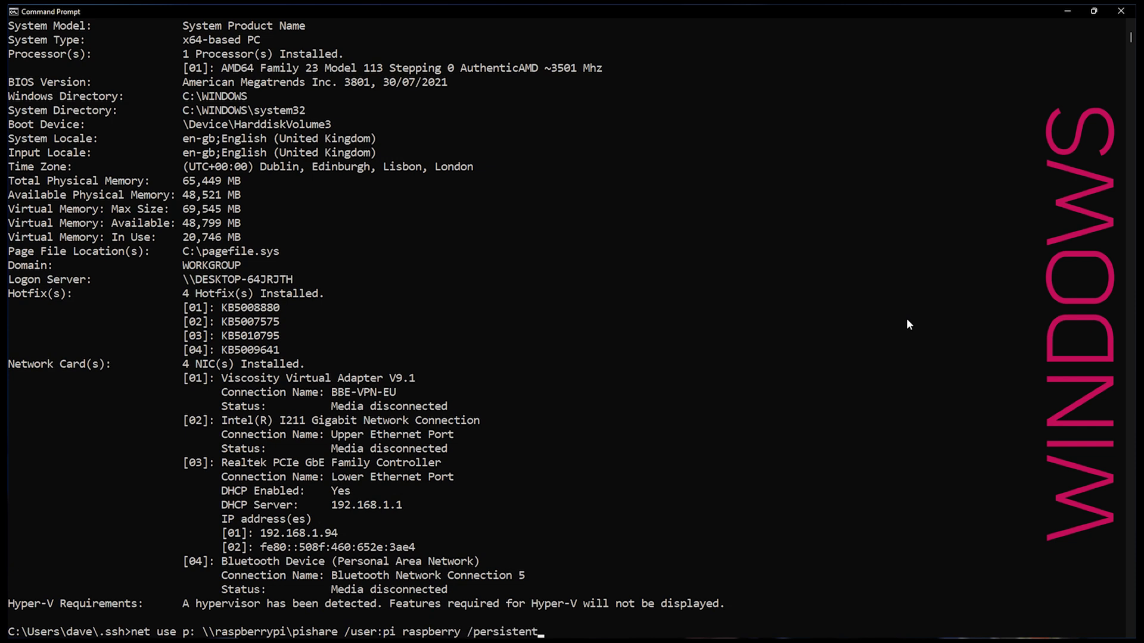
text(:yes)
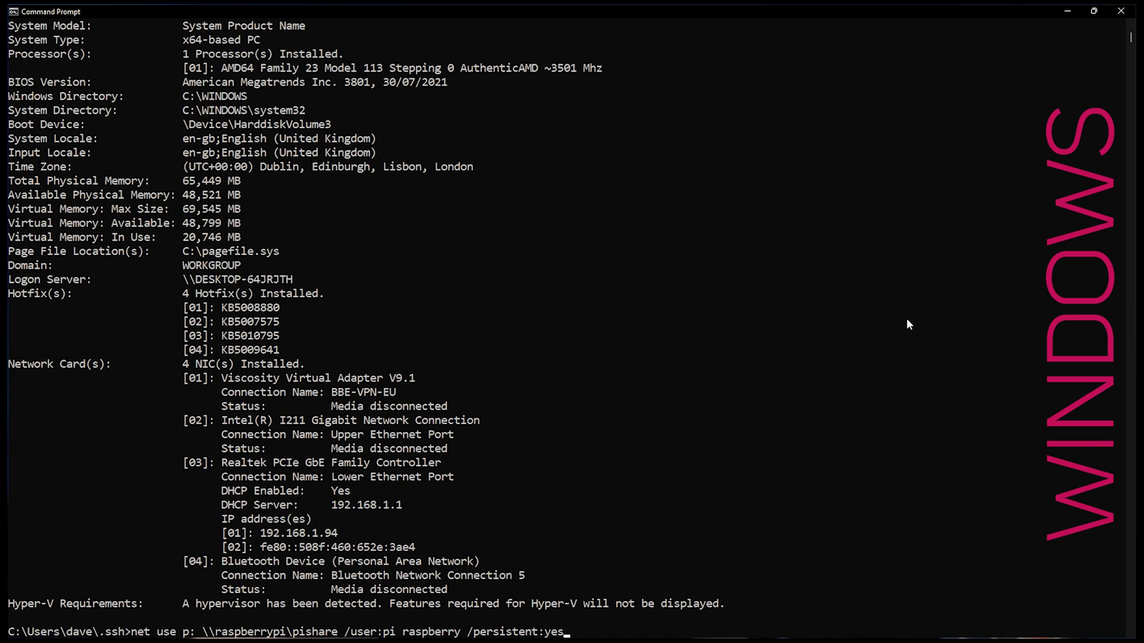